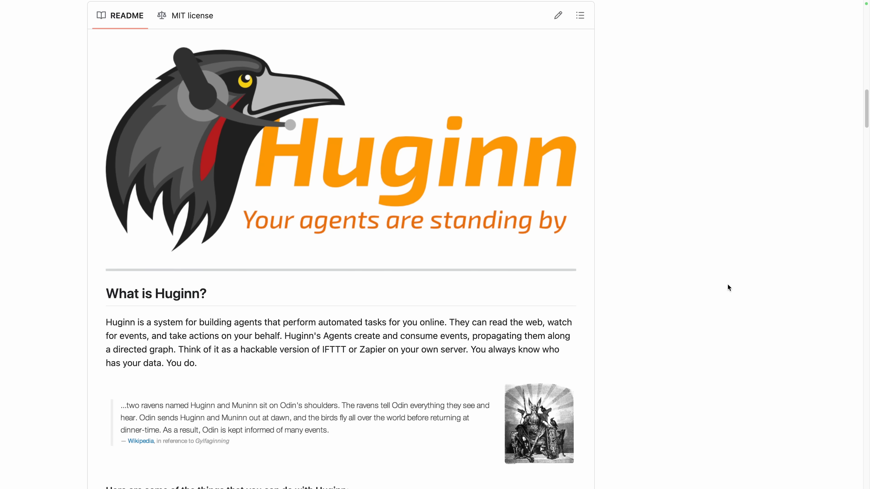
Scroll the Huginn README down to the Getting Started and Develop sections
scroll("down", 3)
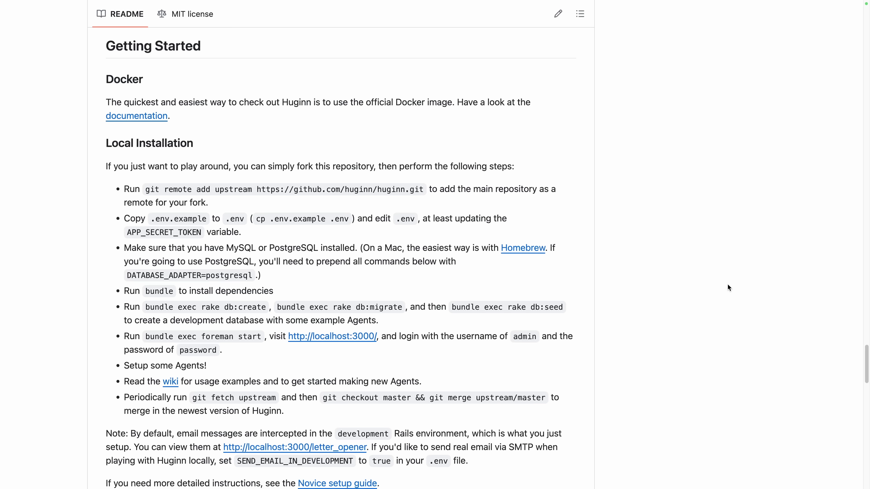
scroll("down", 3)
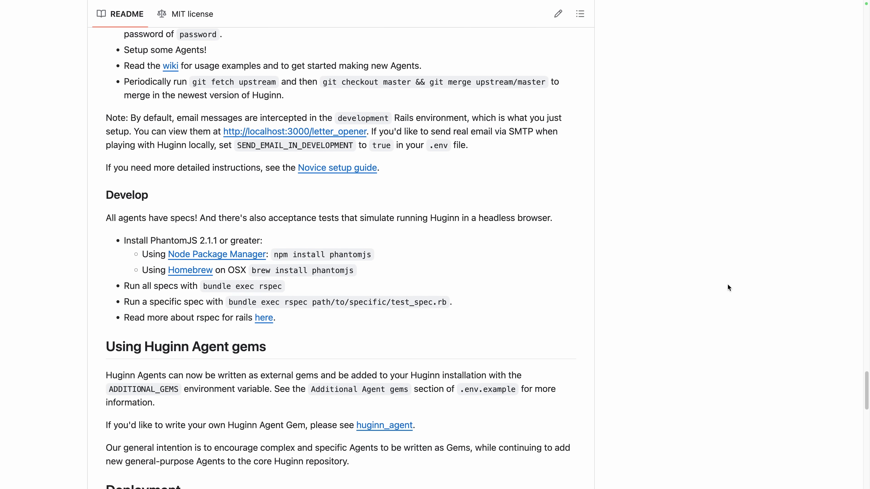
scroll("down", 3)
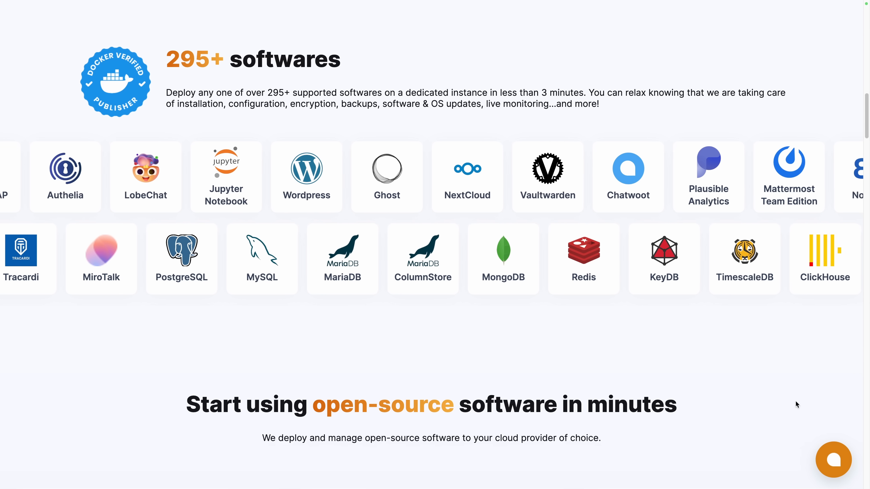
Deploy a Huginn service on the Hetzner fsn1 SMALL-1C-2G plan with Level 1 support
scroll("down", 3)
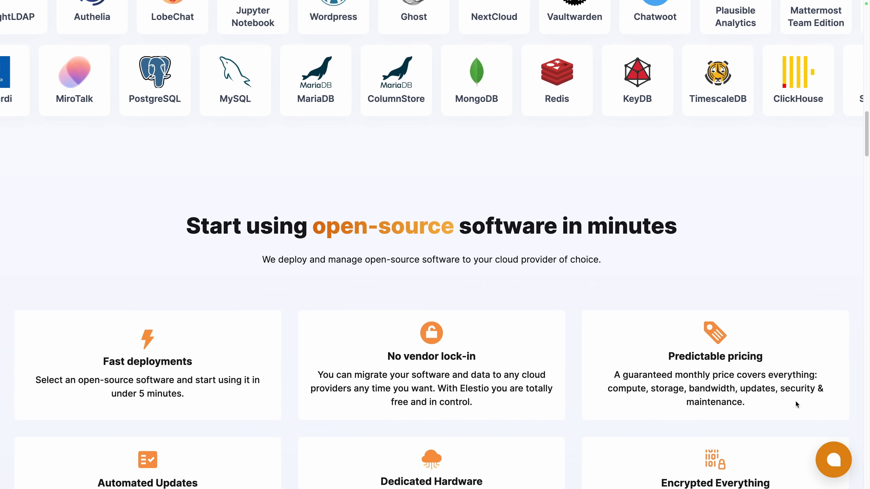
scroll("down", 3)
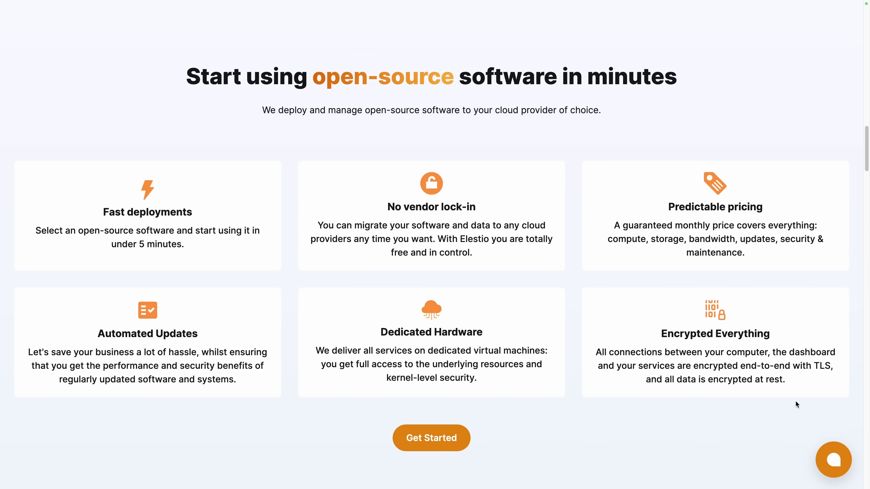
scroll("up", 3)
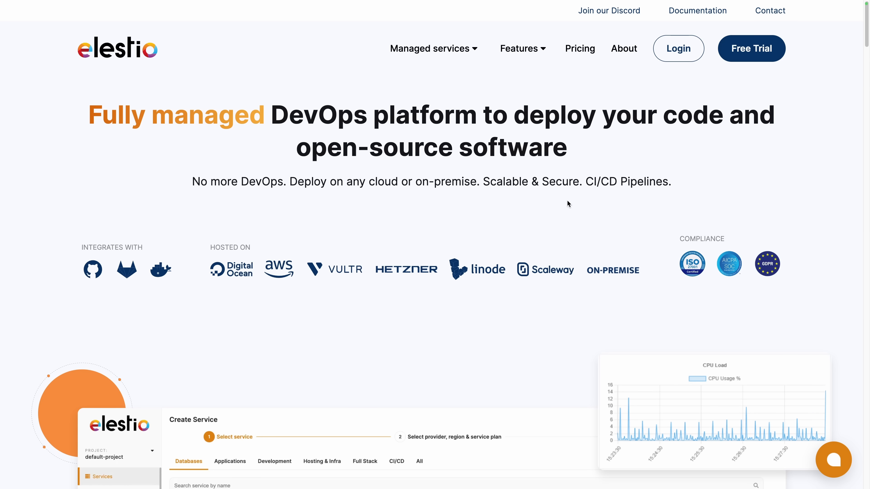
mouse_move(679, 76)
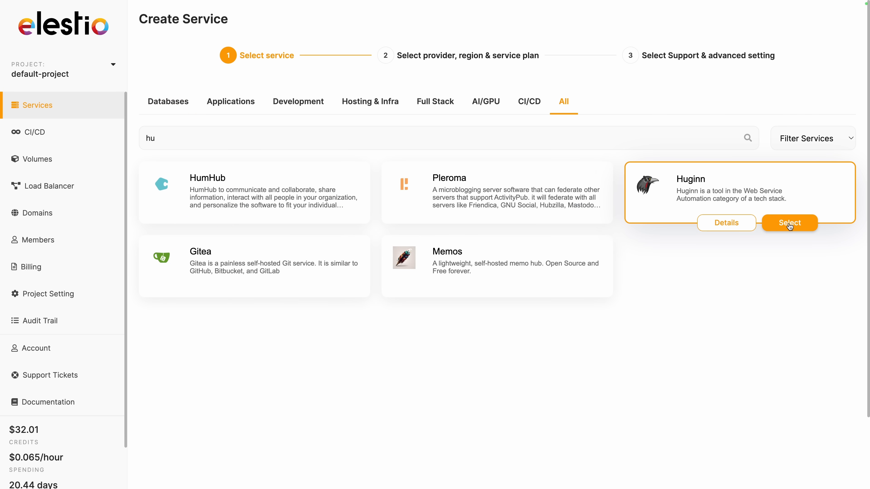
left_click(789, 222)
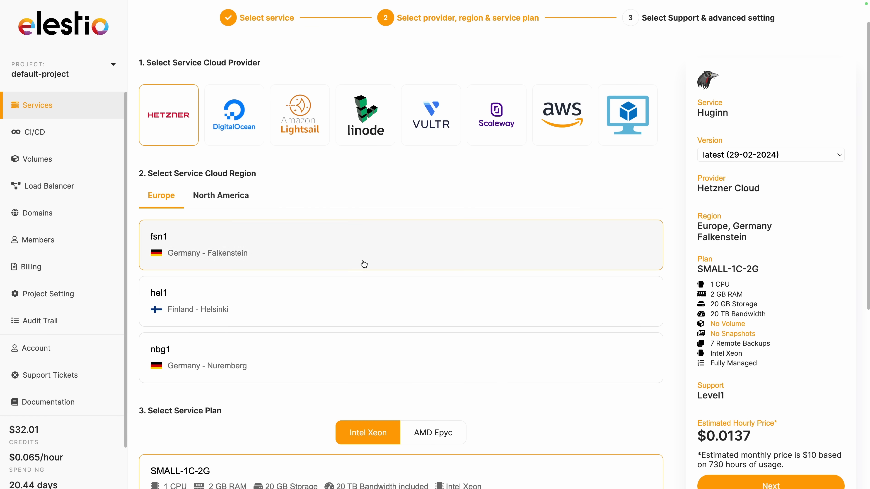
scroll("down", 3)
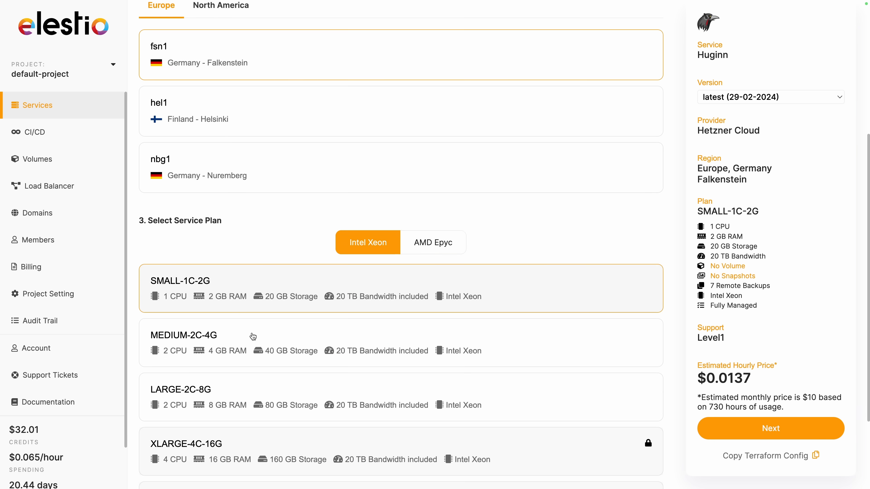
mouse_move(770, 428)
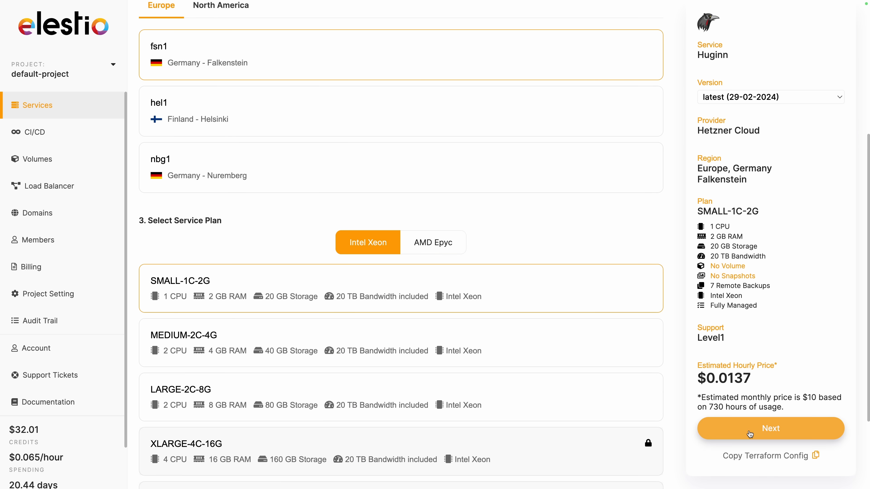
left_click(770, 428)
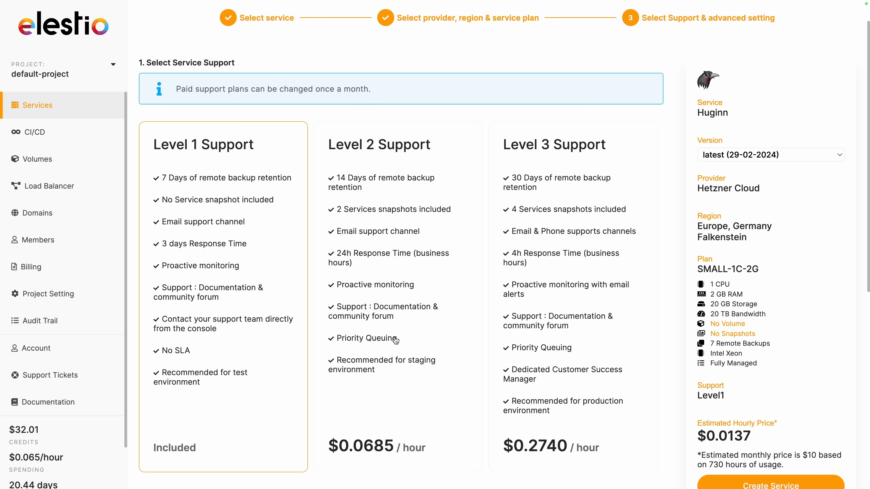
scroll("down", 3)
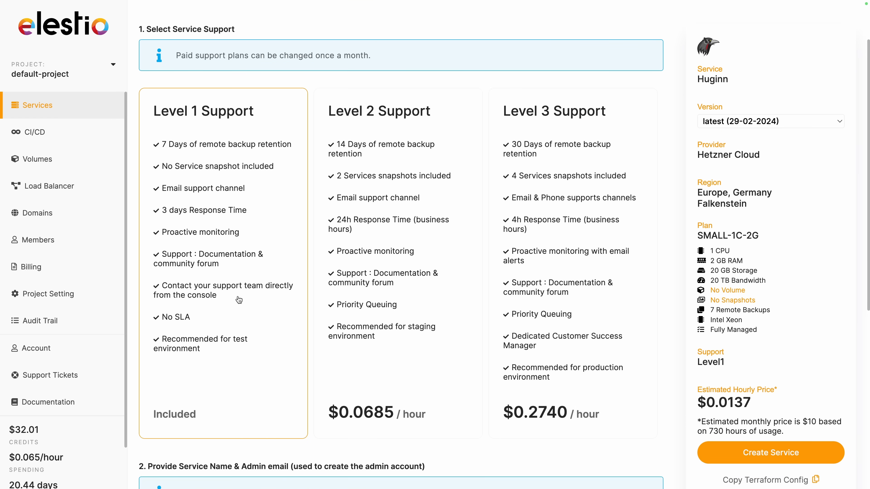
left_click(770, 453)
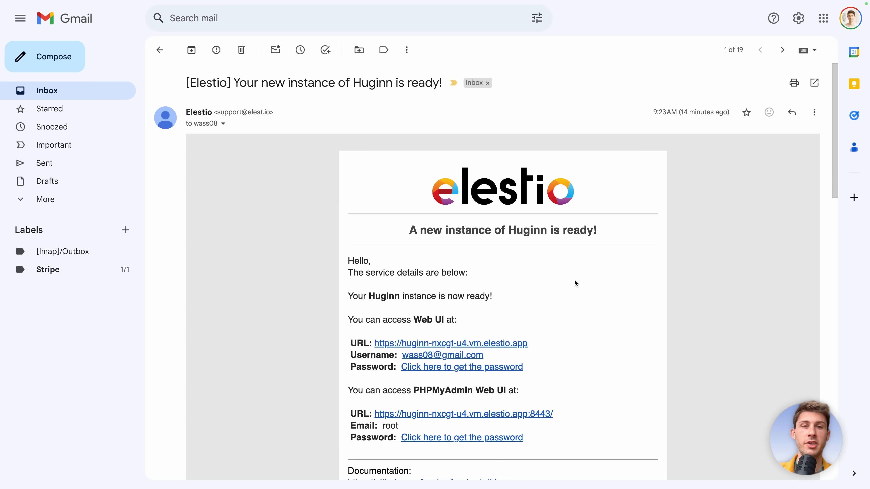
Copy the new Huginn service's admin credential to the clipboard
scroll("down", 3)
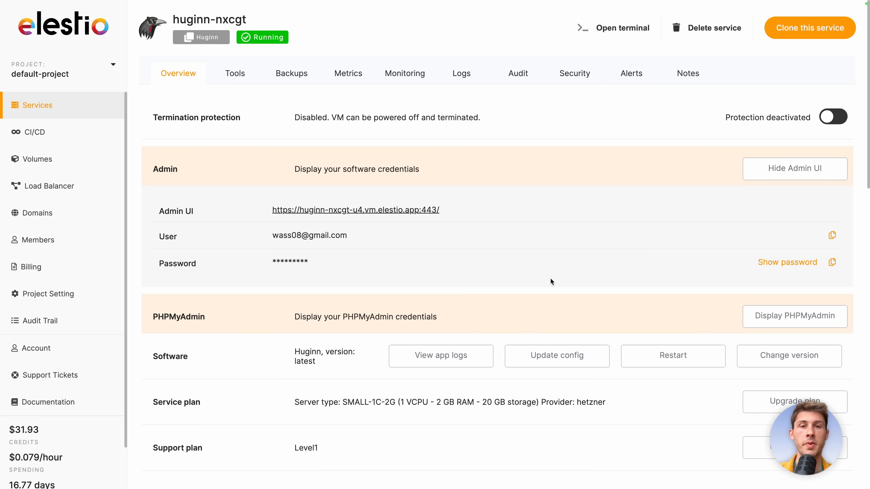
left_click(831, 235)
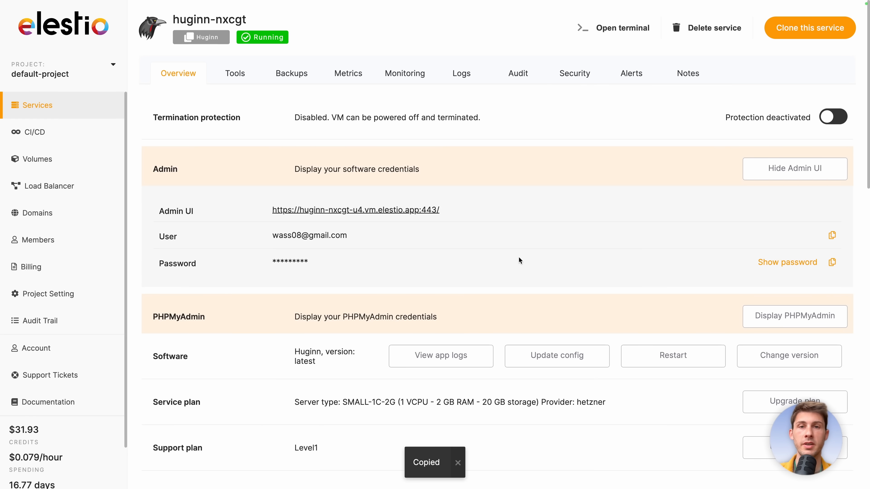
Sign in to the Huginn admin interface with the copied admin email and password
left_click(355, 209)
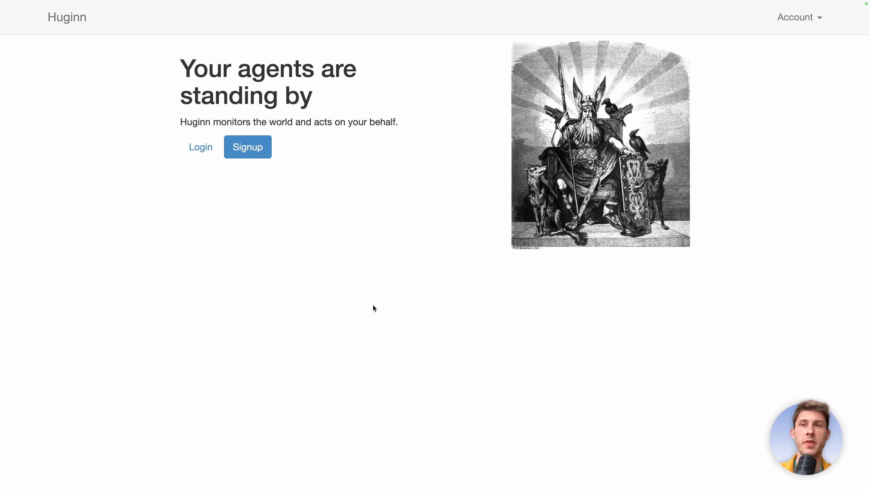
mouse_move(634, 232)
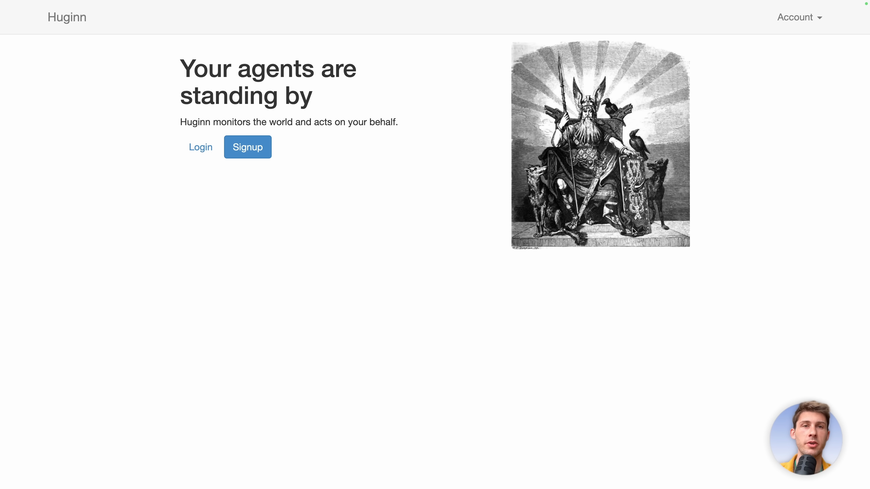
mouse_move(200, 147)
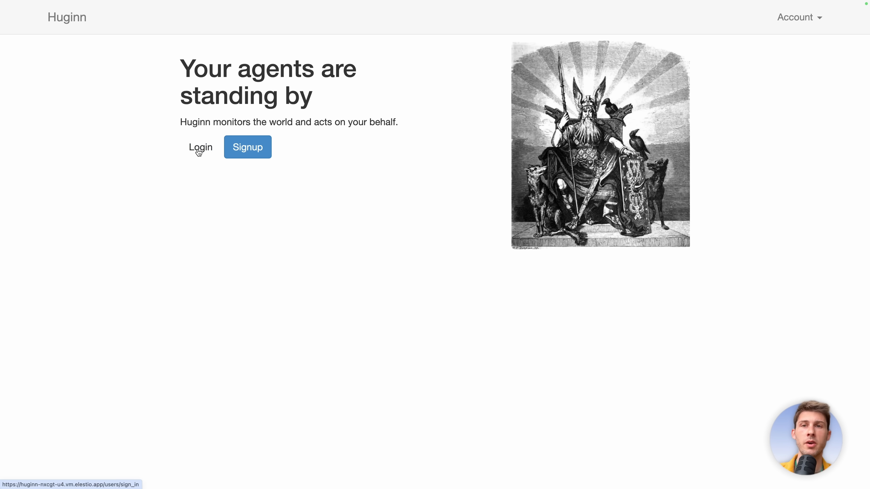
left_click(200, 147)
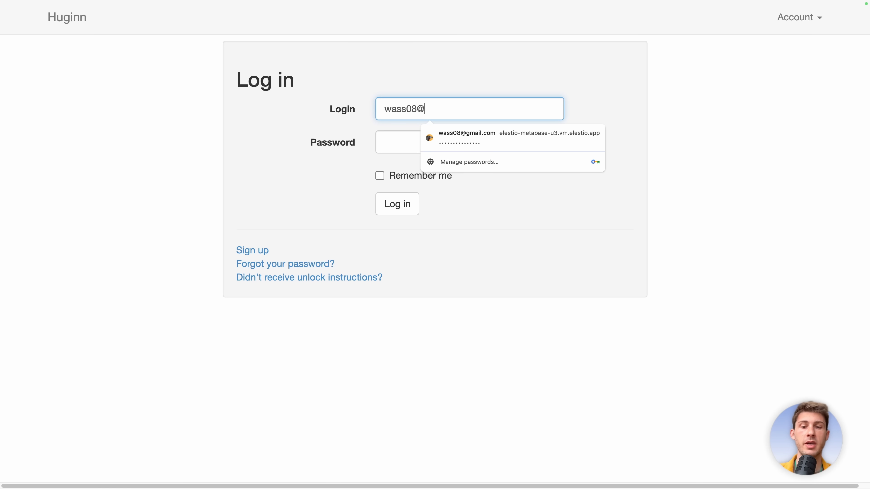
left_click(466, 137)
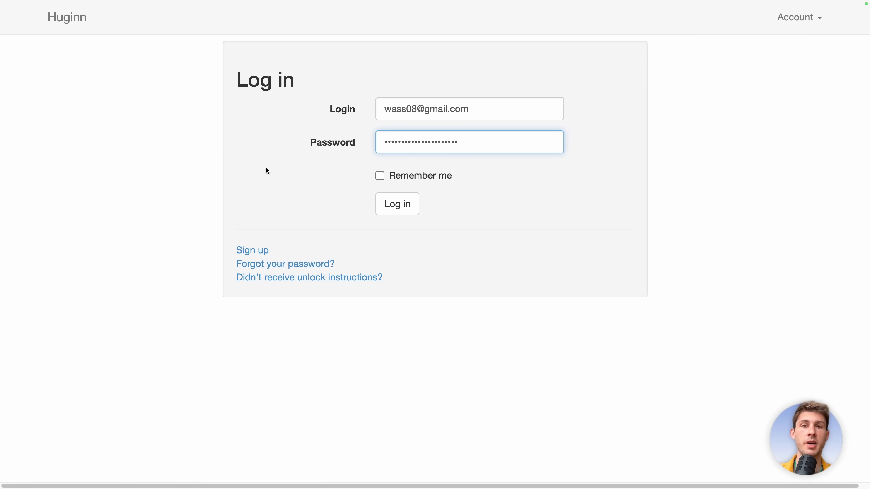
left_click(396, 203)
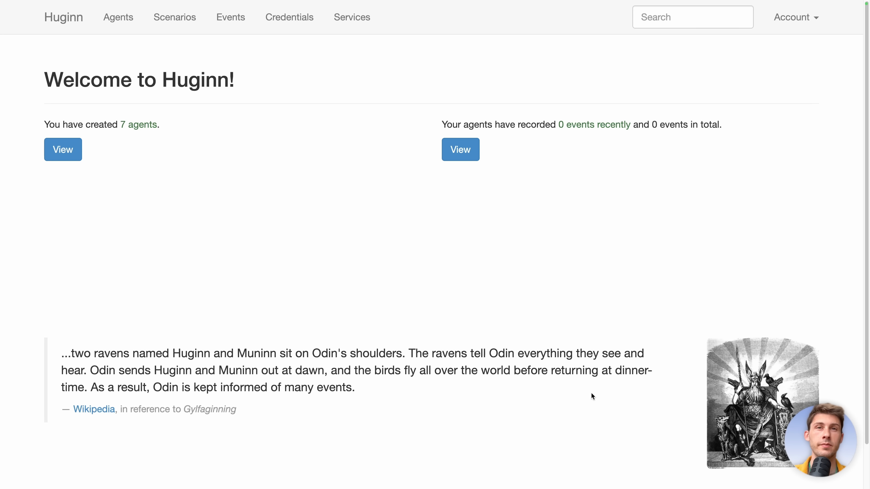
mouse_move(208, 156)
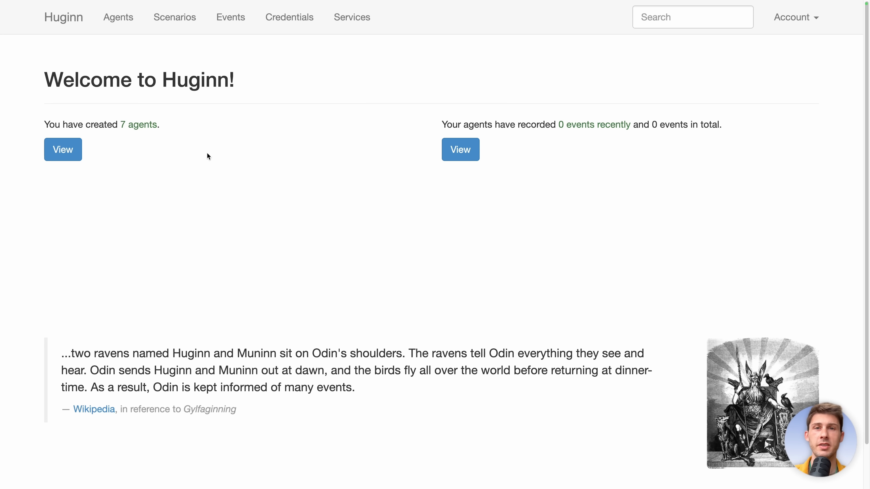
mouse_move(216, 336)
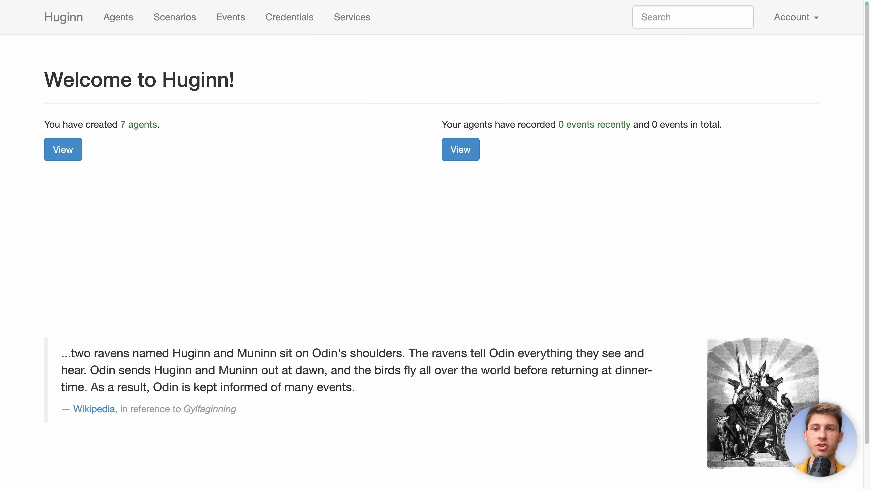
mouse_move(566, 387)
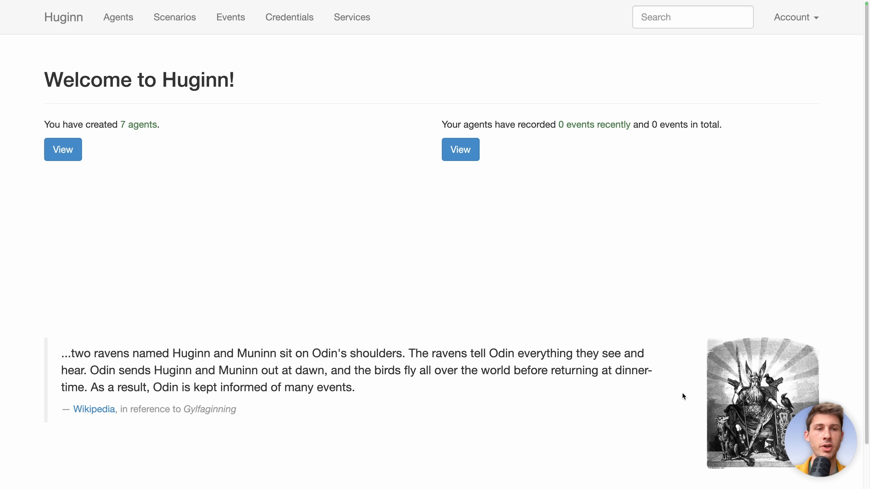
mouse_move(288, 99)
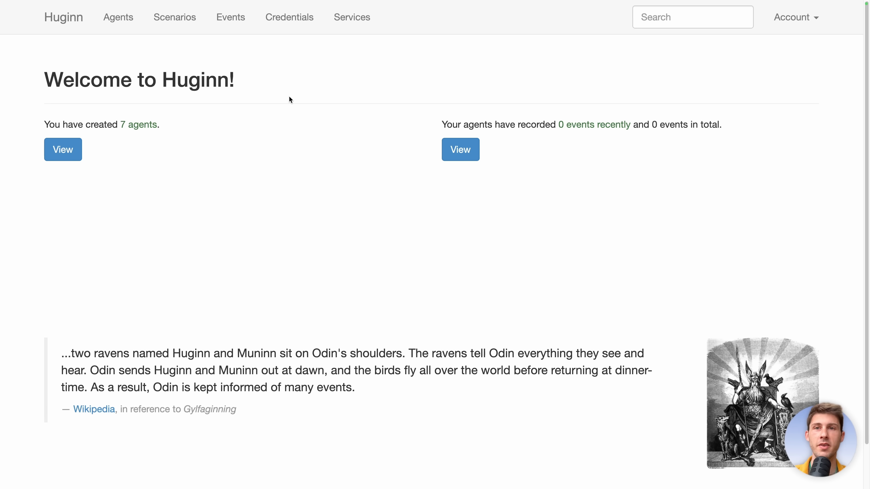
mouse_move(211, 166)
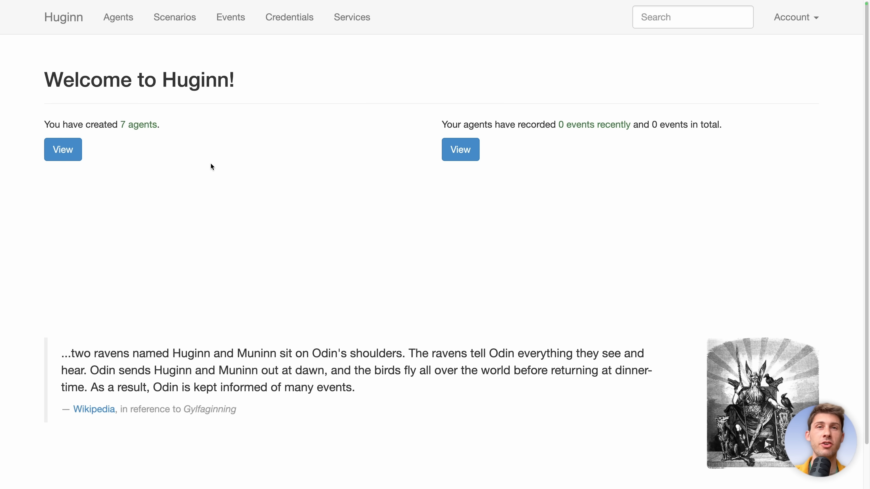
mouse_move(109, 195)
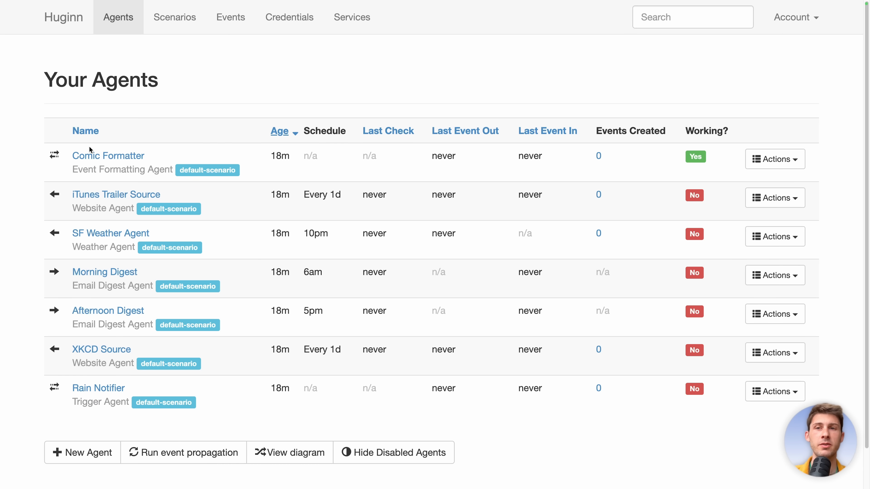
mouse_move(289, 452)
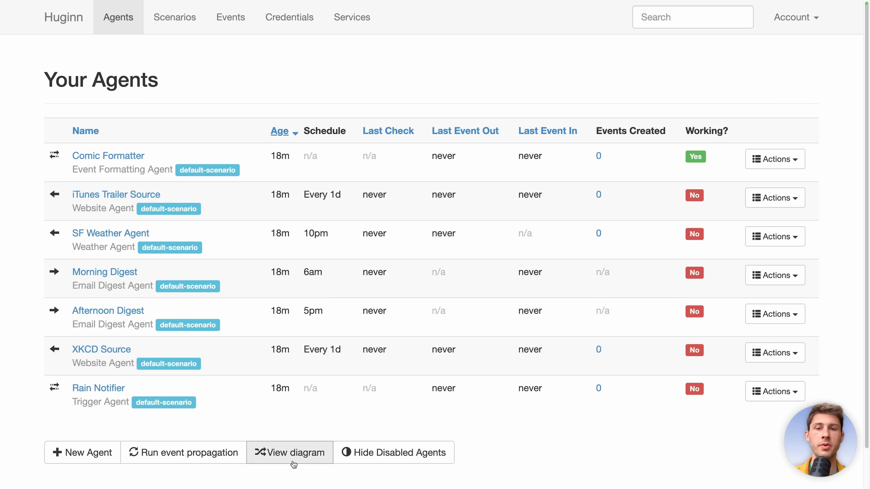
Show the Agent Event Flow diagram of the default agents
left_click(289, 452)
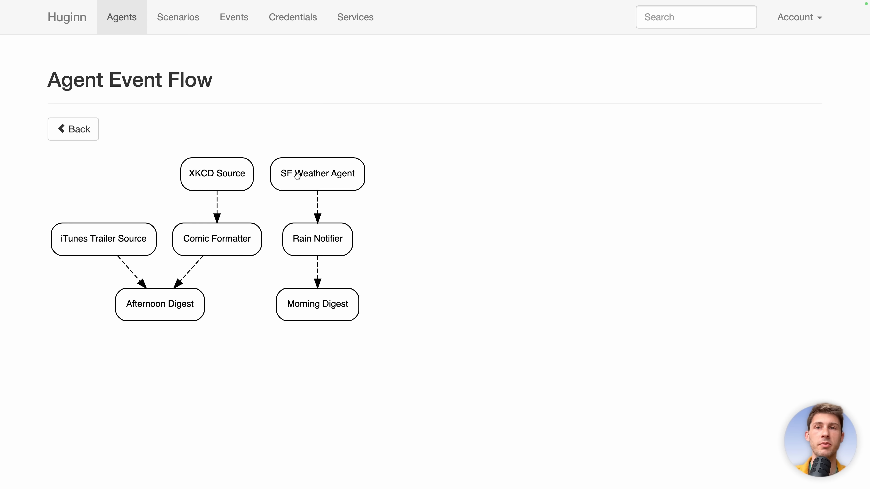
mouse_move(369, 185)
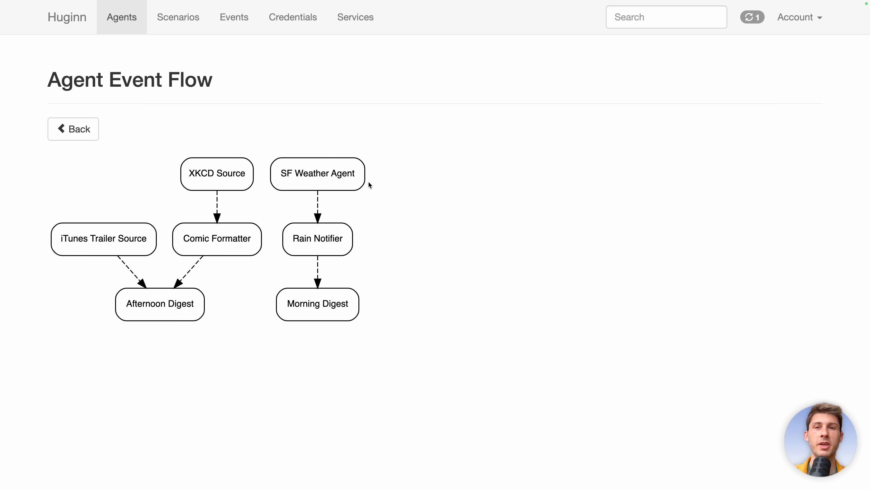
mouse_move(217, 353)
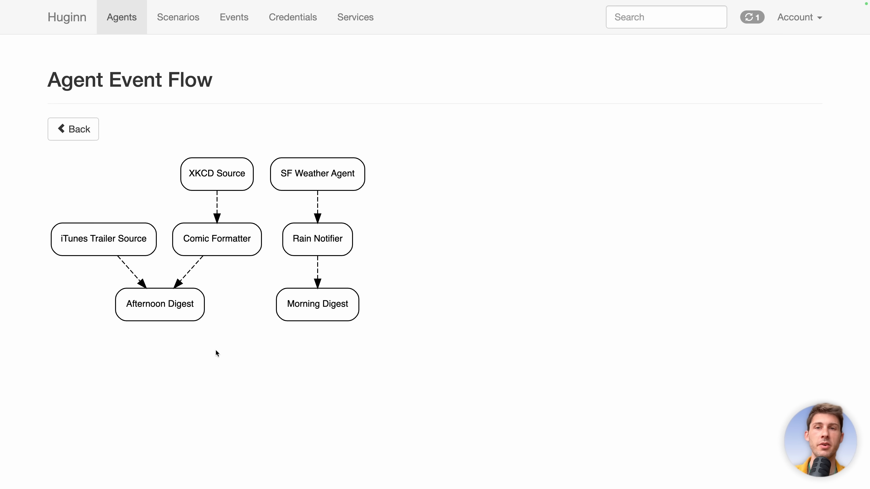
mouse_move(134, 368)
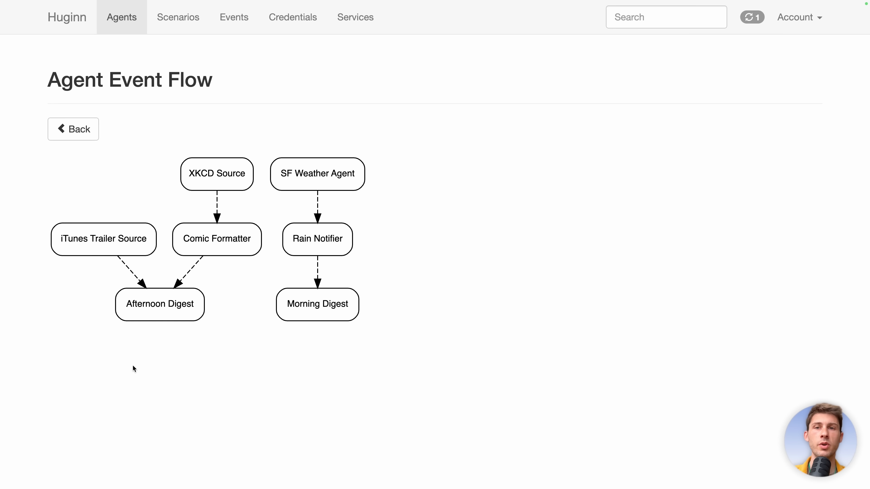
mouse_move(184, 225)
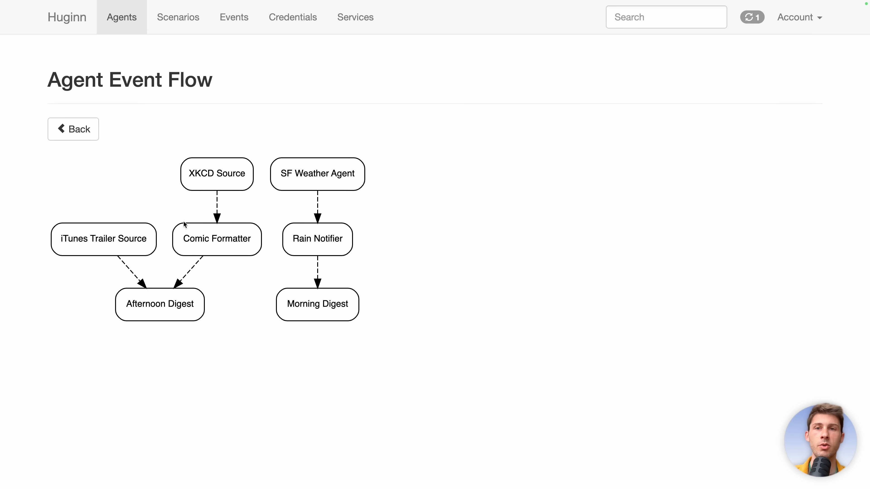
mouse_move(217, 174)
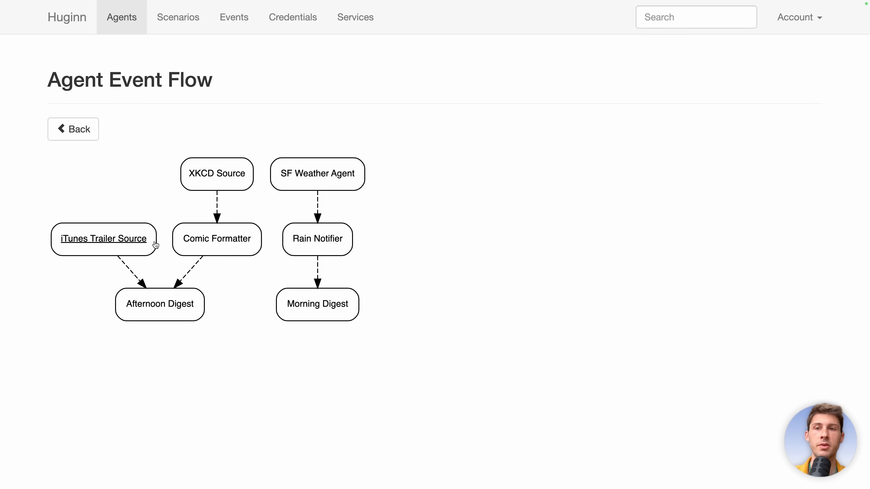
mouse_move(142, 348)
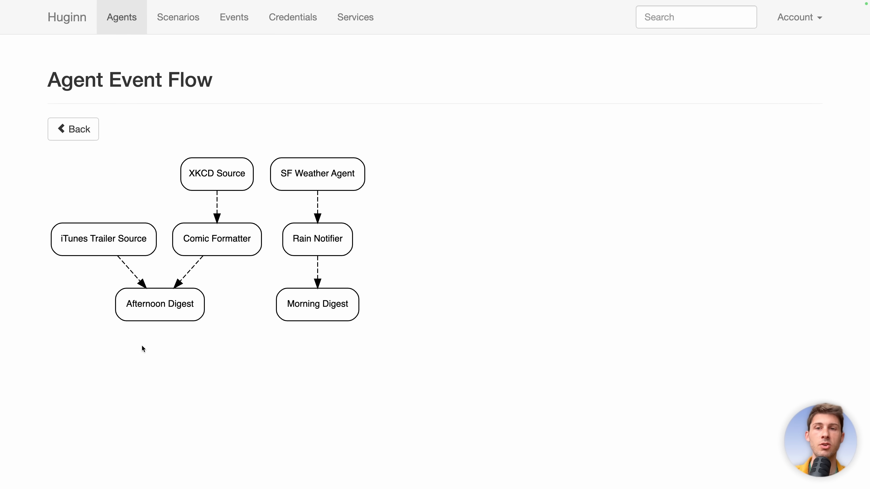
mouse_move(428, 288)
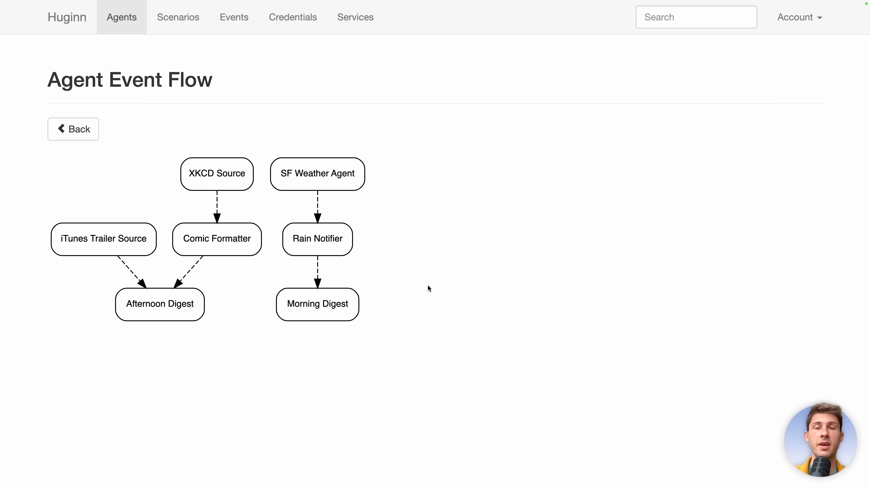
mouse_move(406, 203)
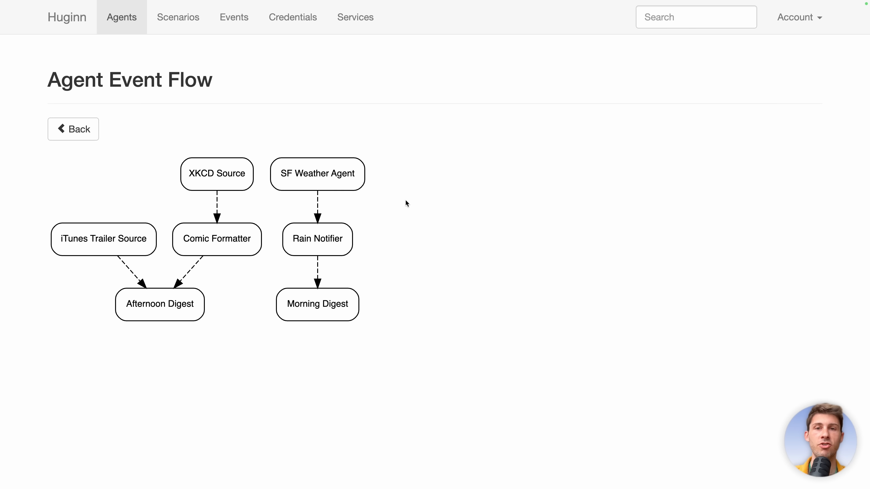
mouse_move(326, 332)
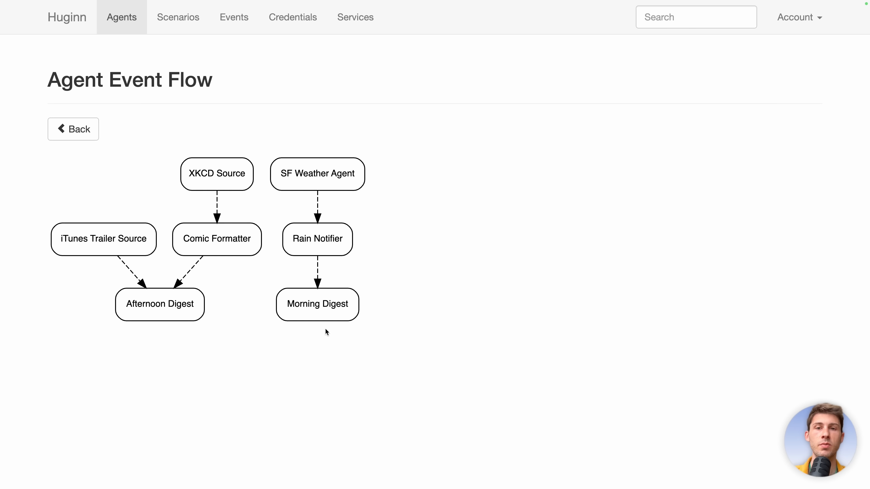
mouse_move(381, 125)
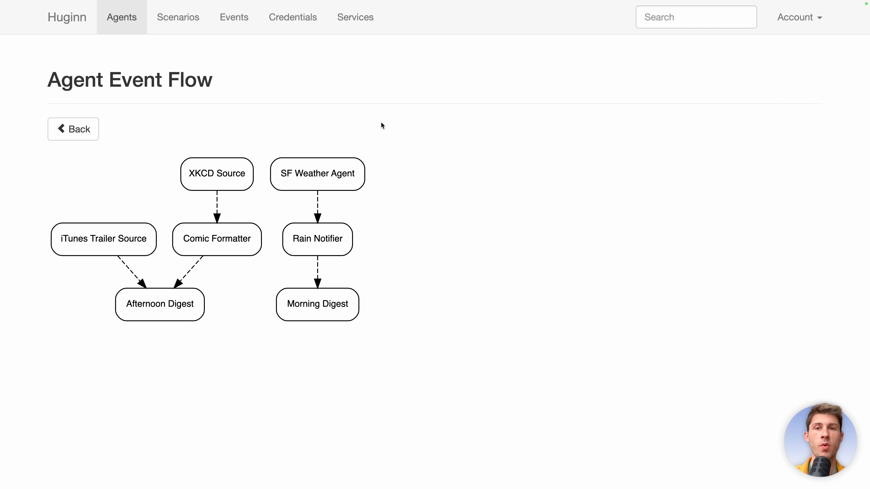
mouse_move(317, 173)
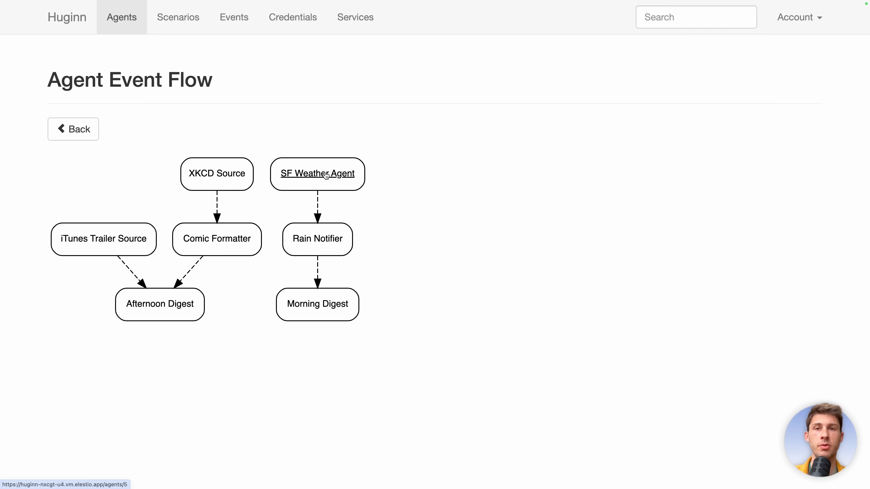
Open SF Weather Agent from the diagram and start editing it
left_click(317, 173)
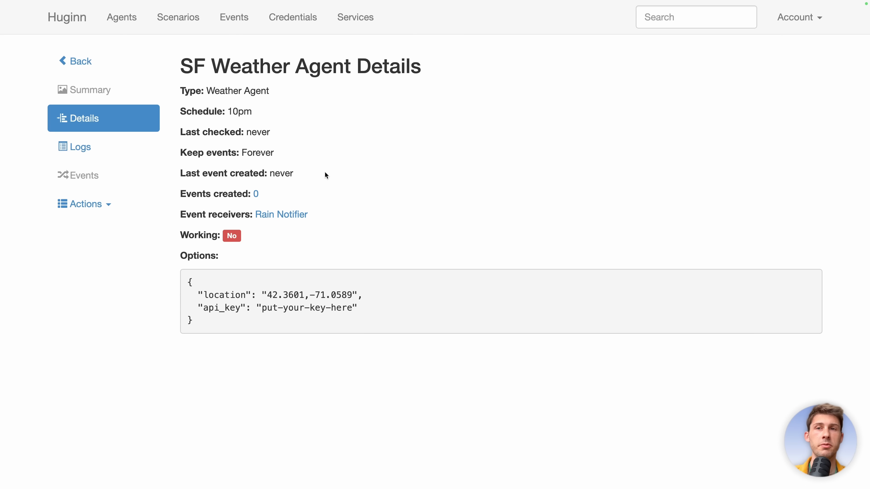
mouse_move(175, 117)
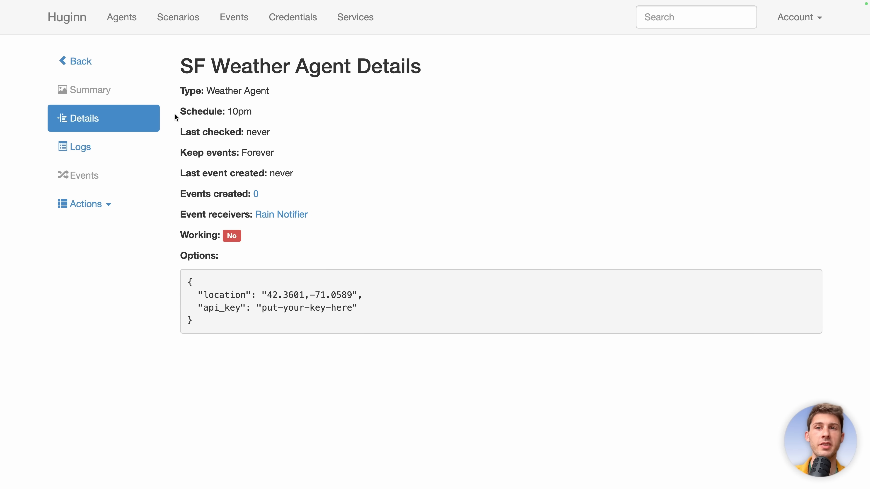
mouse_move(197, 127)
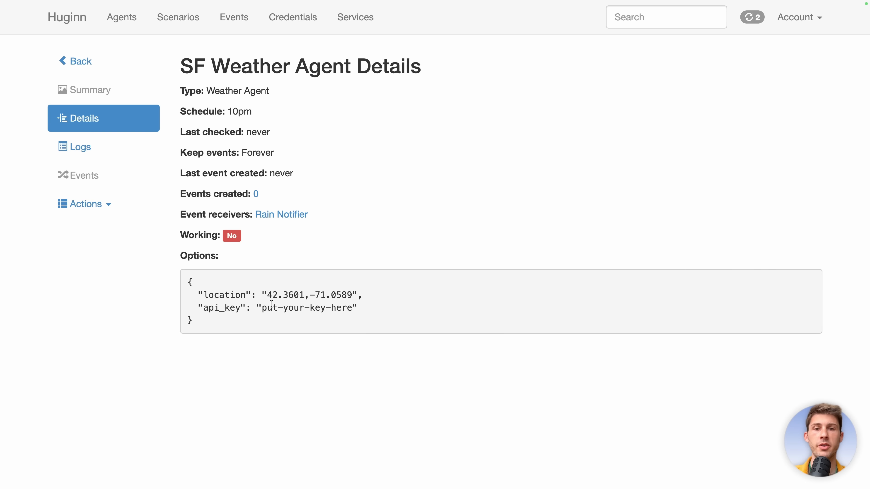
left_click(82, 203)
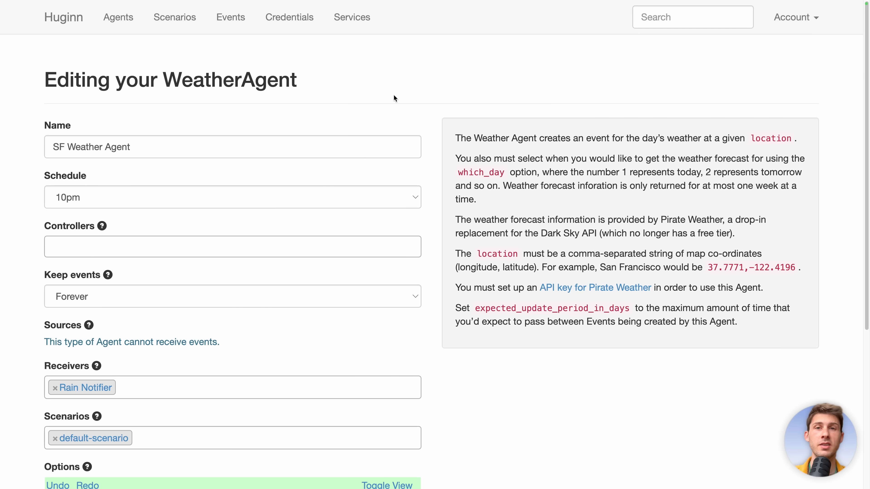
Reach the Options editor and begin editing the location value 42.3601,-71.0589
scroll("down", 3)
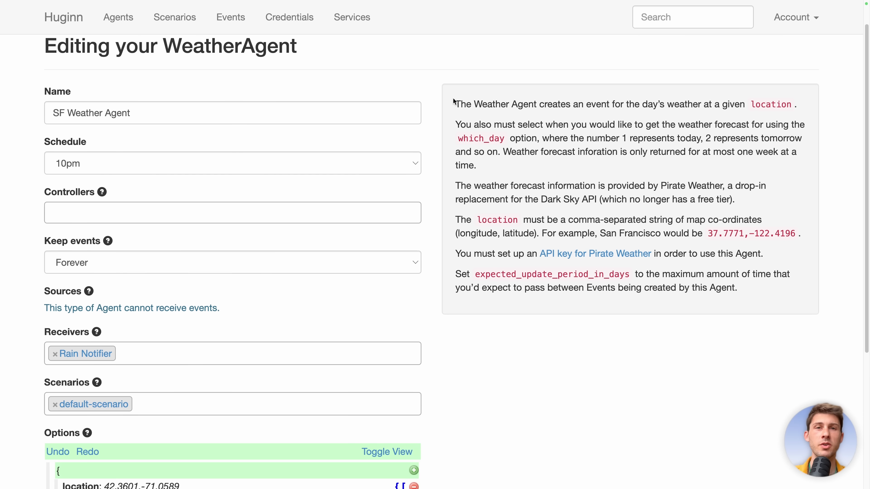
mouse_move(747, 304)
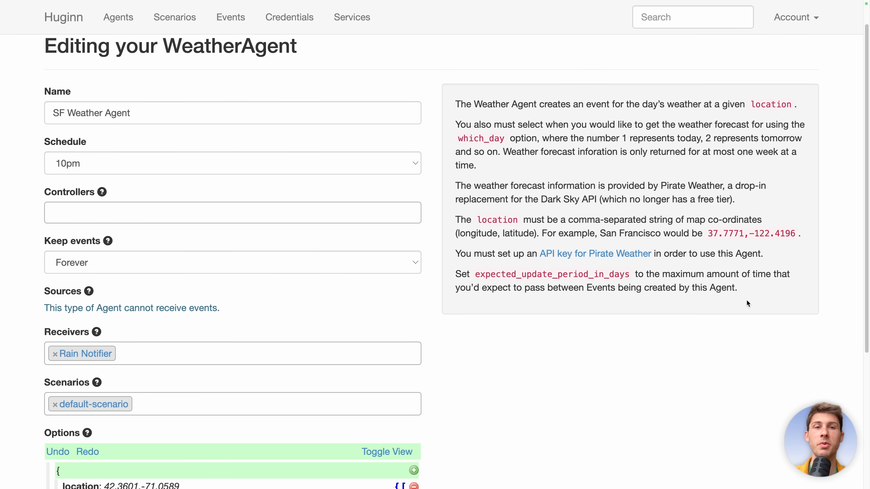
mouse_move(536, 350)
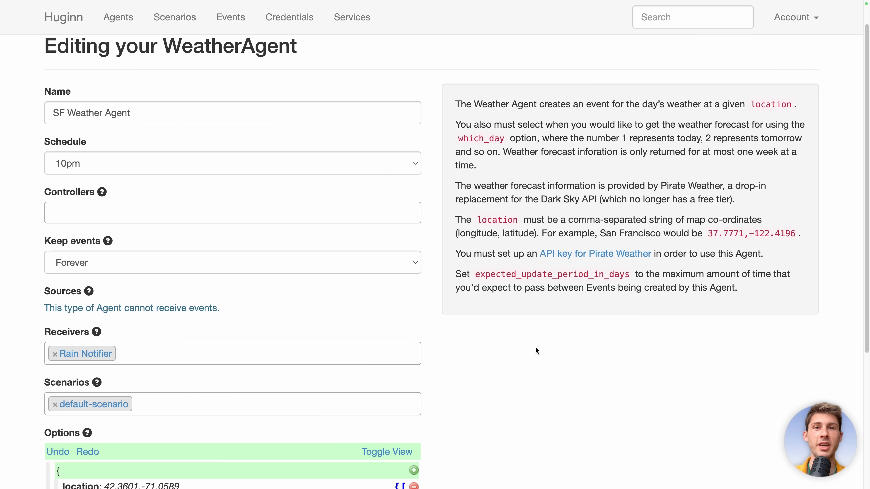
mouse_move(489, 178)
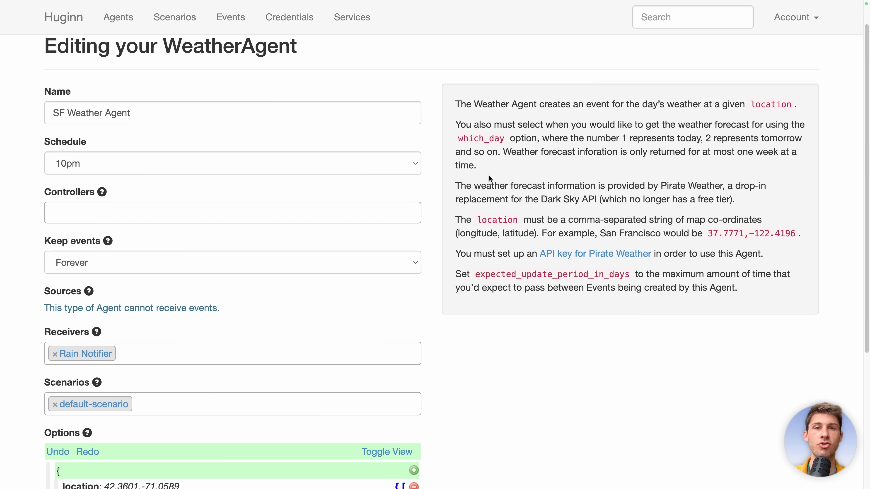
scroll("down", 3)
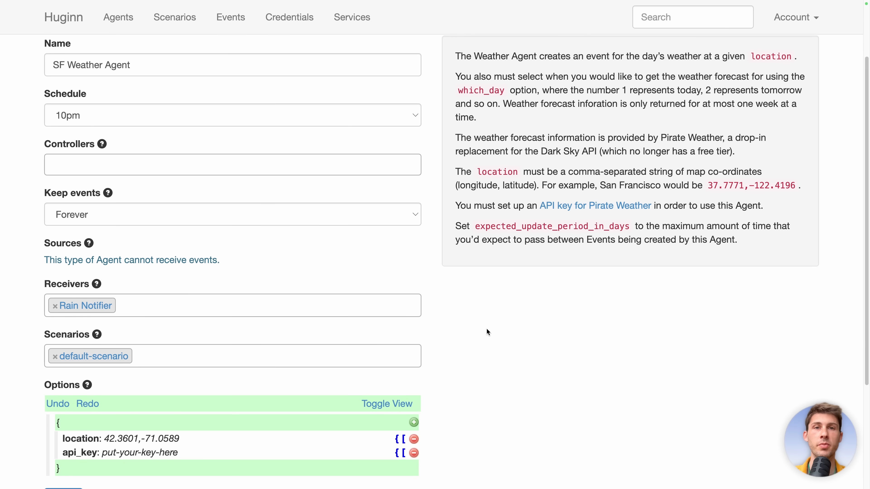
scroll("down", 3)
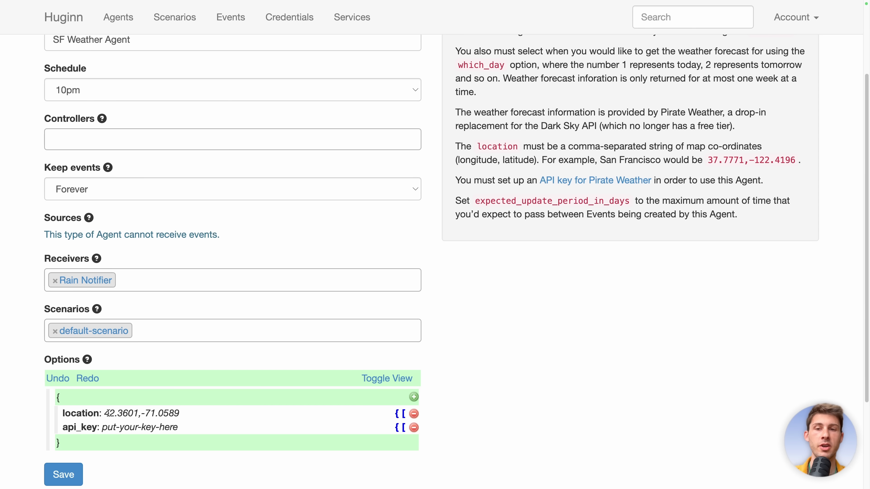
left_click(157, 413)
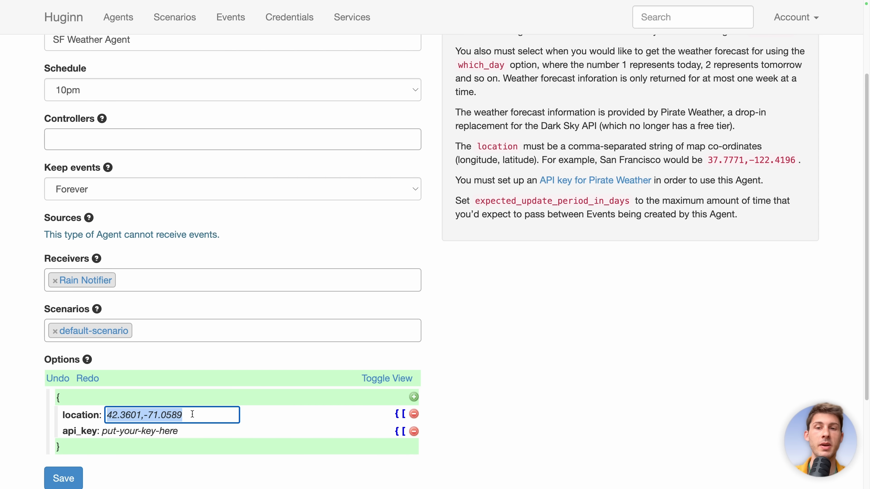
Replace the location with Tokyo's coordinates 35.5085648,139.1104448 copied from Google Maps
left_click(161, 9)
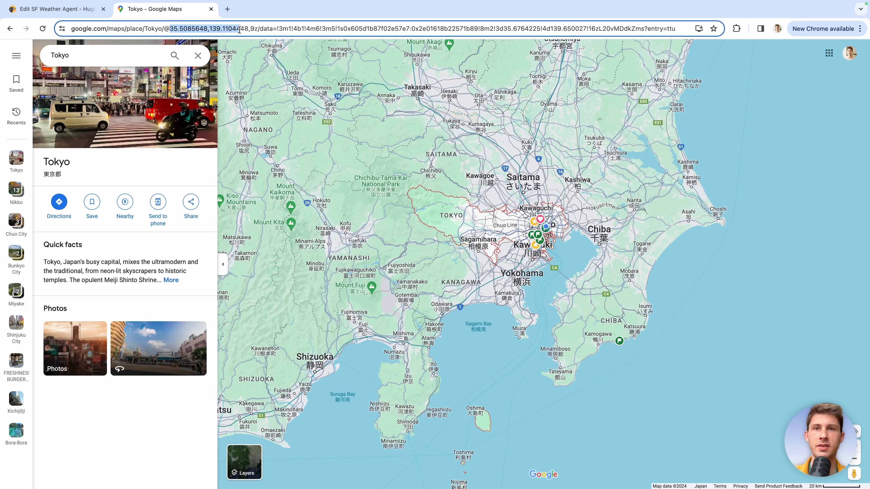
left_click(277, 28)
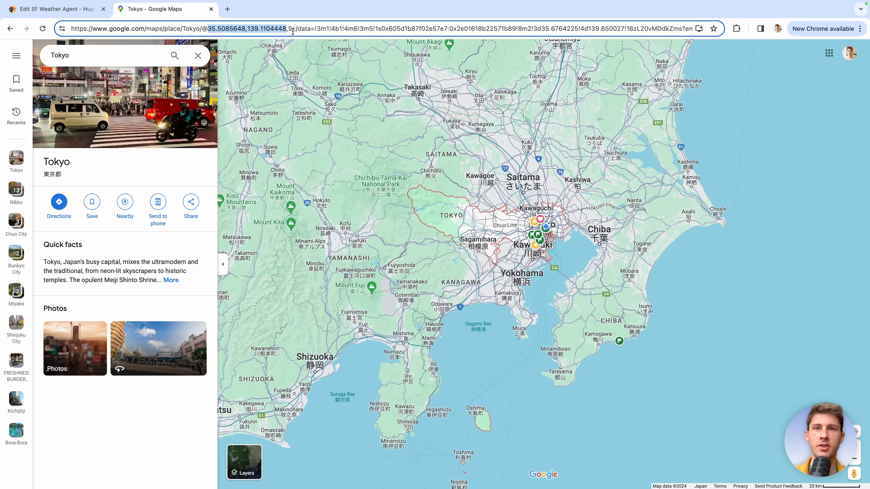
left_click(53, 9)
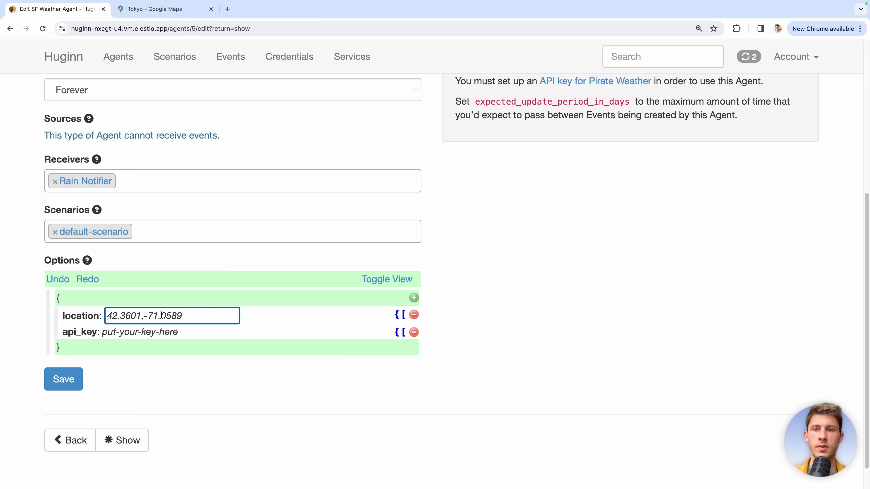
type("35.5085648,139.1104448")
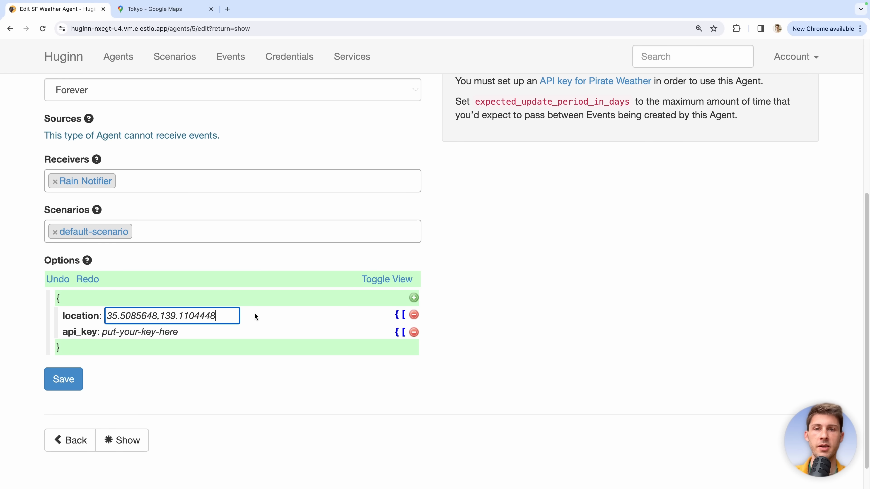
left_click(537, 292)
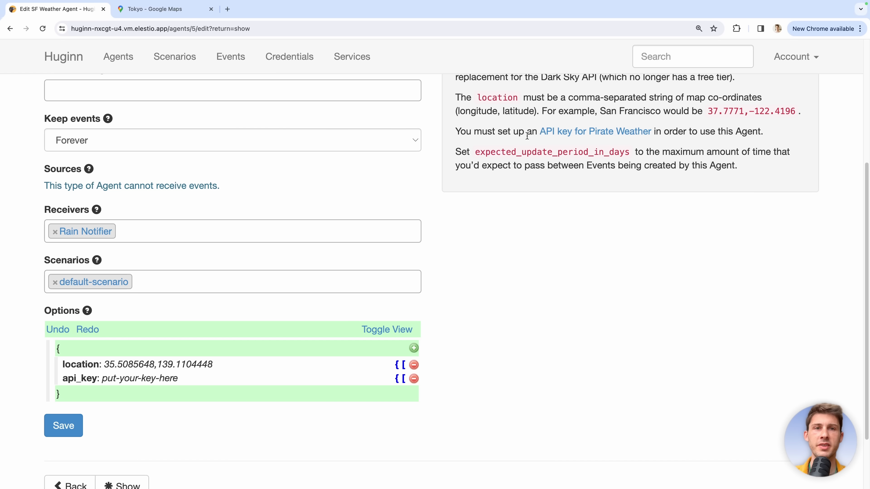
mouse_move(625, 148)
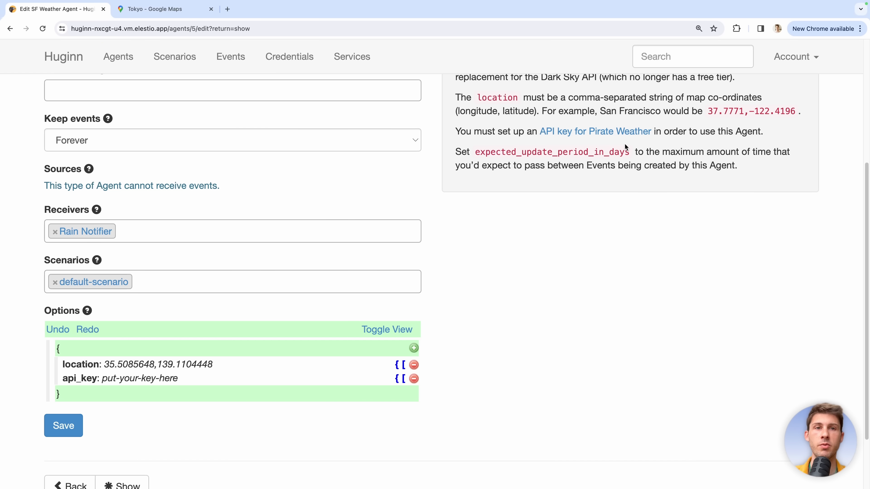
Save the agent with a Pirate Weather API key, run it and view its events
left_click(595, 131)
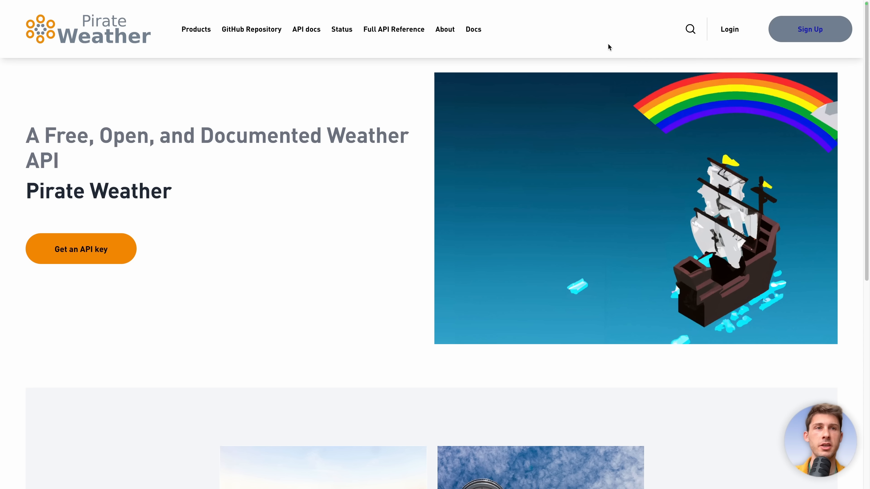
mouse_move(349, 41)
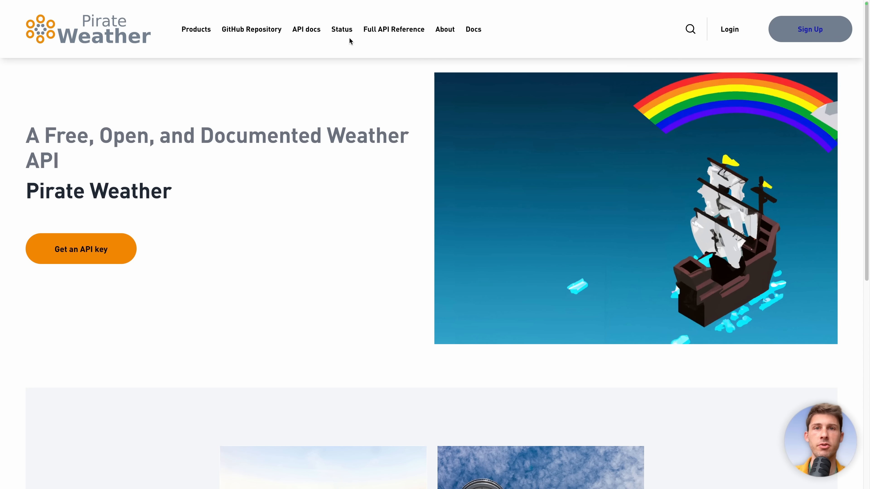
mouse_move(197, 41)
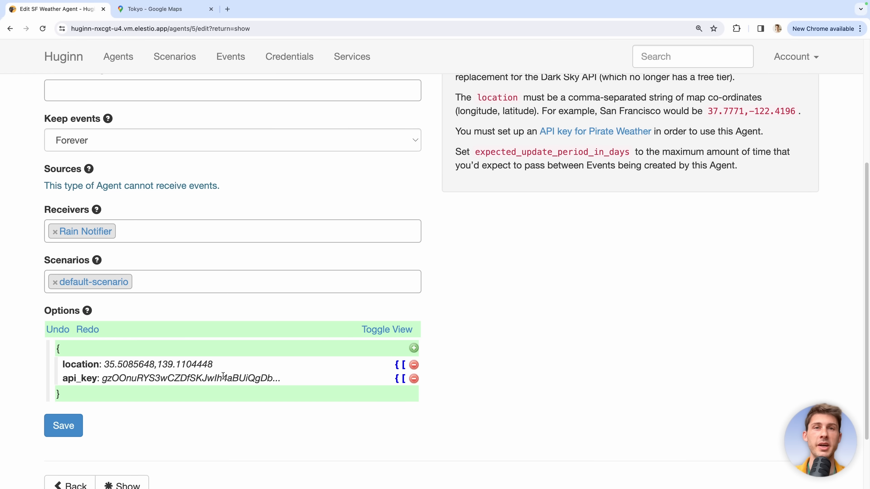
left_click(63, 426)
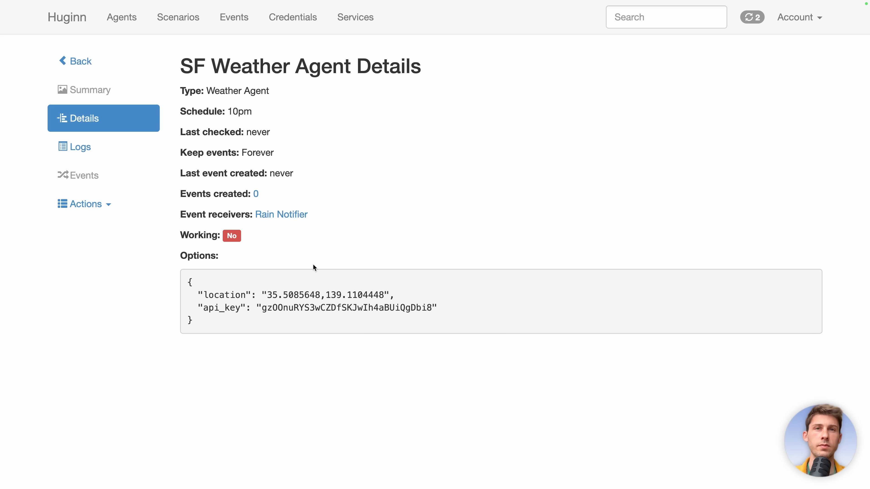
left_click(84, 203)
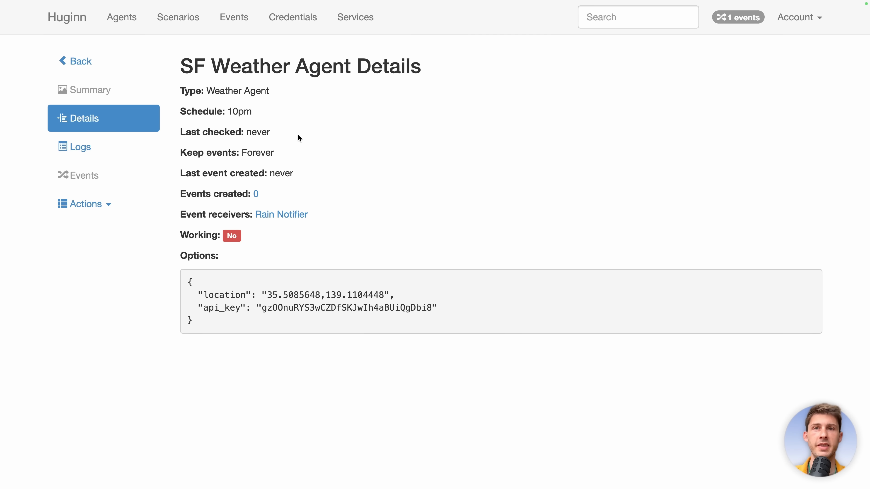
left_click(234, 18)
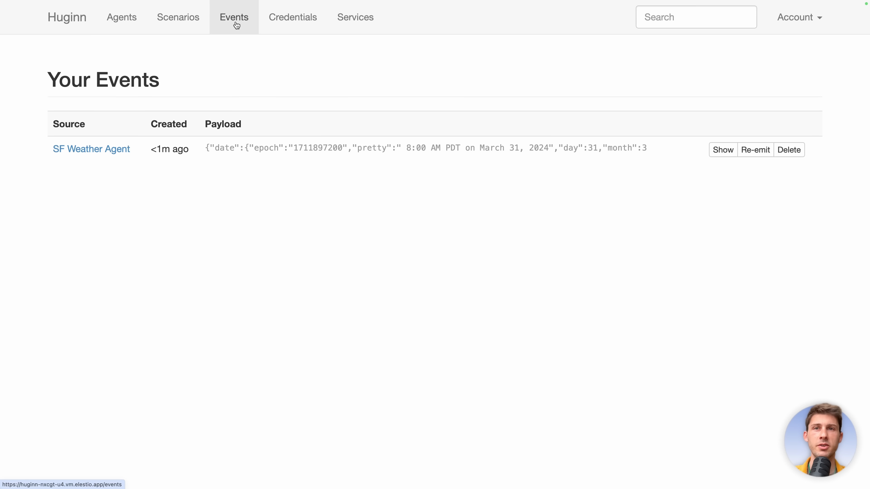
mouse_move(91, 148)
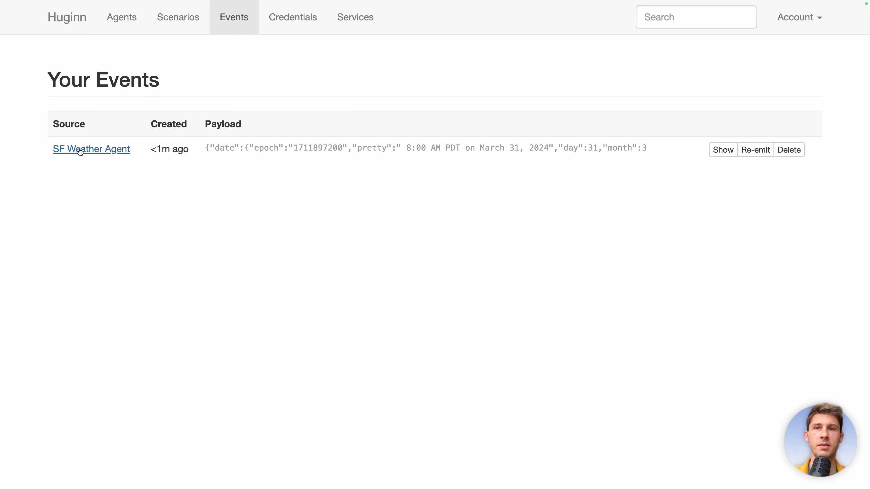
mouse_move(214, 193)
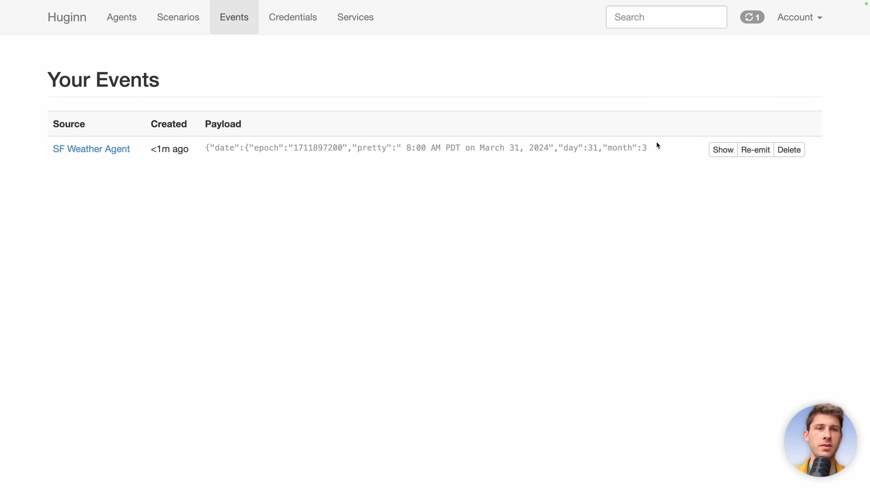
Review the SF Weather Agent event's full rain payload
left_click(723, 150)
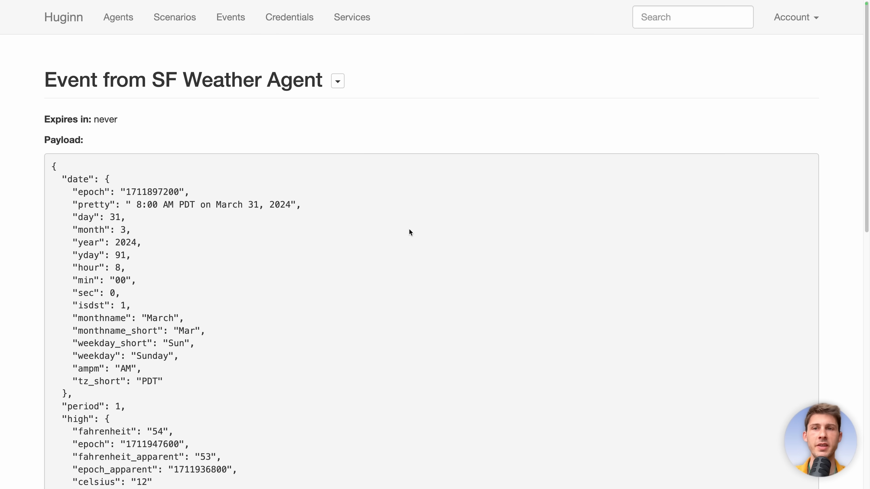
scroll("down", 3)
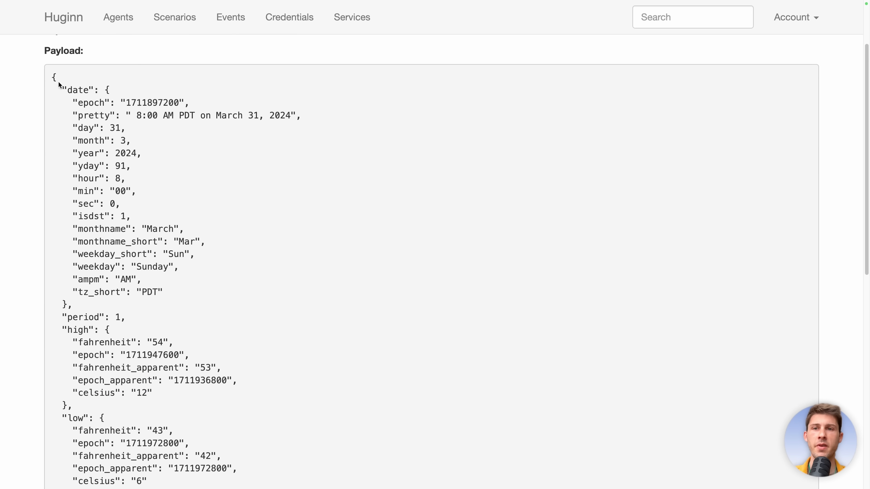
scroll("down", 3)
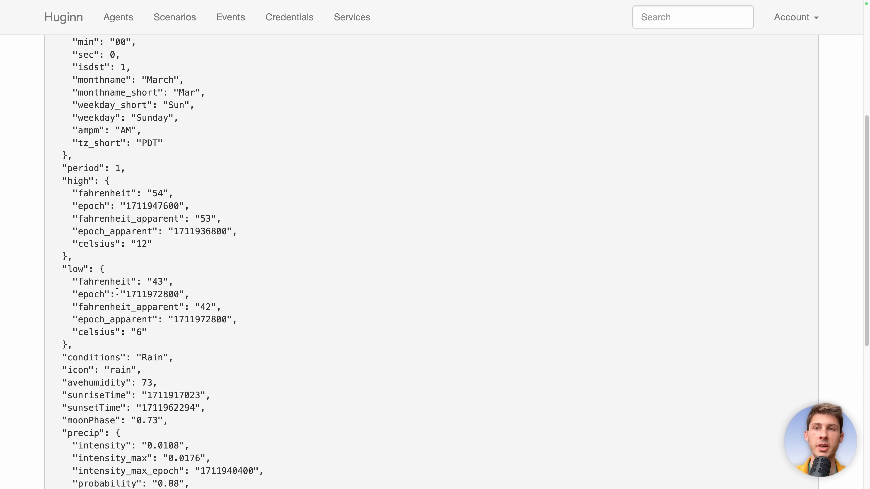
mouse_move(143, 330)
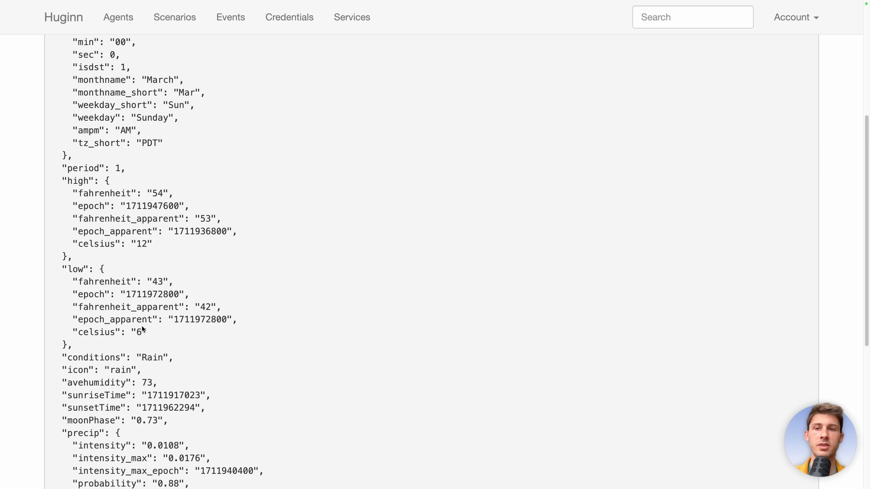
scroll("down", 3)
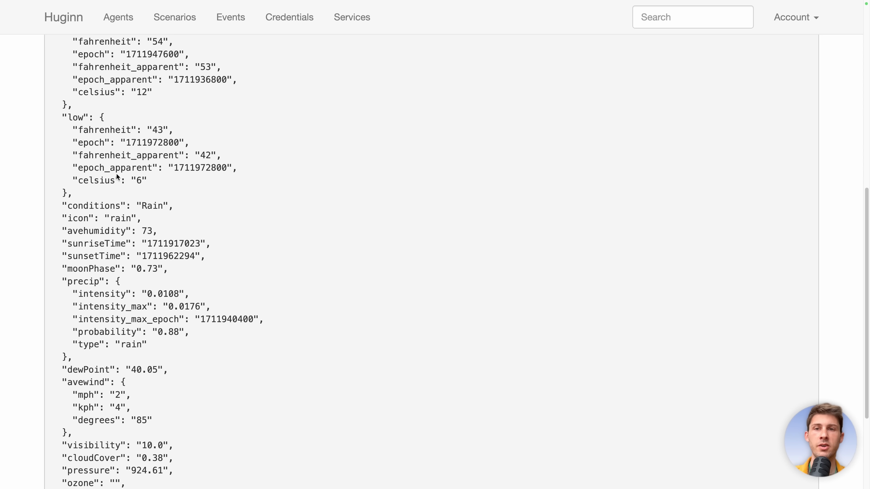
scroll("down", 3)
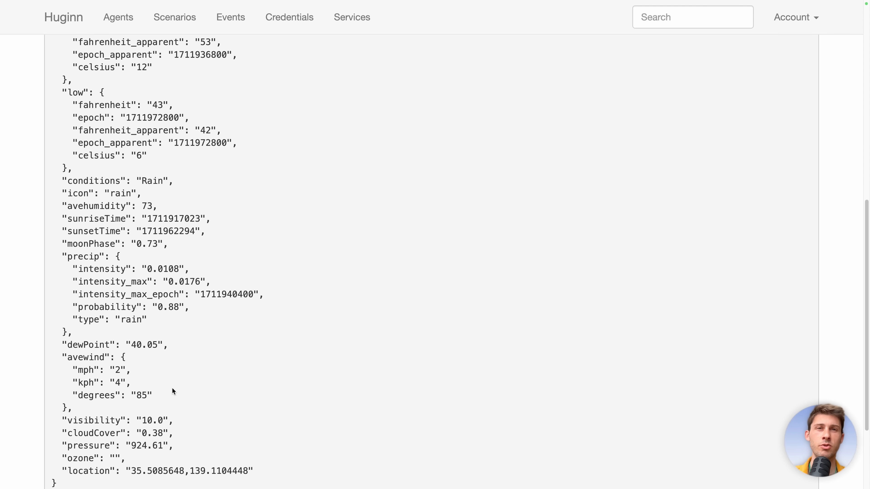
scroll("up", 3)
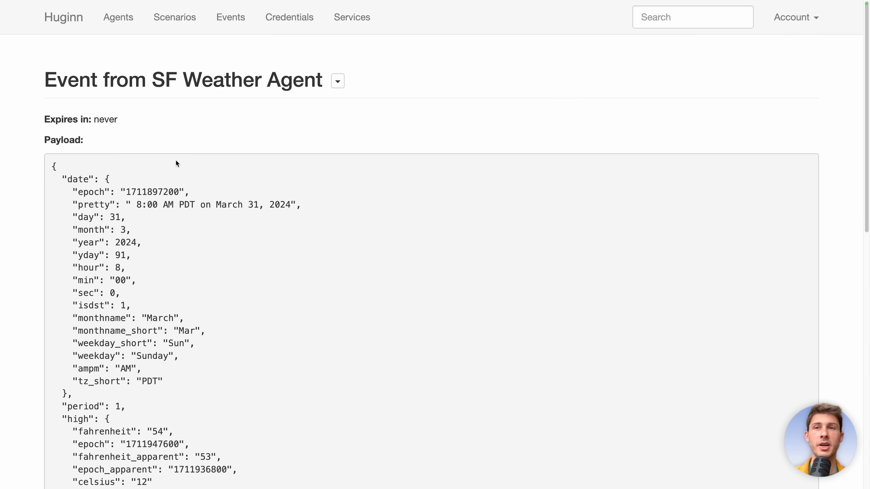
Return to the agent flow diagram and open Rain Notifier's details
left_click(118, 17)
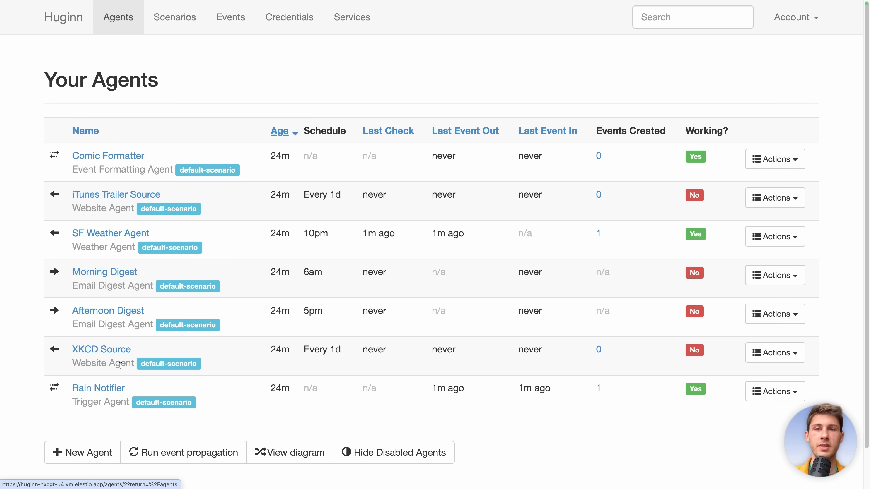
left_click(289, 452)
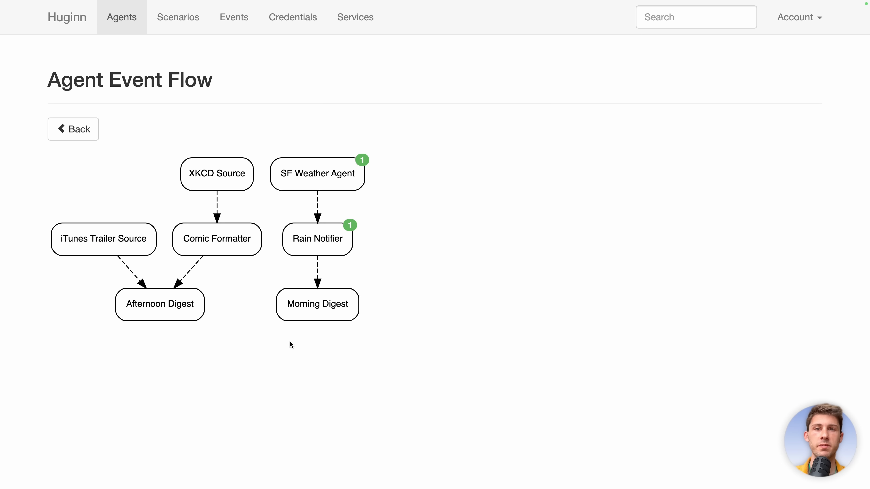
mouse_move(312, 208)
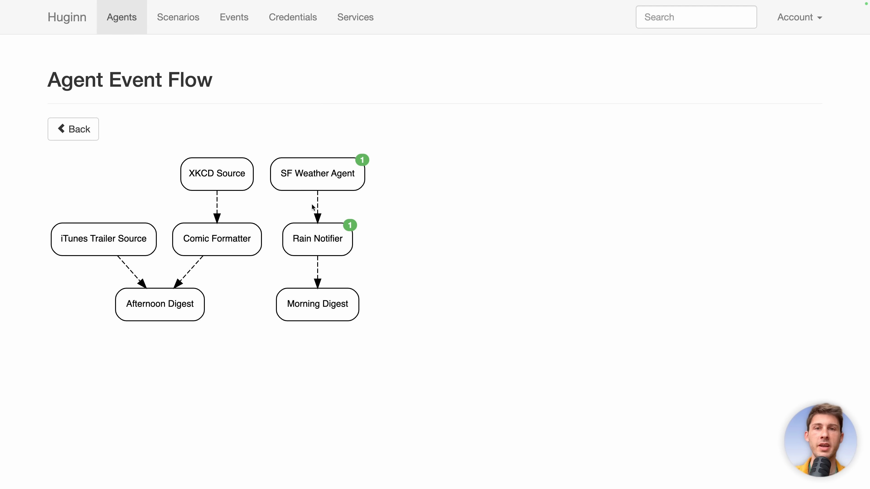
left_click(317, 239)
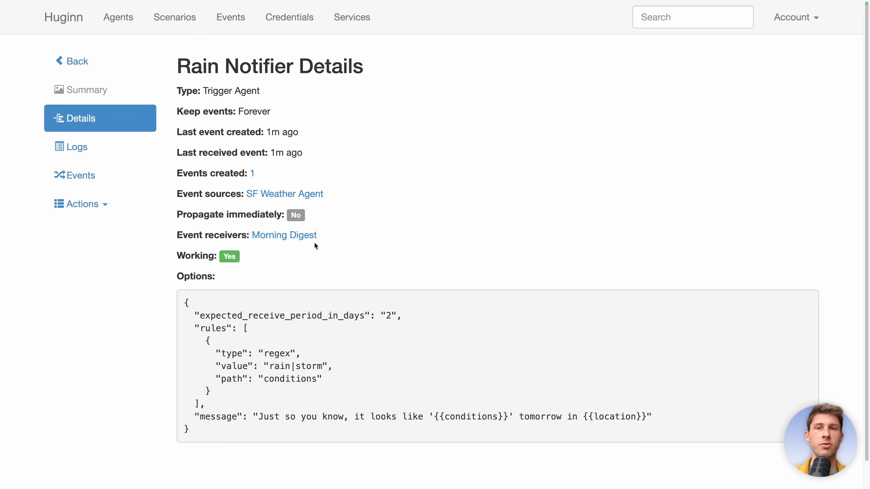
mouse_move(199, 151)
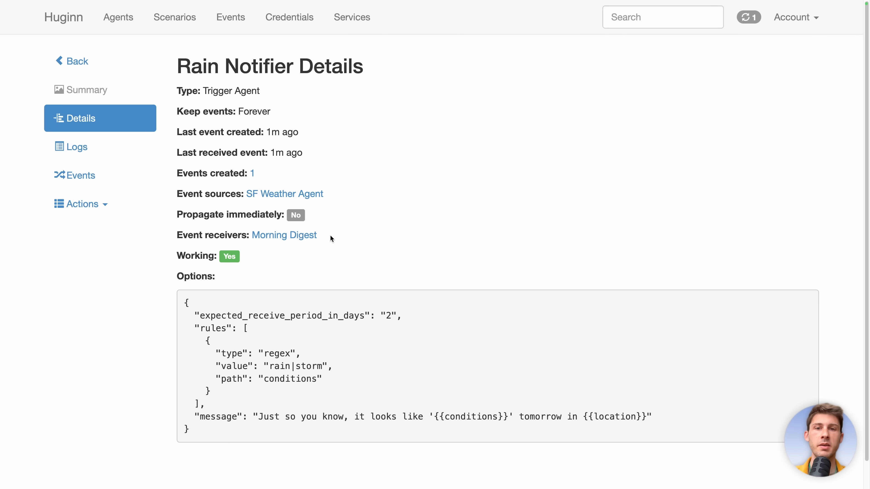
mouse_move(151, 305)
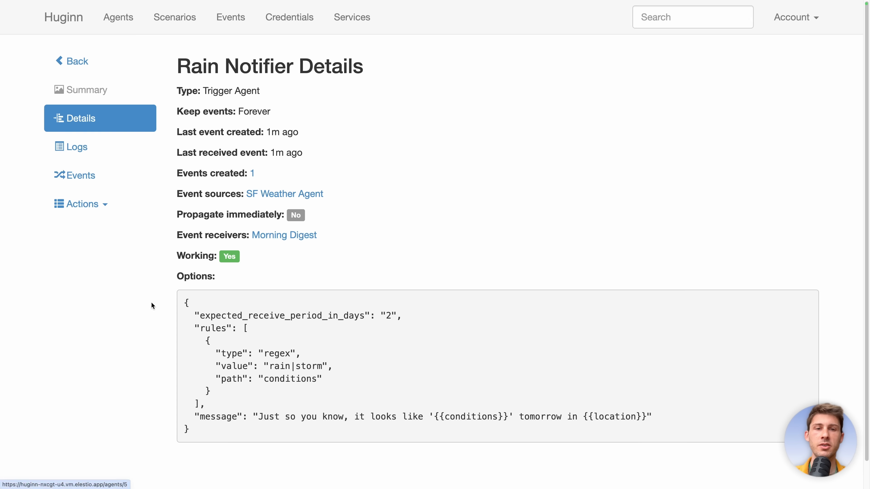
mouse_move(568, 384)
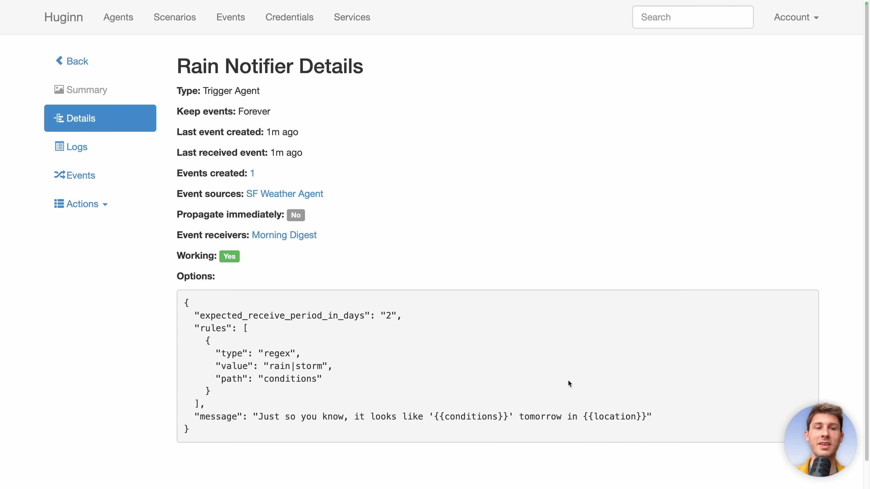
mouse_move(284, 194)
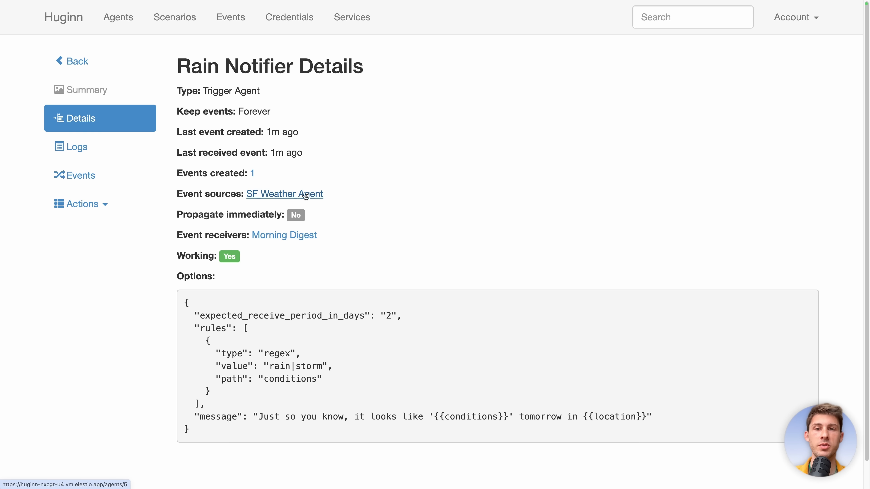
mouse_move(179, 348)
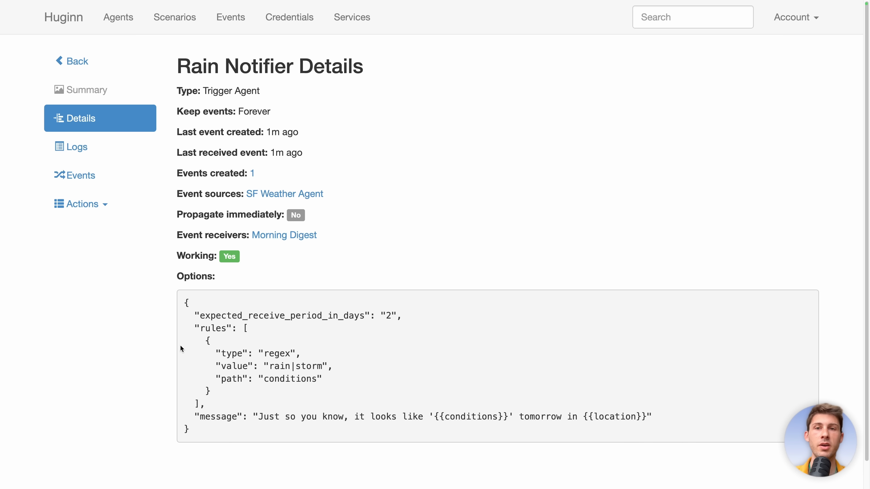
mouse_move(241, 250)
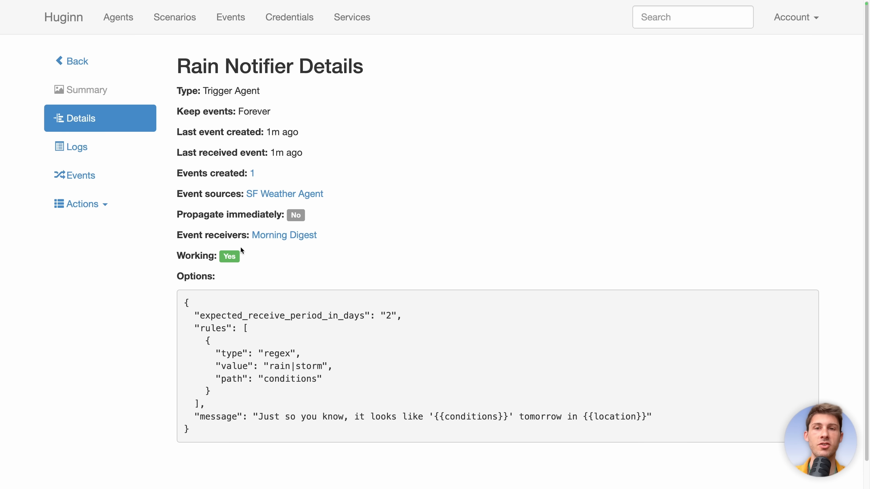
mouse_move(397, 220)
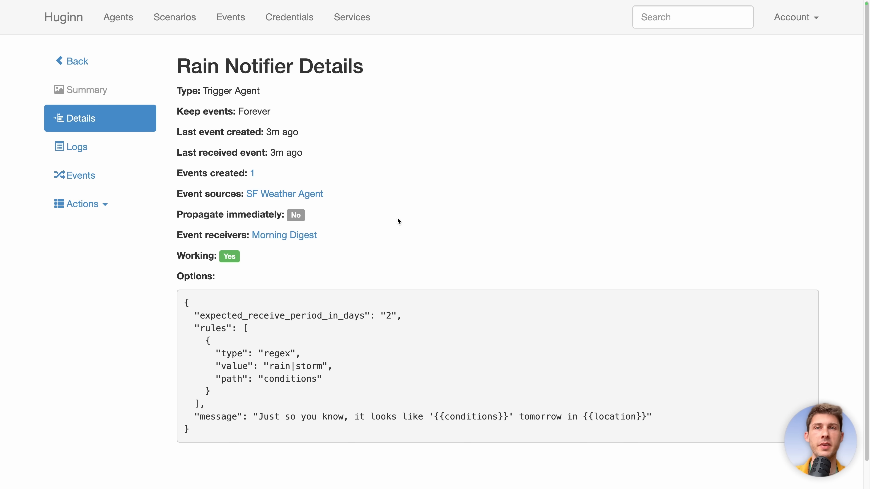
List the actions available for the Rain Notifier agent
left_click(80, 204)
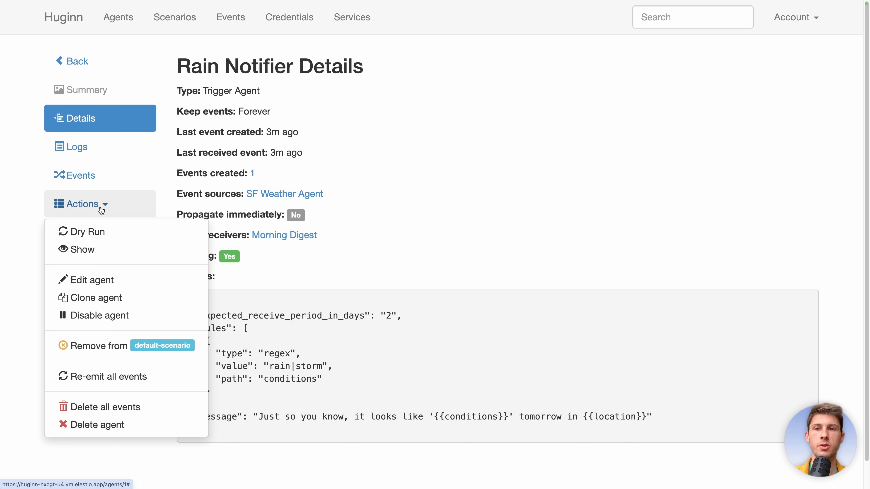
Enter the Rain Notifier agent's edit form and go back without changing anything
left_click(92, 279)
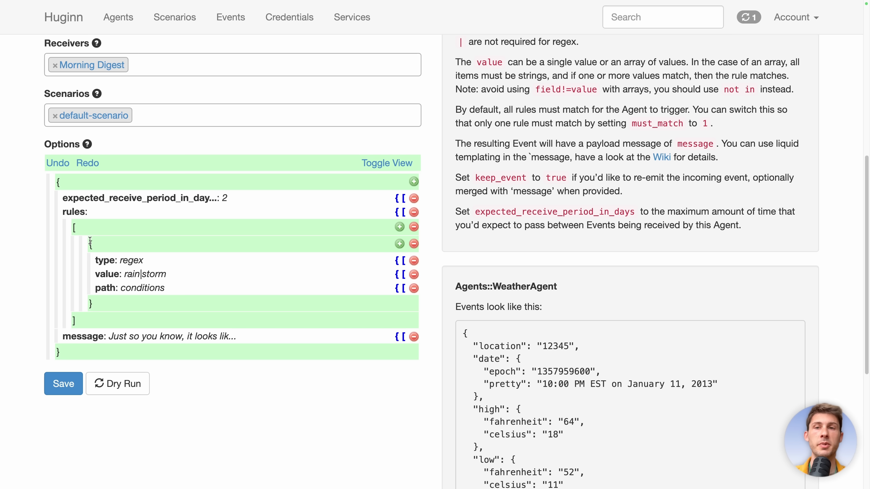
mouse_move(72, 336)
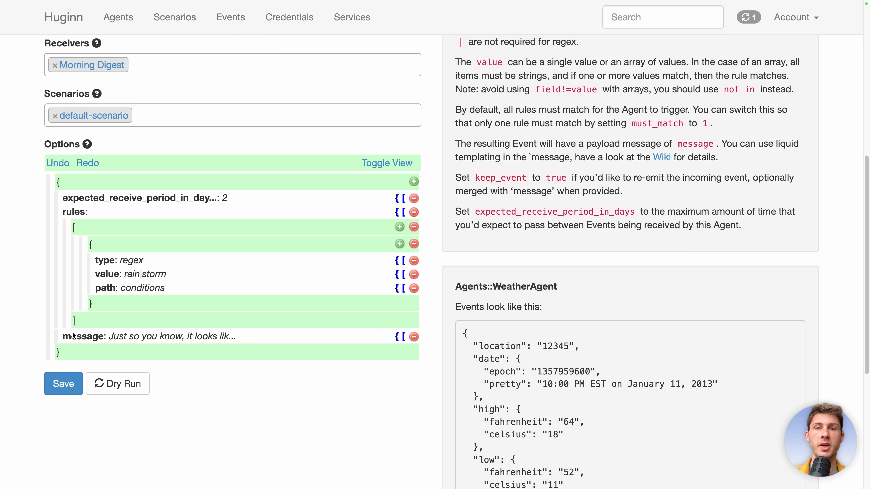
left_click(63, 383)
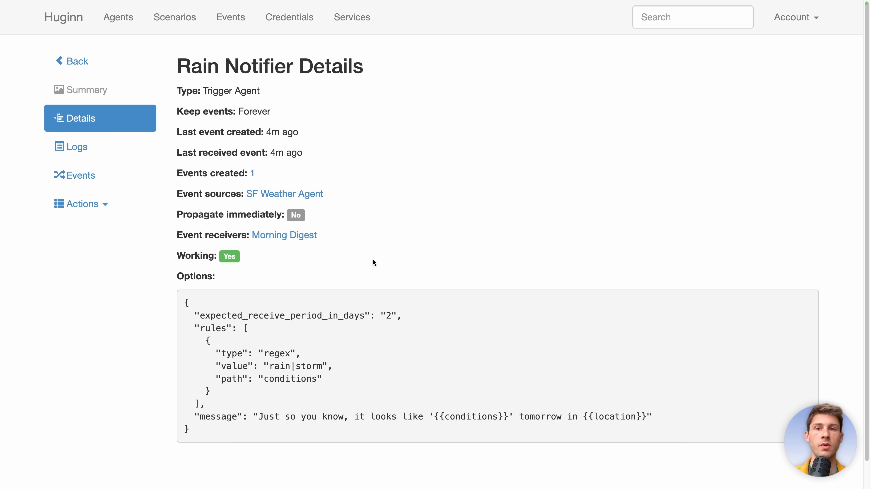
mouse_move(192, 238)
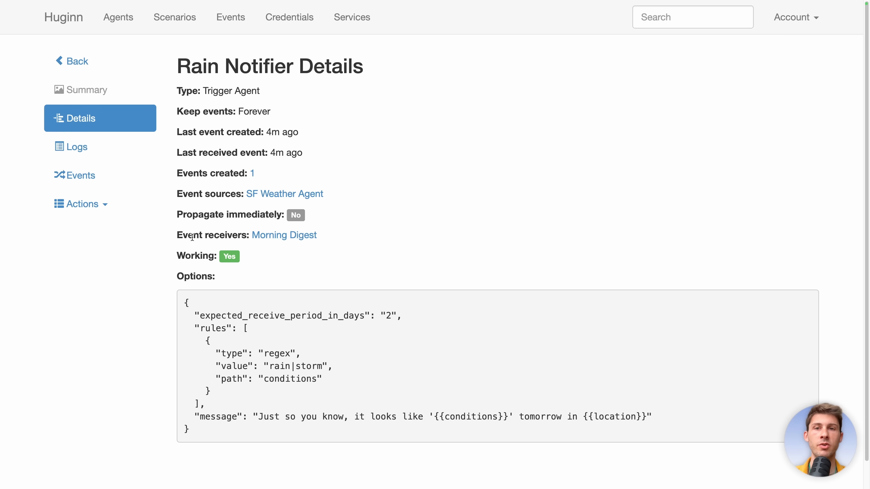
mouse_move(80, 203)
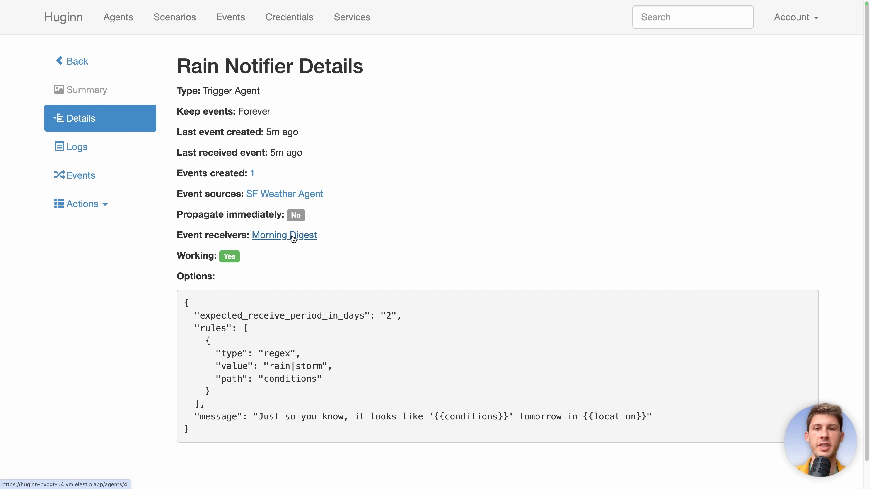
Run the Morning Digest receiver agent now so its 'Your Morning Digest' email is sent
left_click(283, 234)
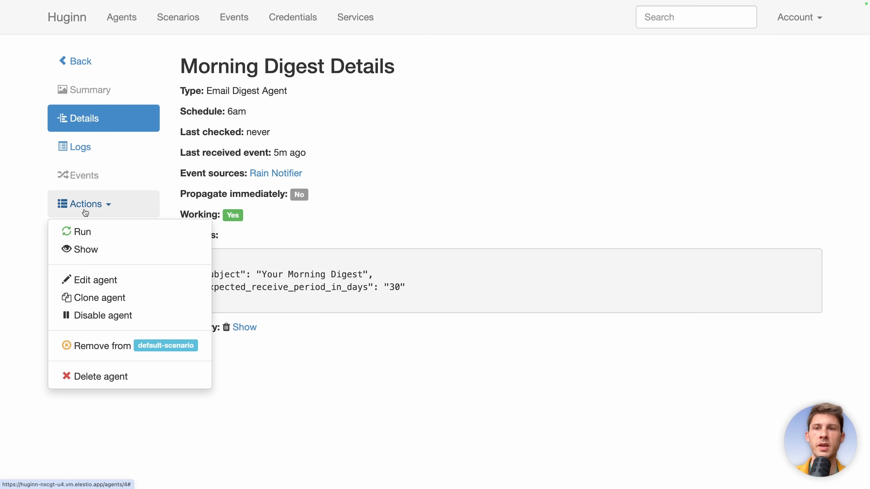
left_click(233, 17)
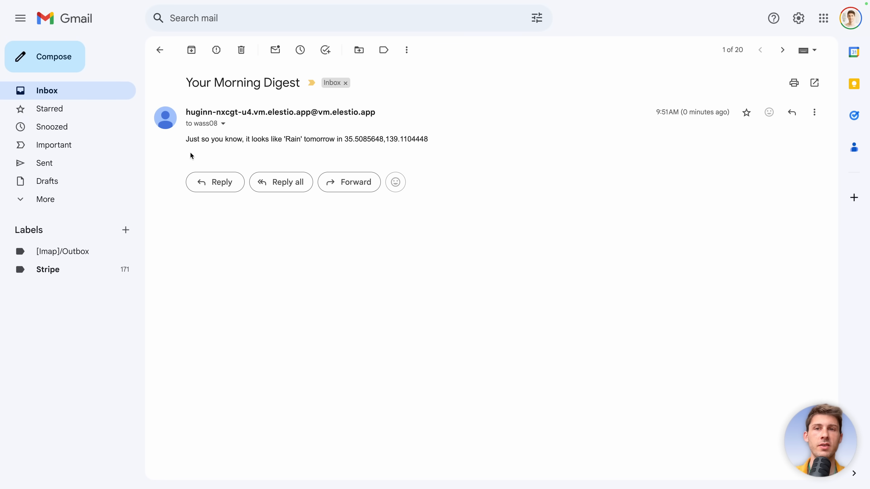
mouse_move(312, 143)
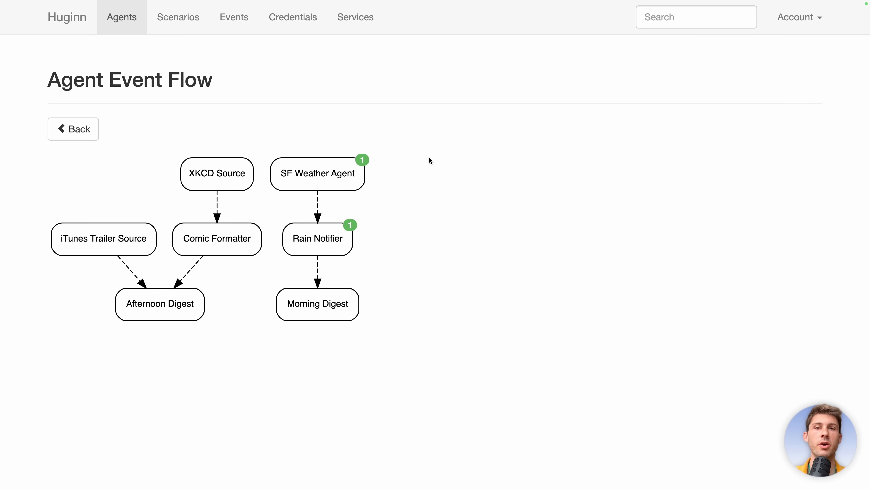
mouse_move(283, 193)
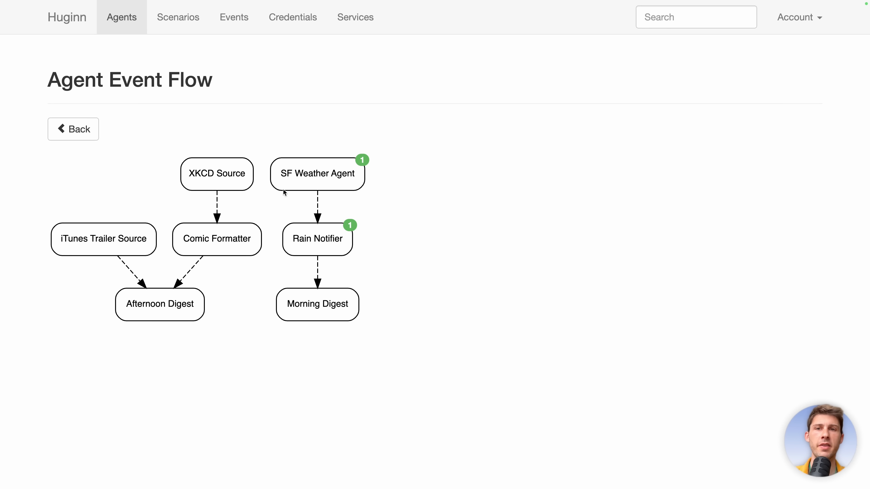
Show the XKCD Source website agent's details from the Agent Event Flow diagram
left_click(216, 173)
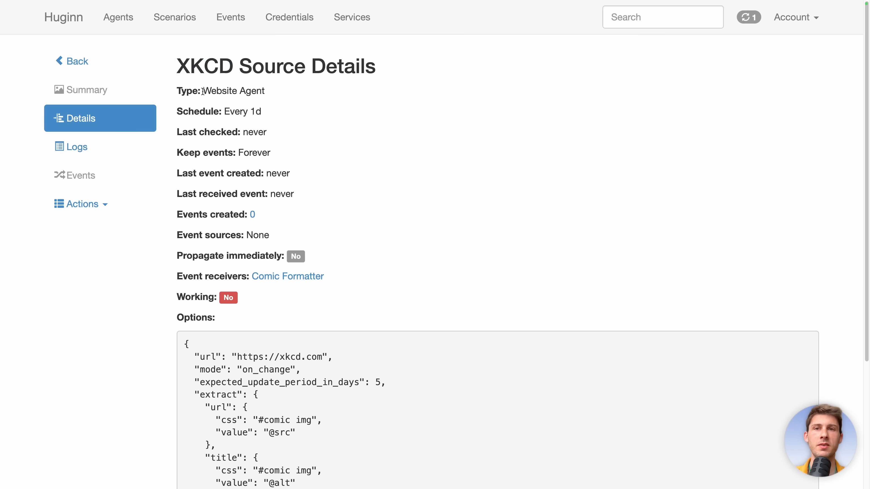
mouse_move(363, 288)
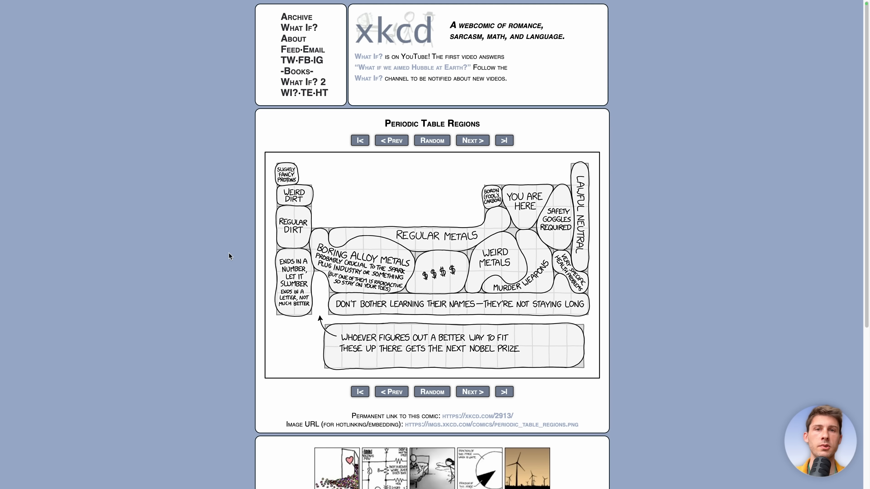
scroll("down", 3)
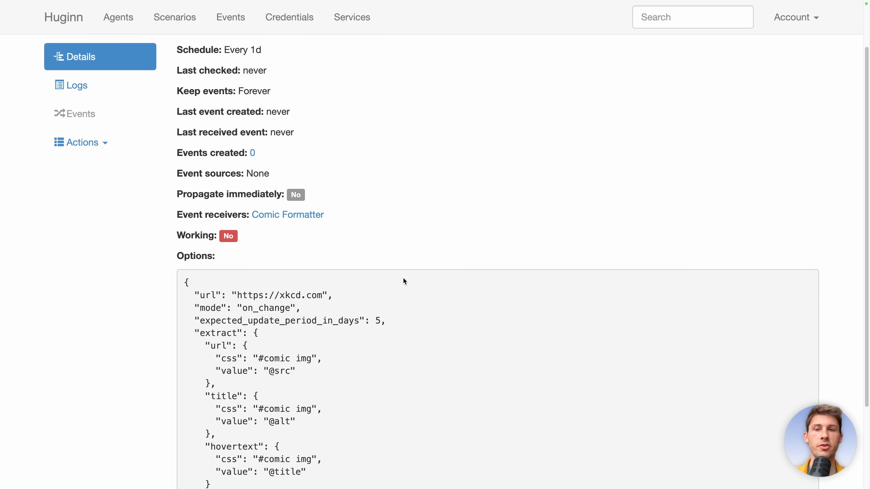
scroll("down", 3)
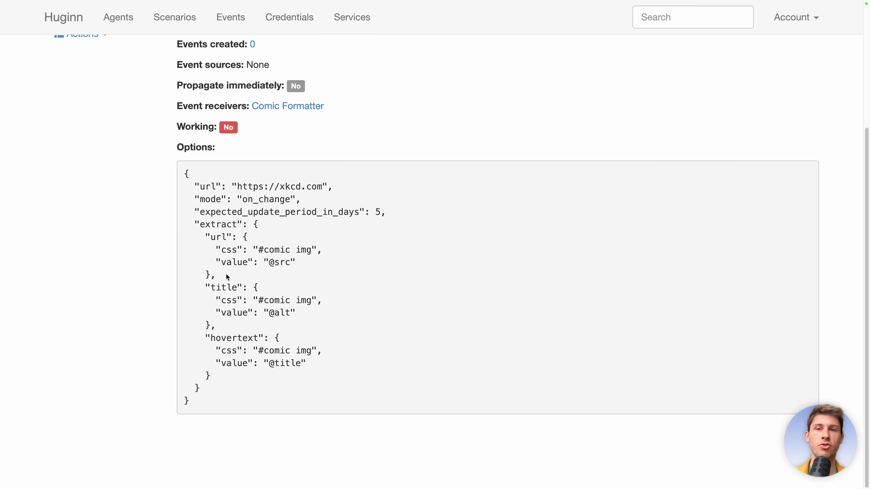
double_click(218, 237)
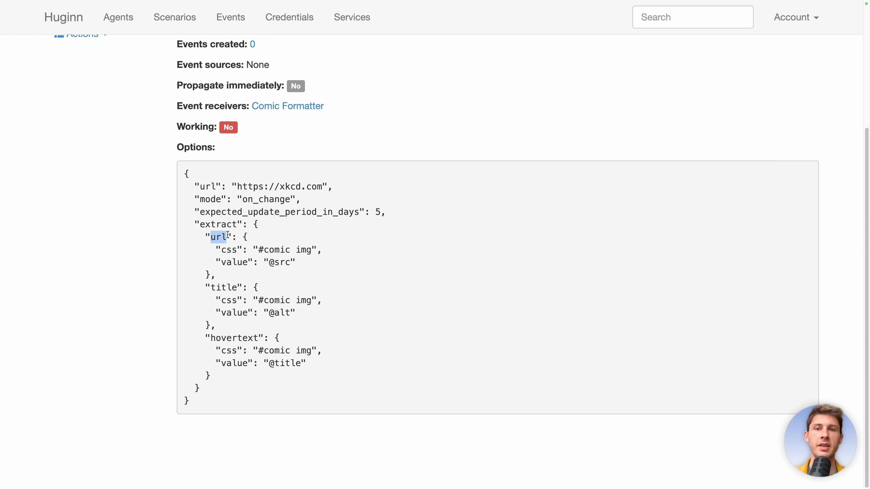
double_click(275, 250)
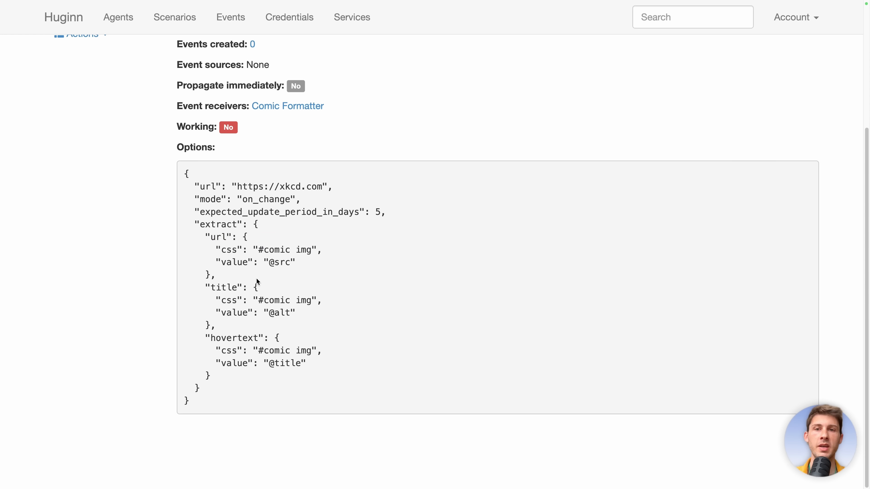
mouse_move(262, 309)
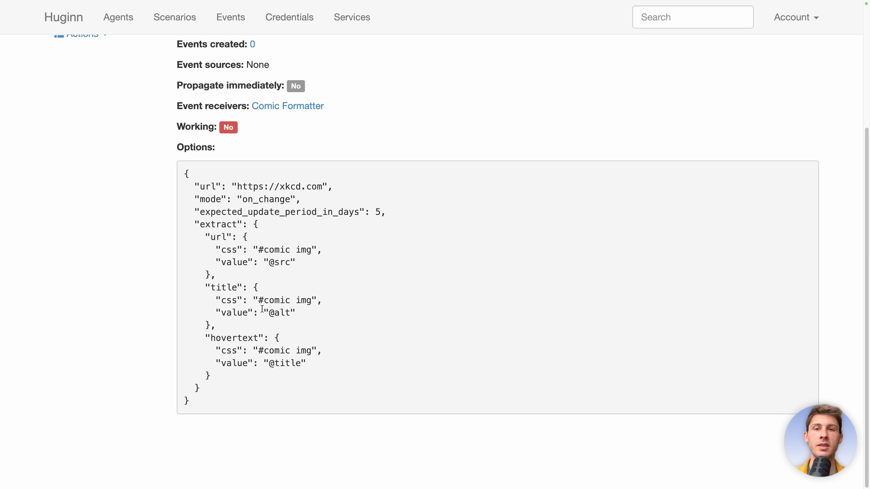
mouse_move(271, 317)
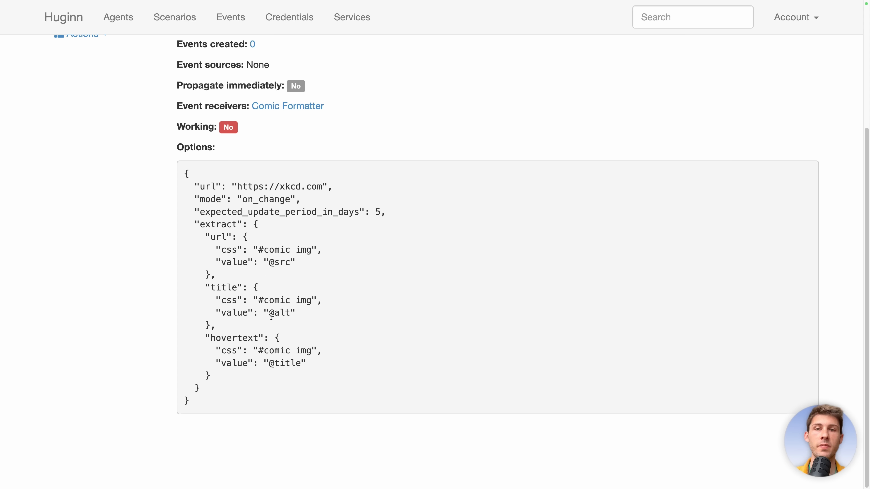
double_click(280, 312)
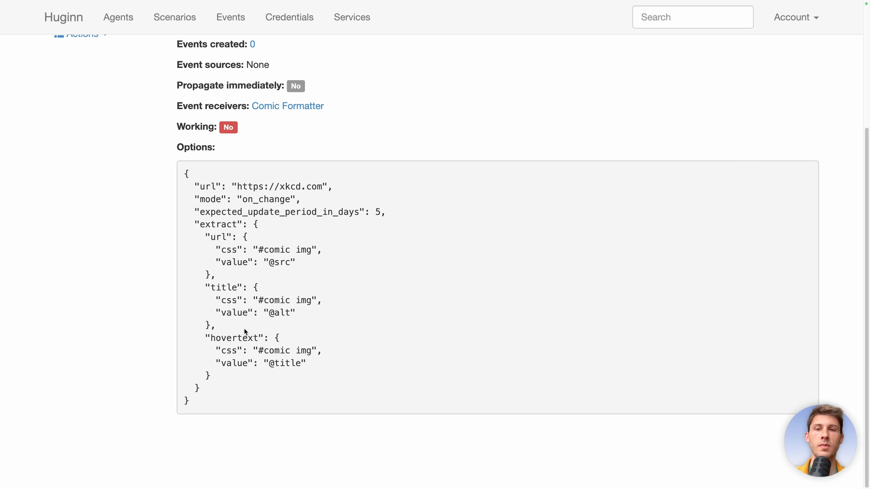
mouse_move(270, 366)
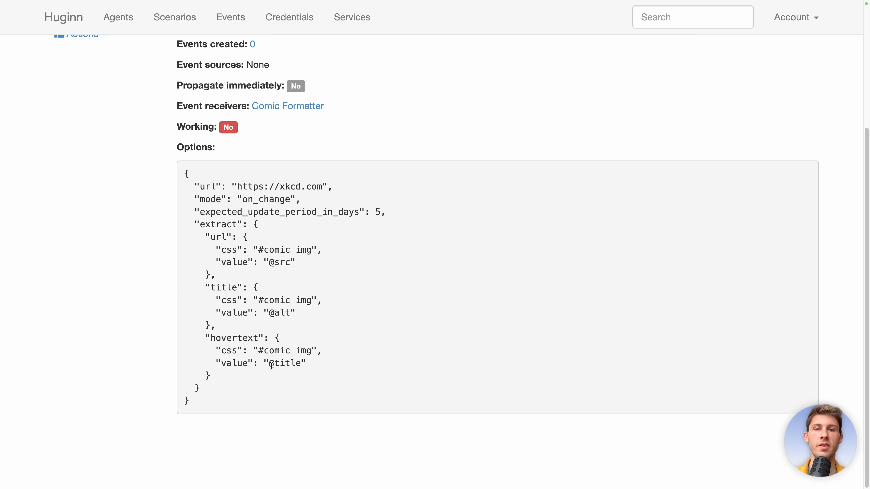
scroll("up", 3)
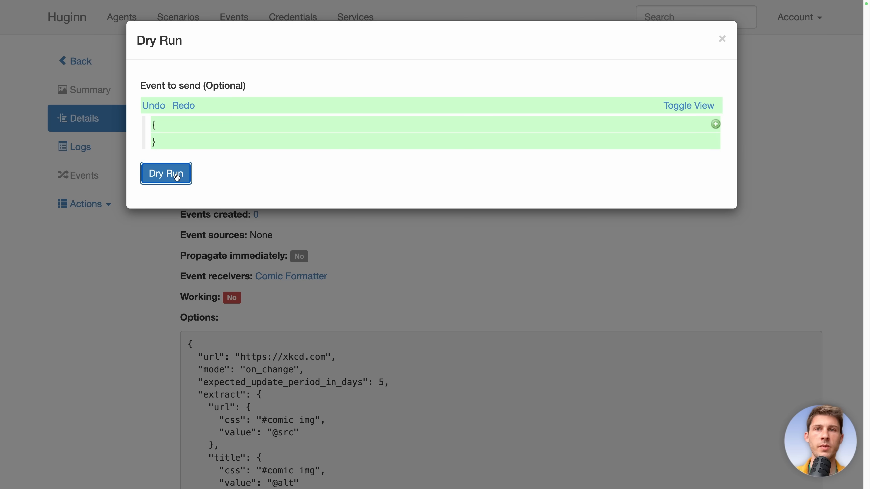
Dry-run XKCD Source and review the returned event's url, title and hovertext, then close the results
left_click(166, 173)
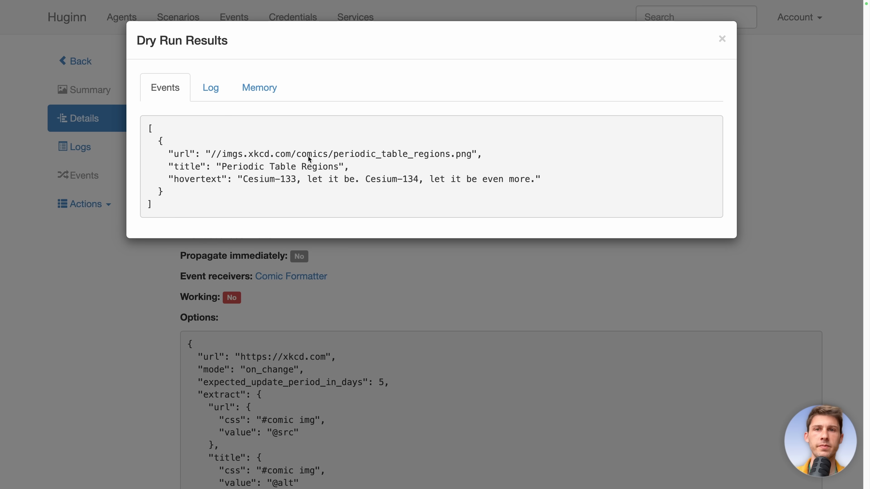
mouse_move(332, 179)
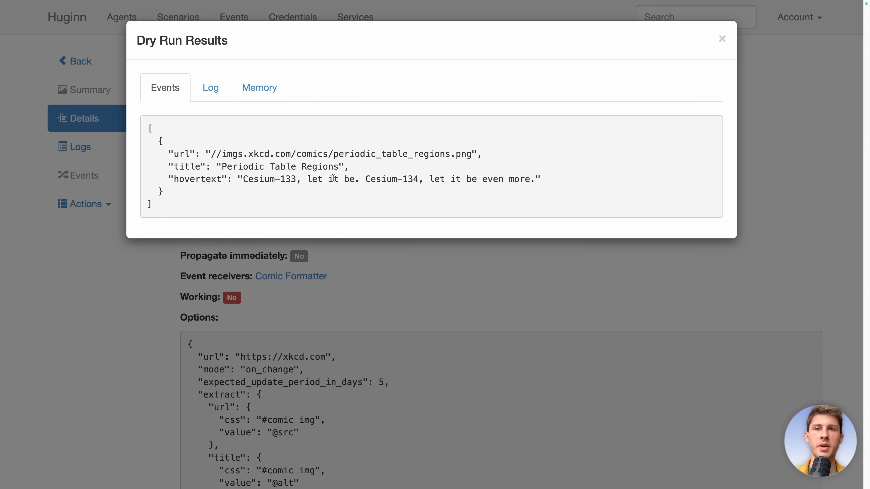
double_click(339, 154)
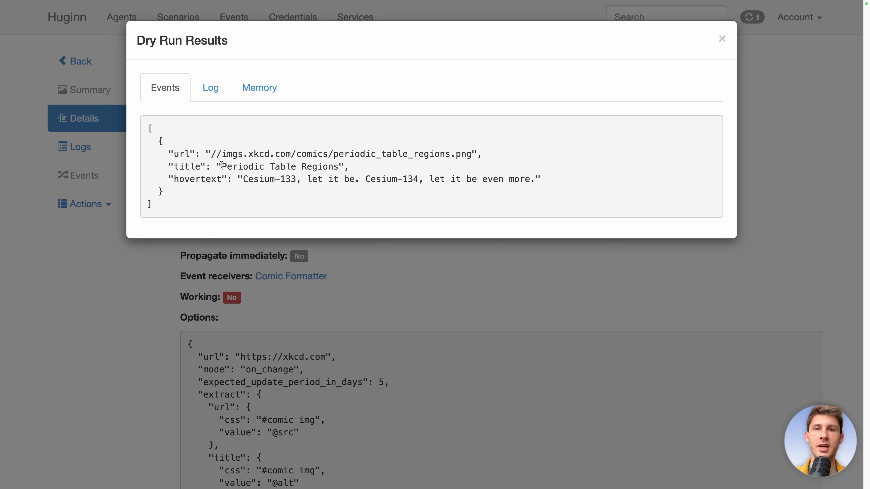
double_click(280, 166)
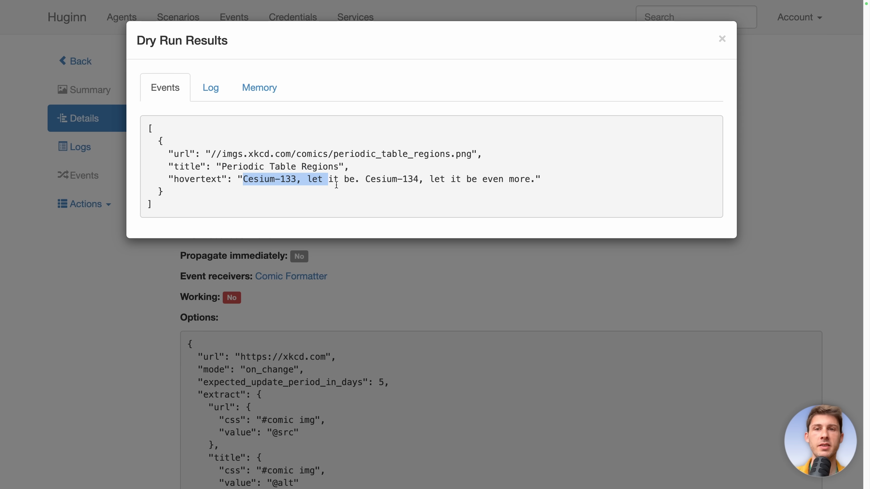
left_click(721, 38)
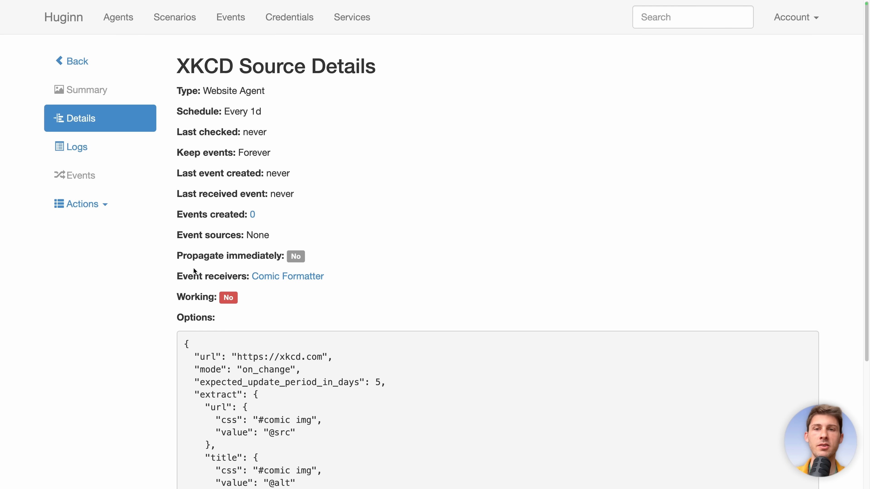
mouse_move(299, 276)
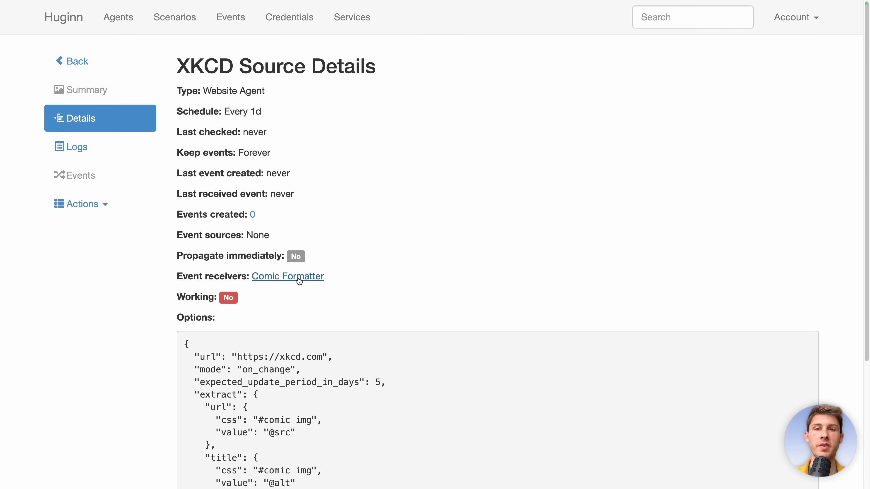
Show the Comic Formatter receiver agent with its HTML message template and Afternoon Digest receiver
left_click(287, 277)
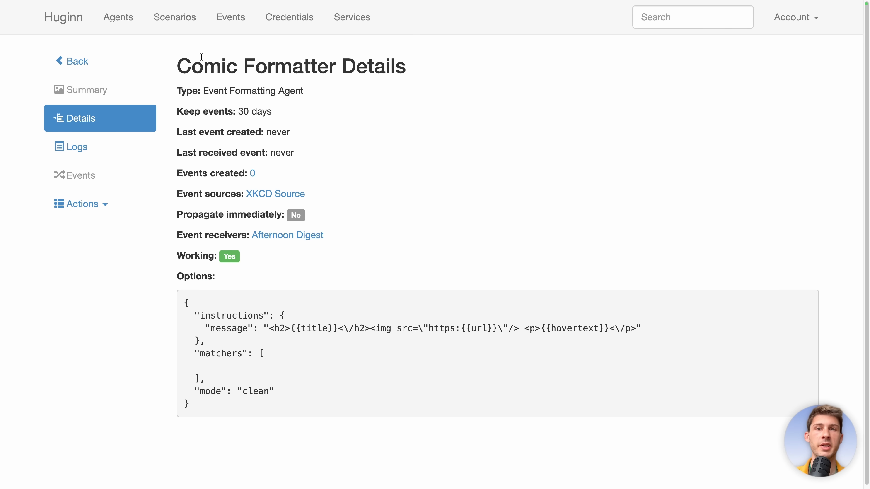
double_click(252, 91)
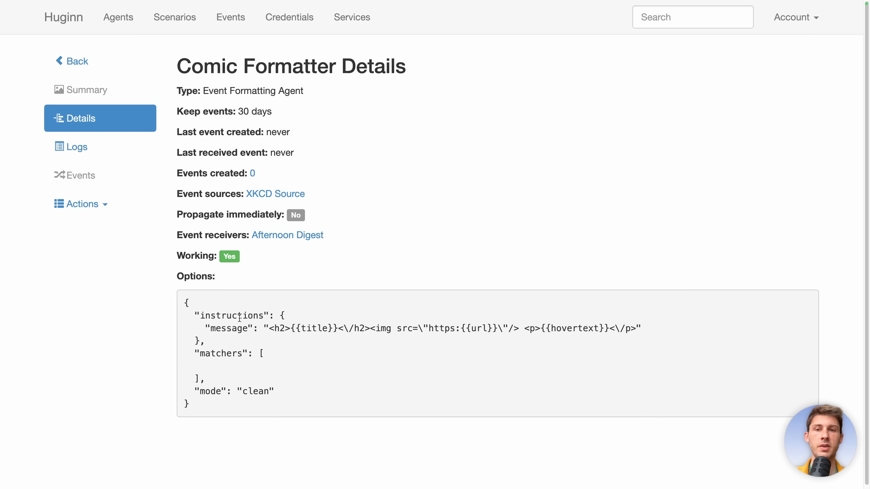
double_click(319, 329)
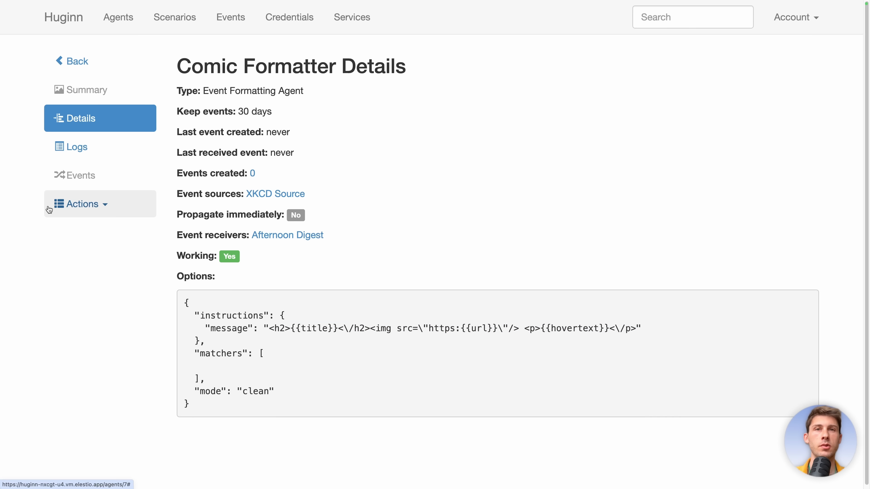
left_click(82, 204)
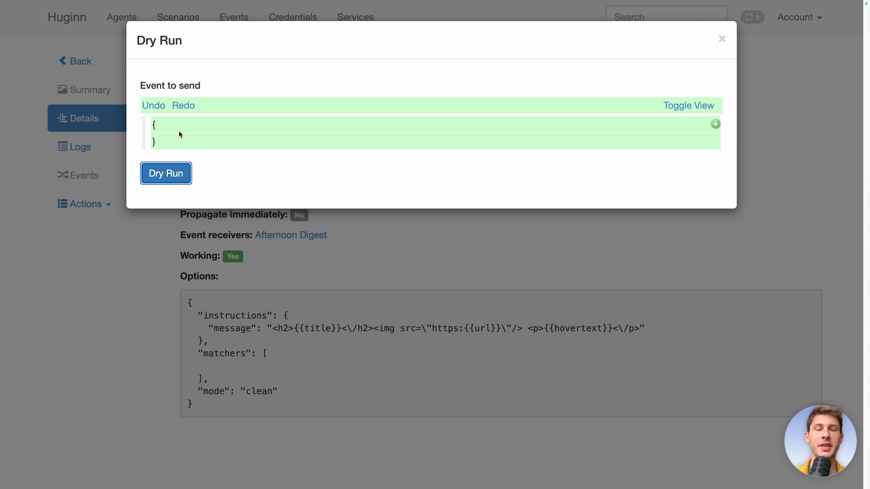
mouse_move(664, 128)
type("te")
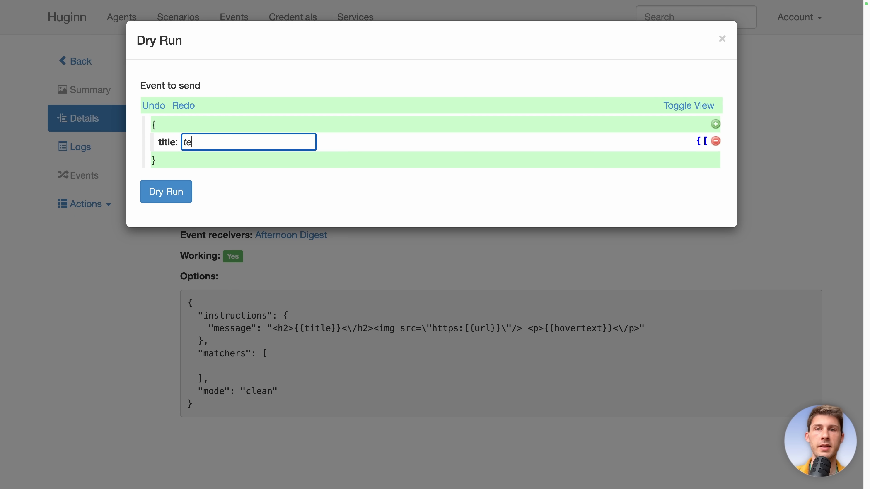
type("st")
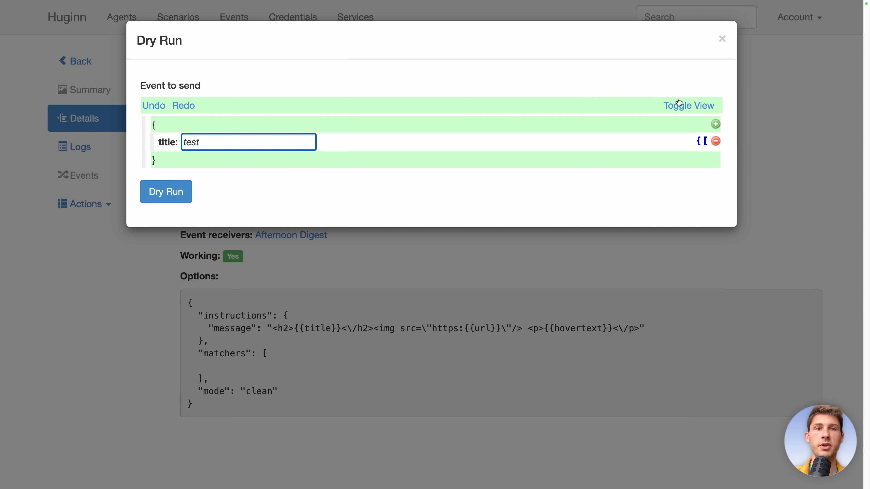
left_click(689, 105)
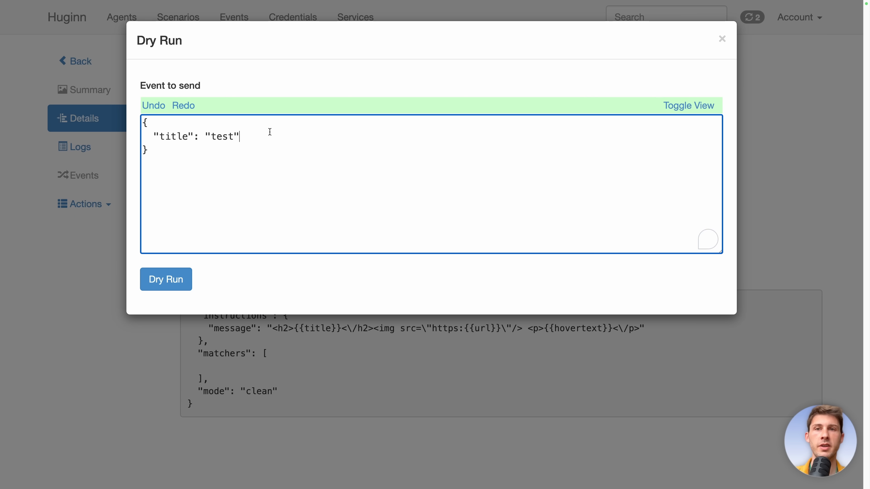
type(",")
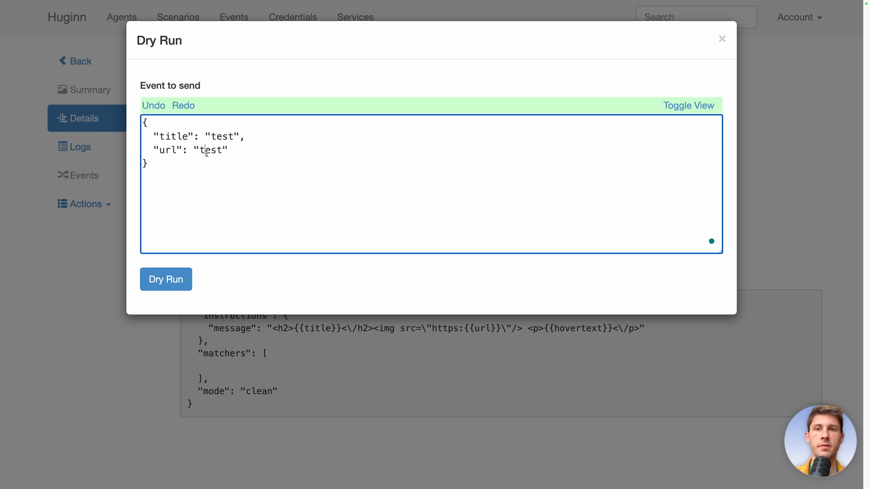
type("http://tes")
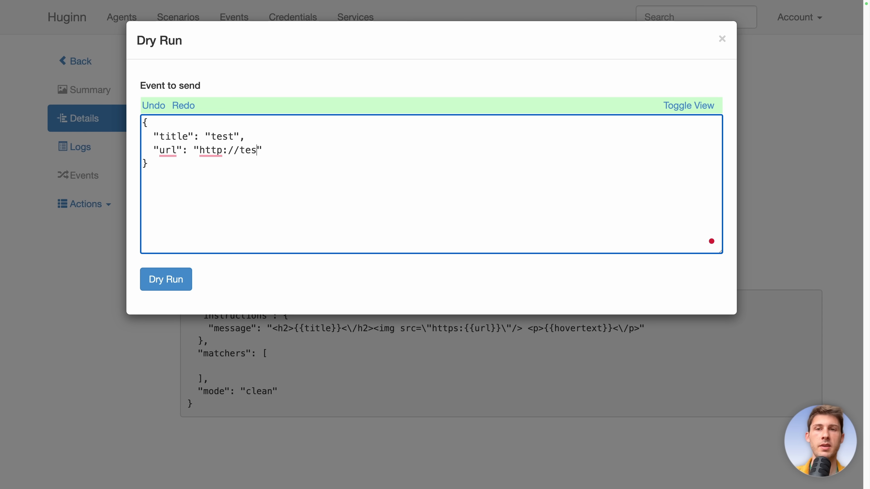
type("t.com\",")
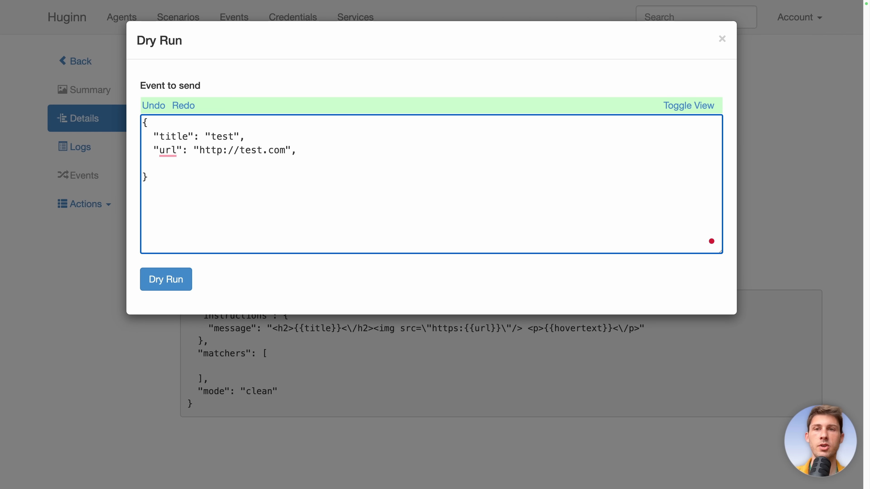
type("\"hover\"")
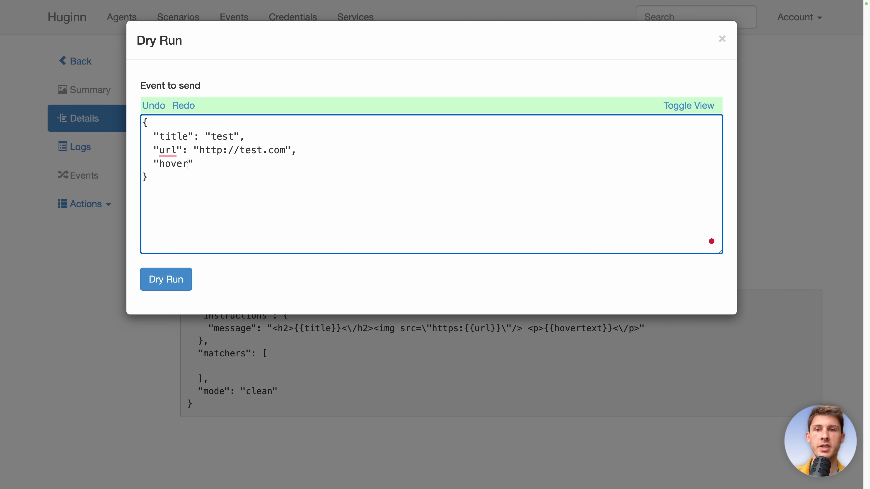
type("text\": \"text")
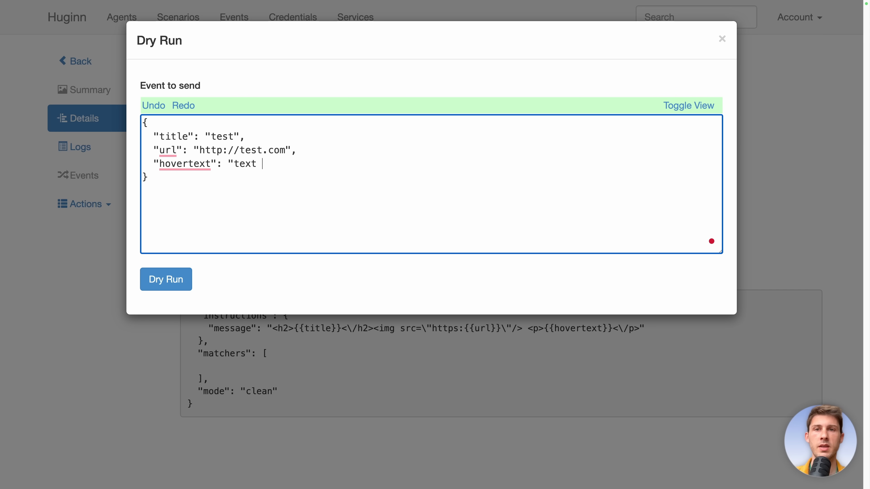
type("hover\"")
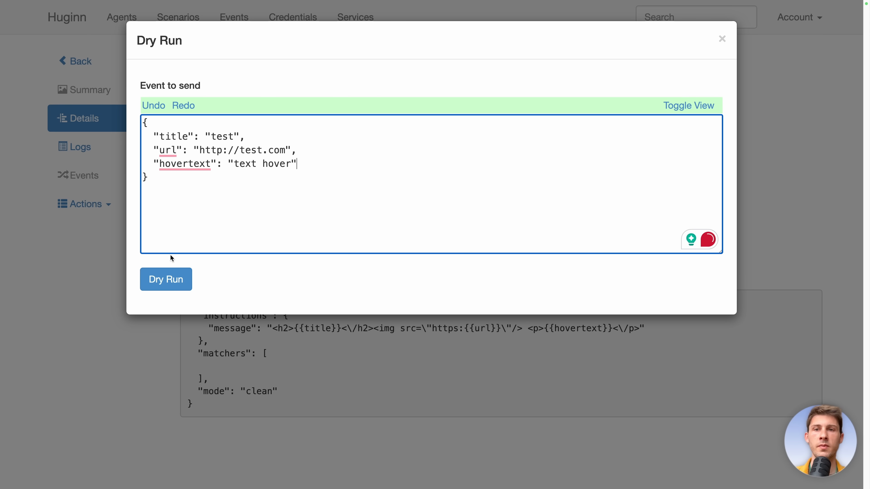
Run the dry run, returning one HTML message filled with the test values
left_click(165, 279)
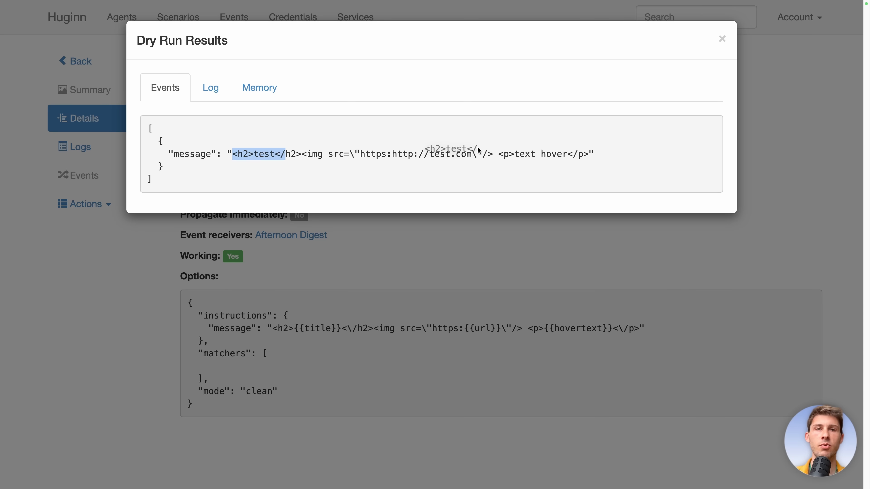
left_click(118, 16)
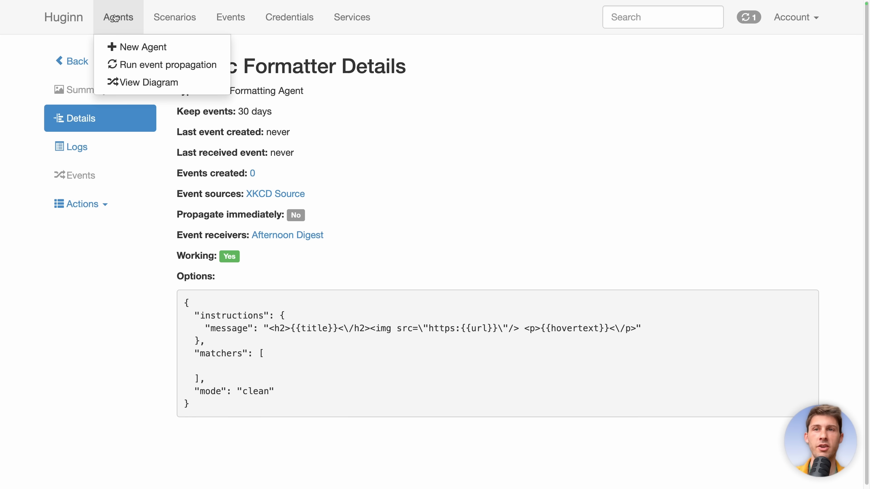
left_click(149, 82)
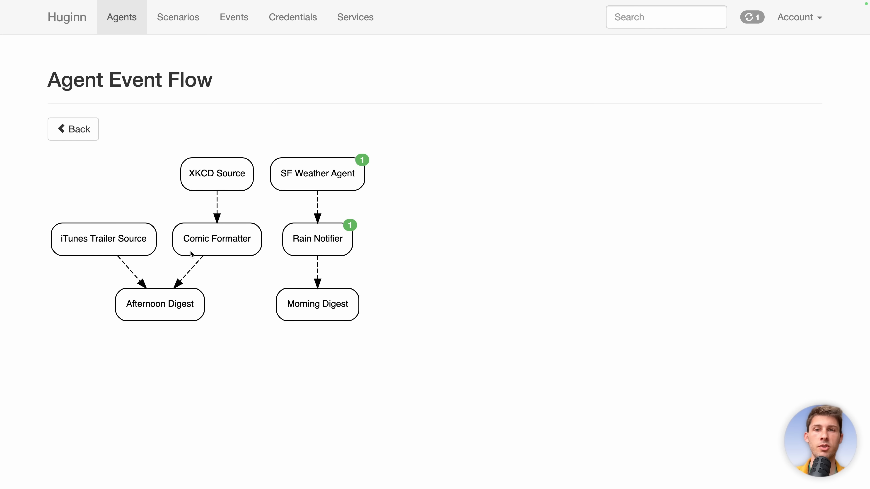
mouse_move(218, 166)
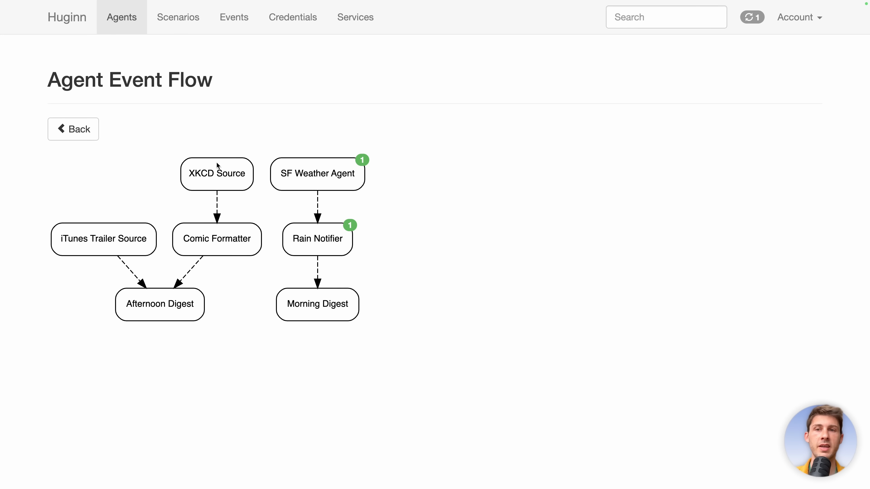
mouse_move(97, 272)
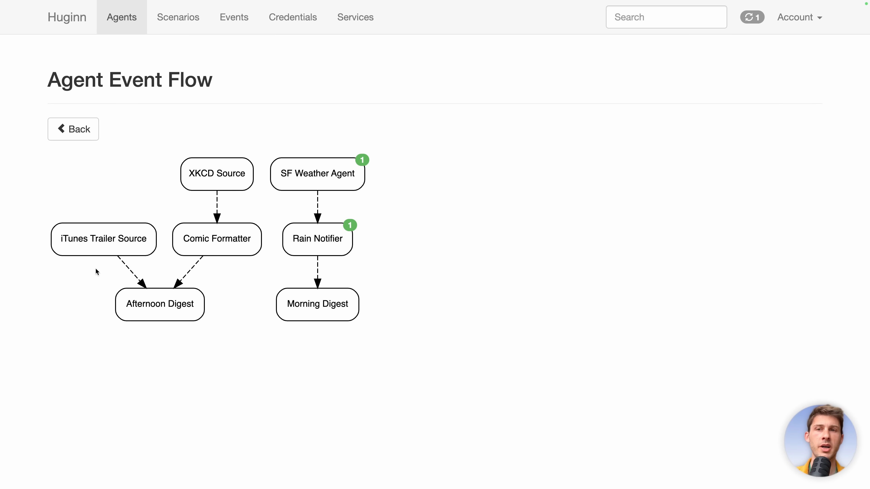
mouse_move(130, 253)
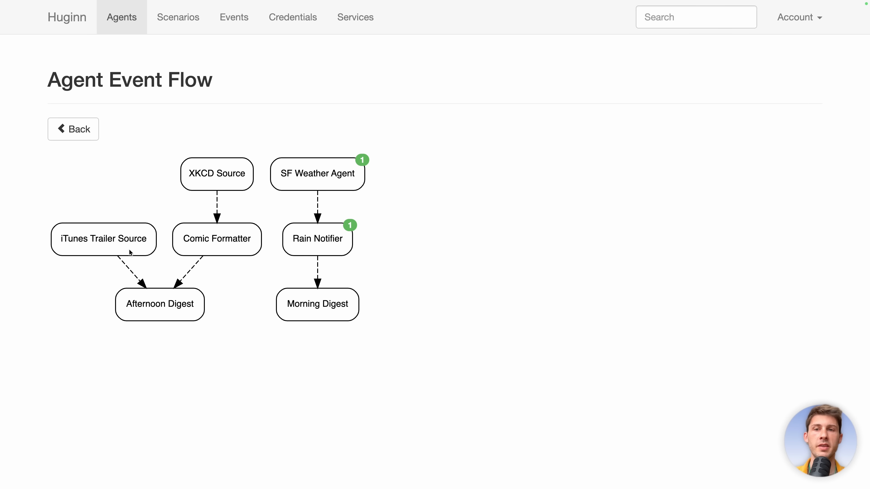
mouse_move(160, 304)
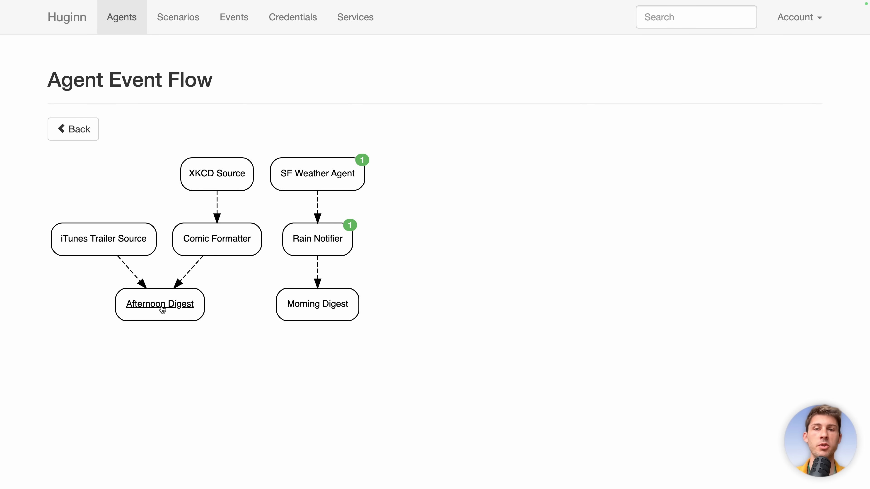
mouse_move(436, 277)
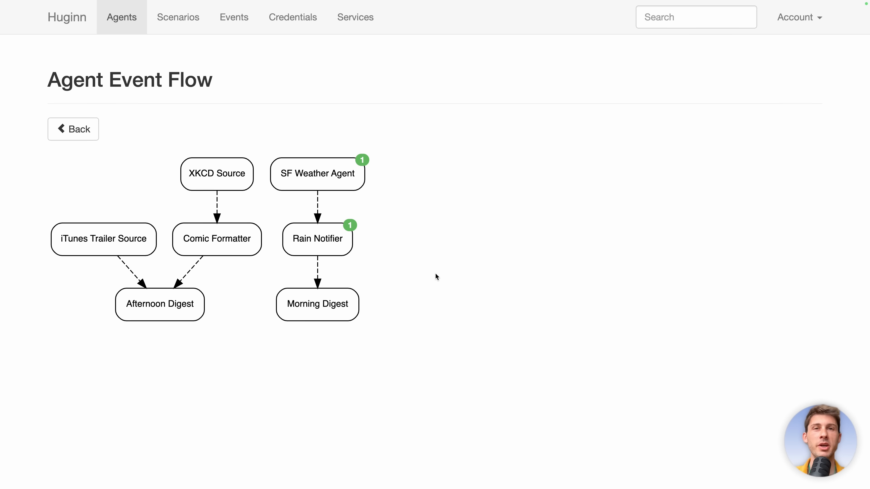
mouse_move(133, 65)
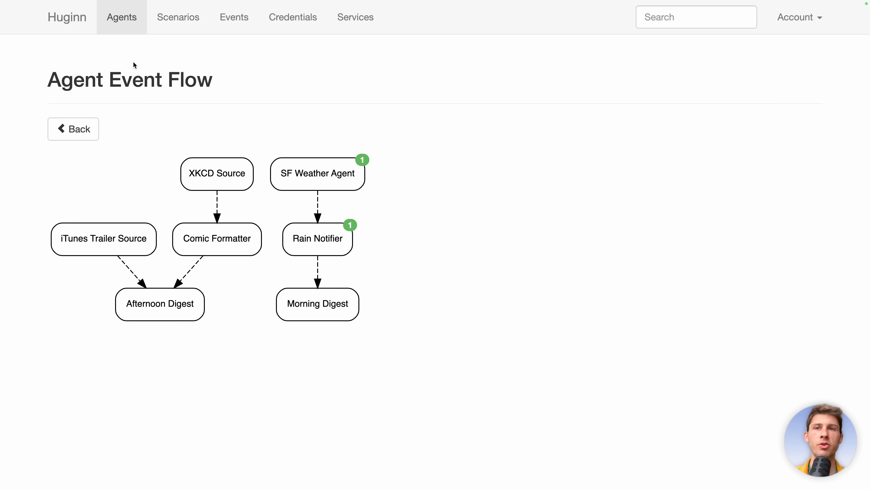
mouse_move(178, 17)
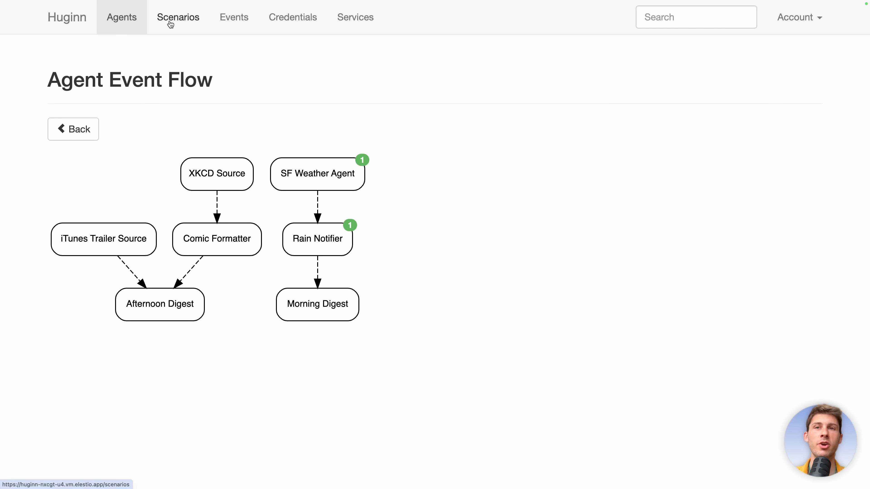
Create a new scenario named wikipedia with the Globe icon and save it
left_click(177, 18)
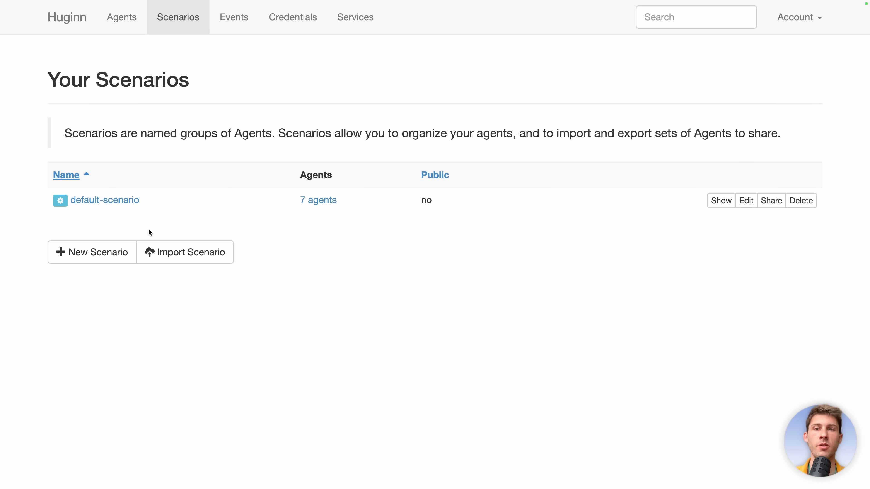
mouse_move(158, 174)
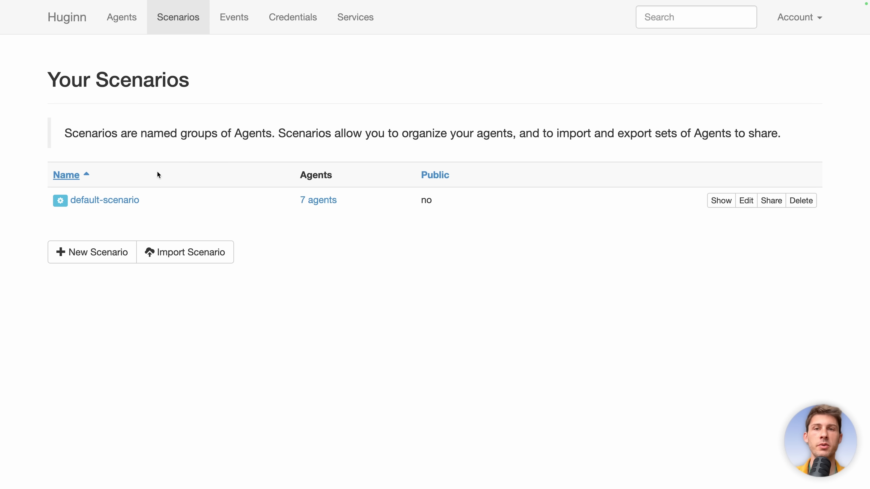
mouse_move(99, 252)
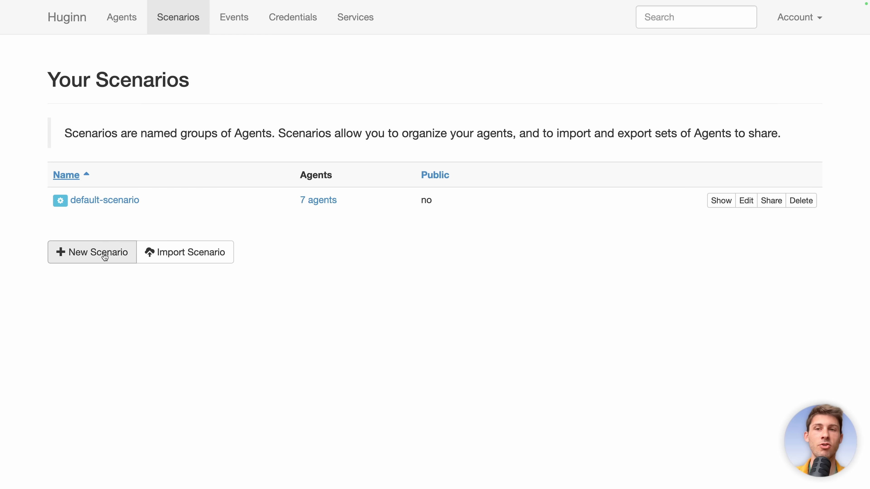
left_click(91, 252)
type("wikipedia")
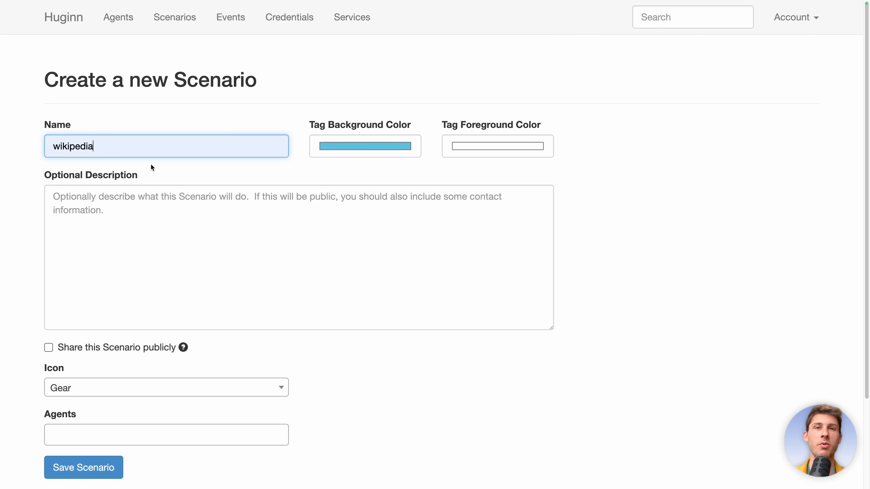
mouse_move(167, 268)
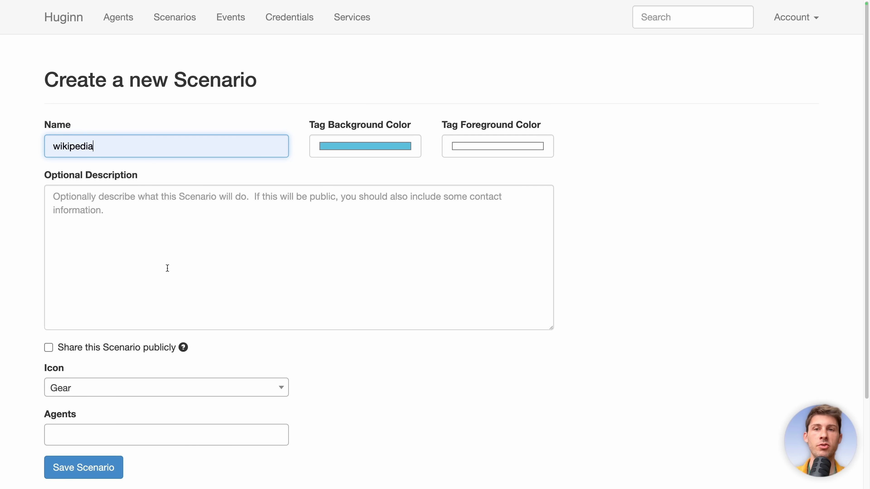
scroll("down", 3)
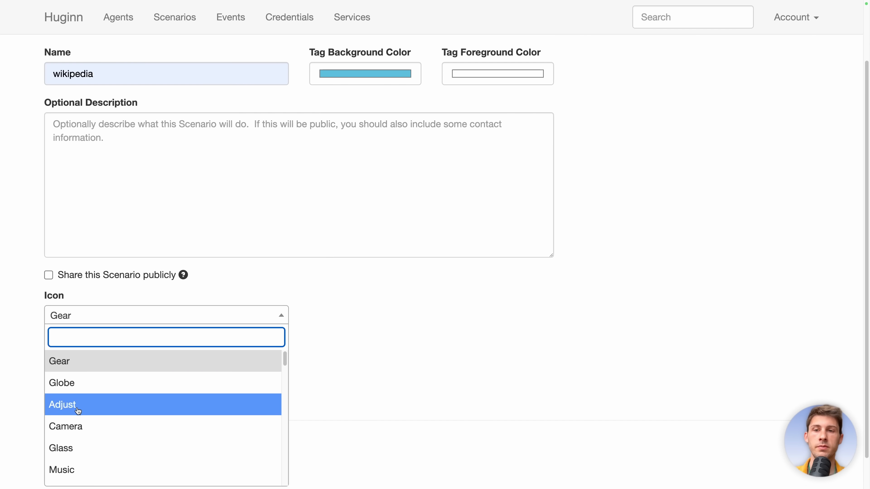
left_click(62, 383)
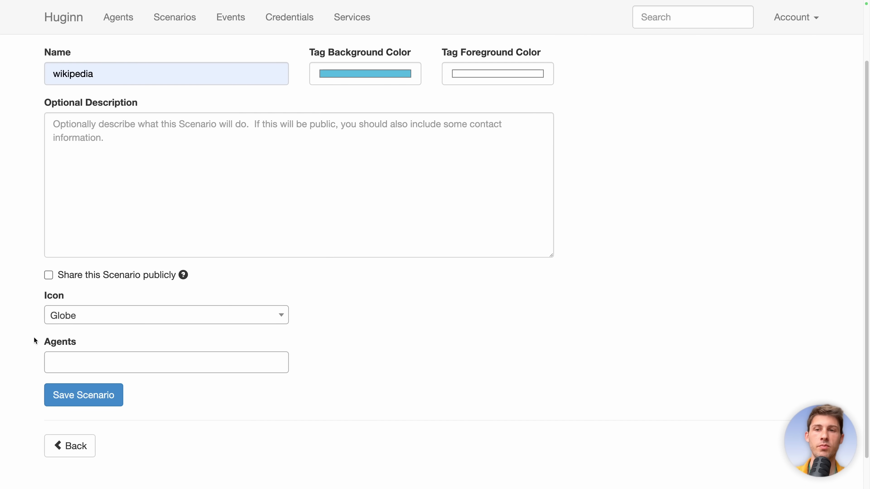
scroll("down", 3)
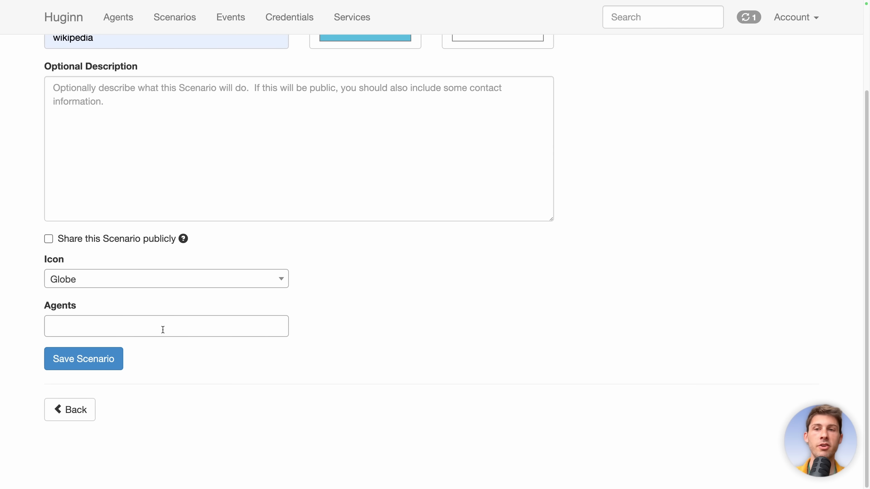
mouse_move(90, 301)
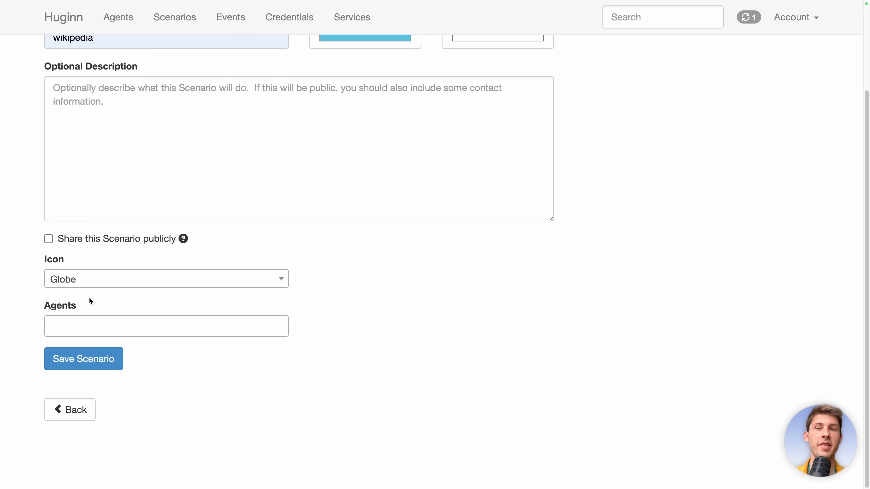
left_click(84, 358)
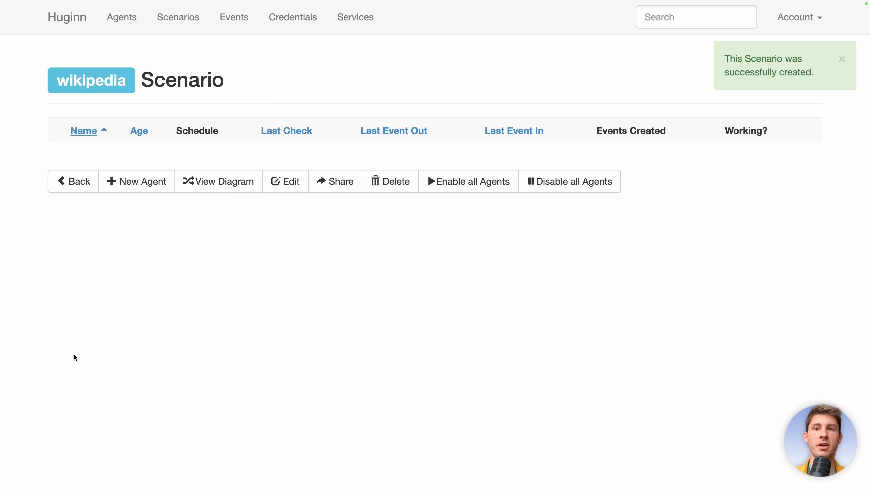
mouse_move(137, 181)
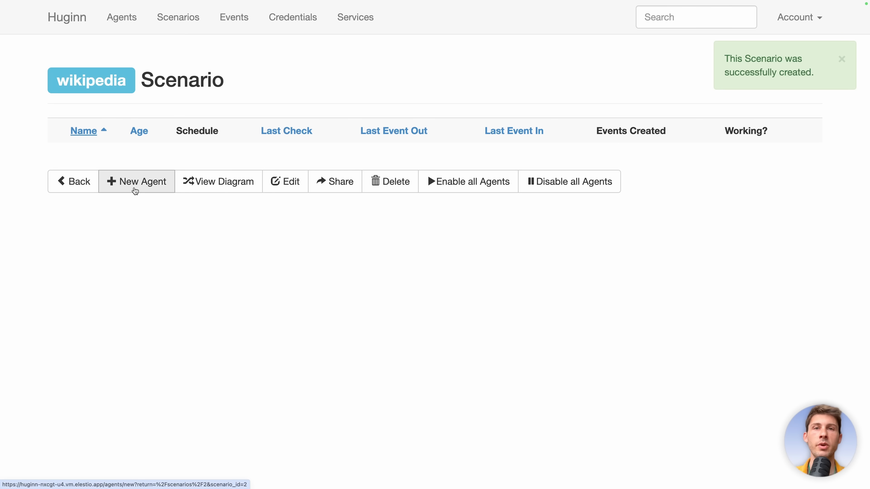
Draft a new Website Agent named Scrapper in the wikipedia scenario
left_click(136, 181)
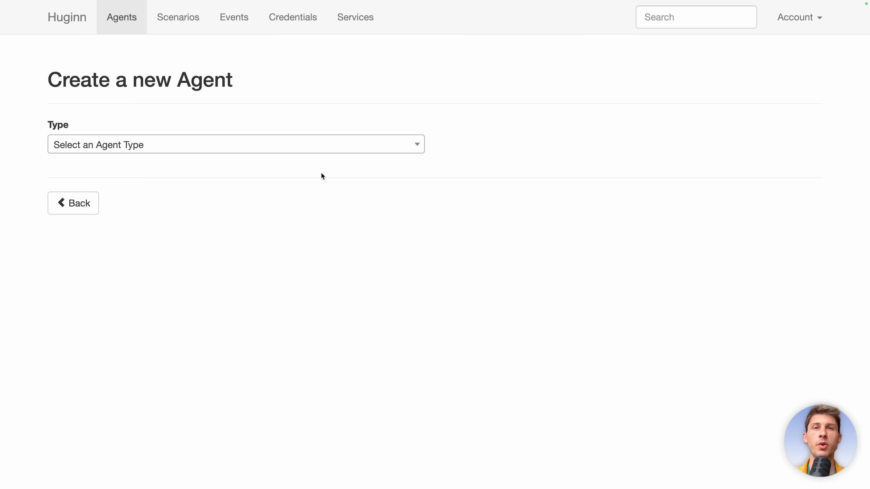
left_click(235, 144)
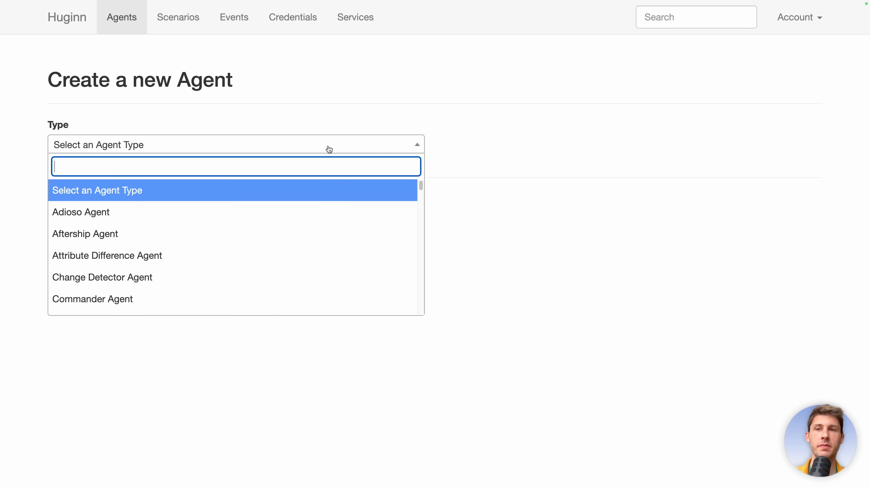
type("web")
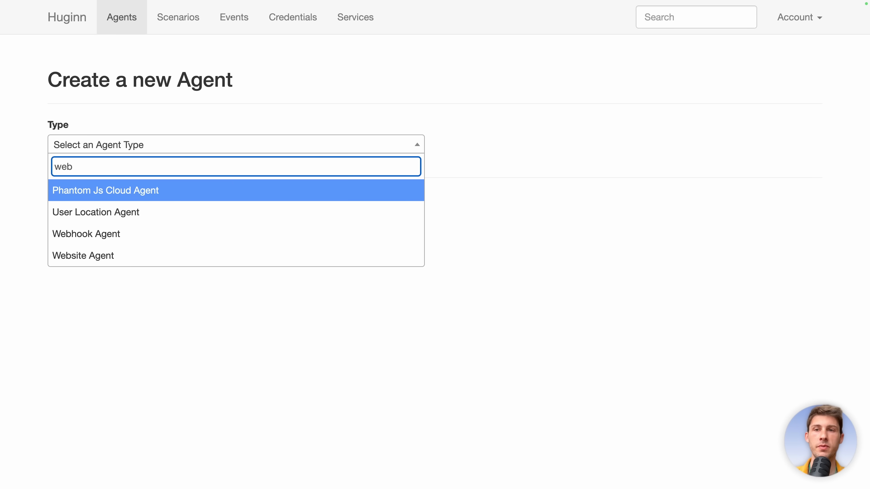
left_click(83, 255)
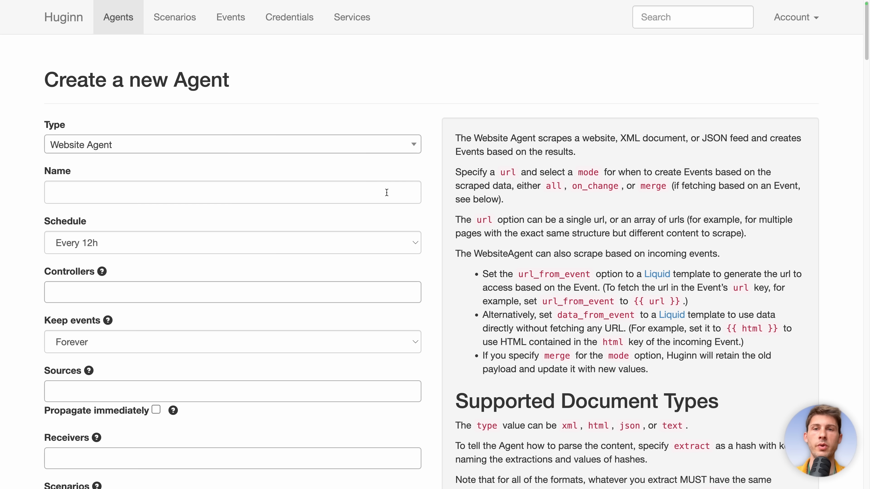
type("Scrapper")
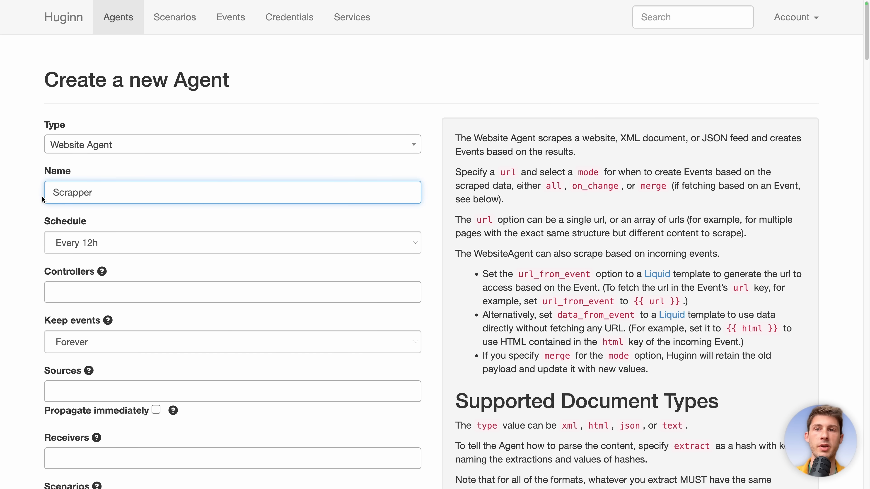
mouse_move(36, 200)
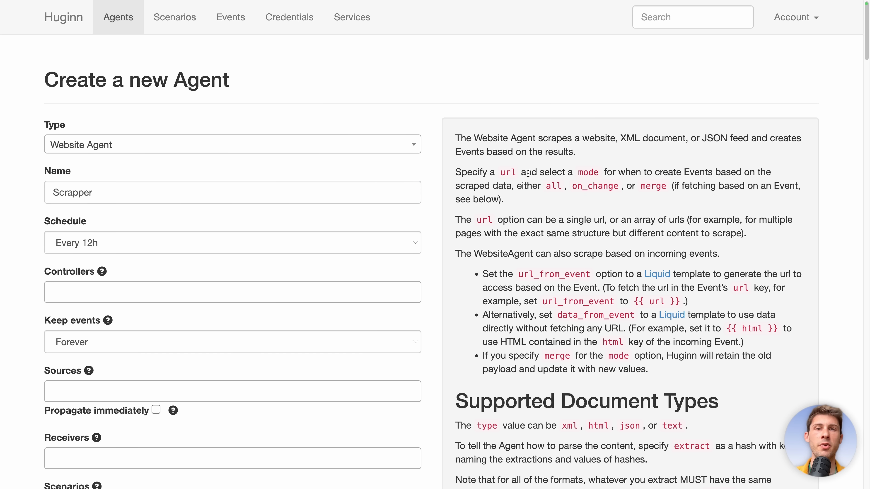
mouse_move(350, 129)
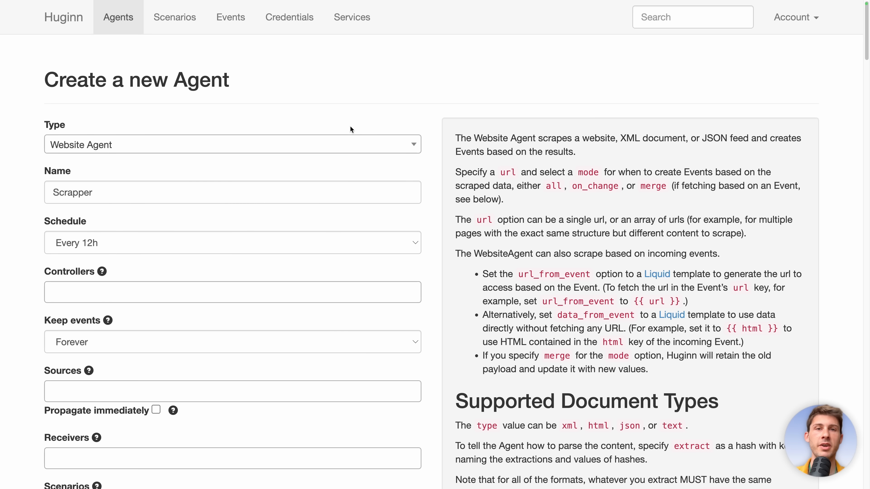
Review the default xkcd extraction options as raw JSON and back in the structured editor
scroll("down", 3)
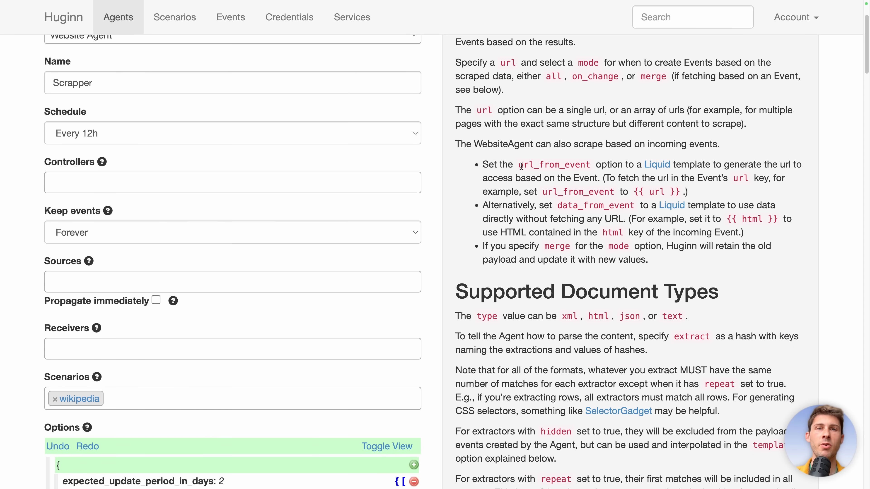
scroll("down", 3)
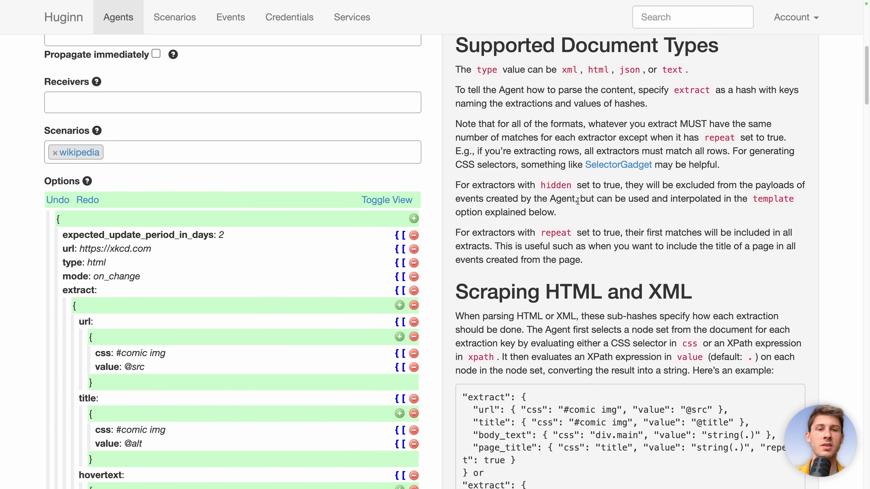
scroll("down", 3)
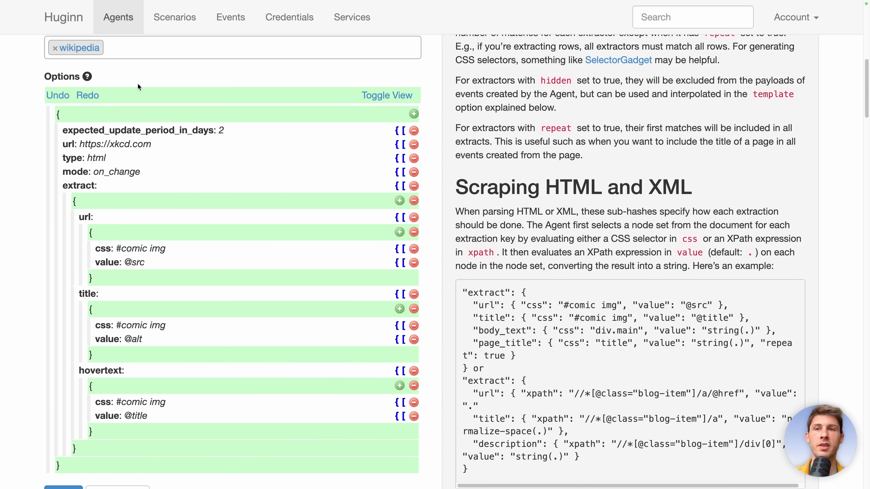
mouse_move(277, 284)
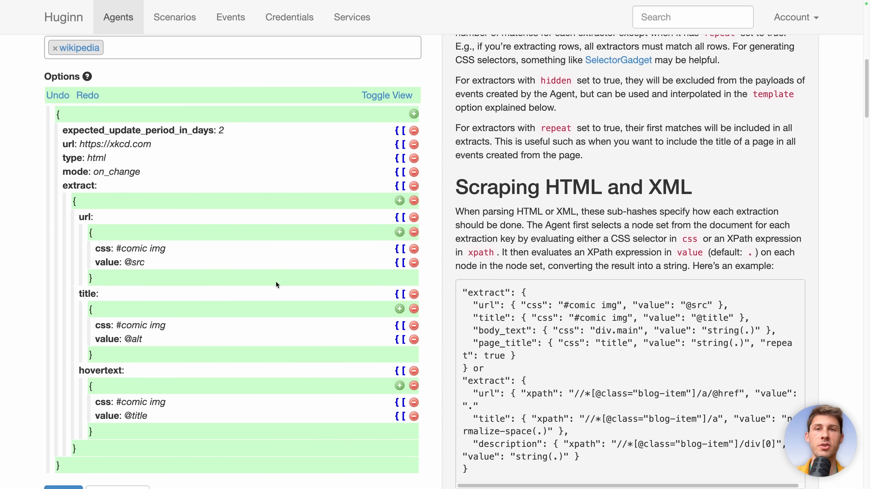
mouse_move(337, 257)
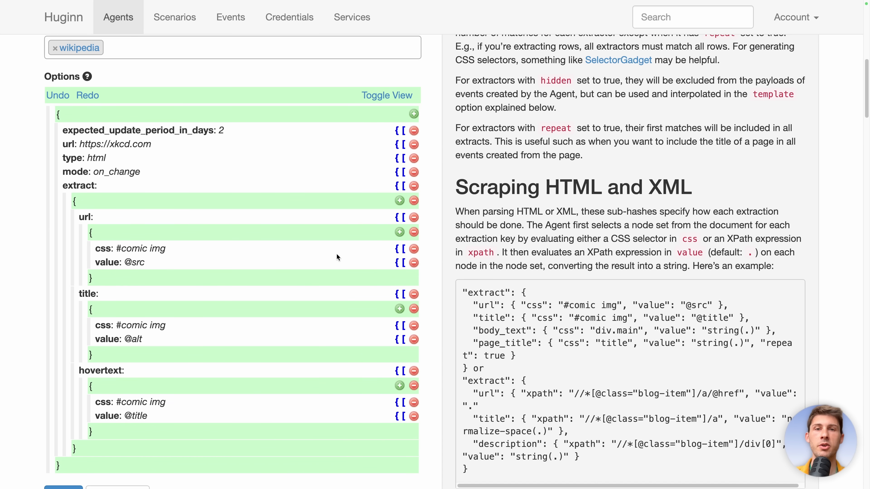
scroll("up", 3)
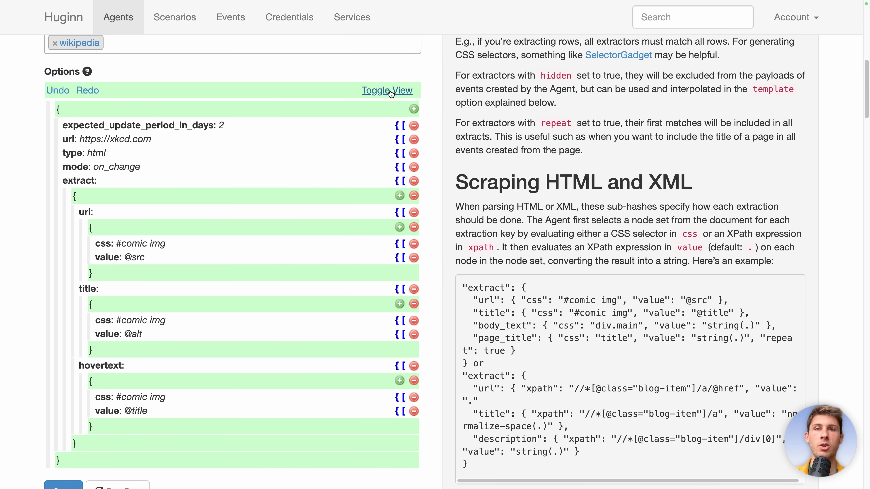
left_click(386, 91)
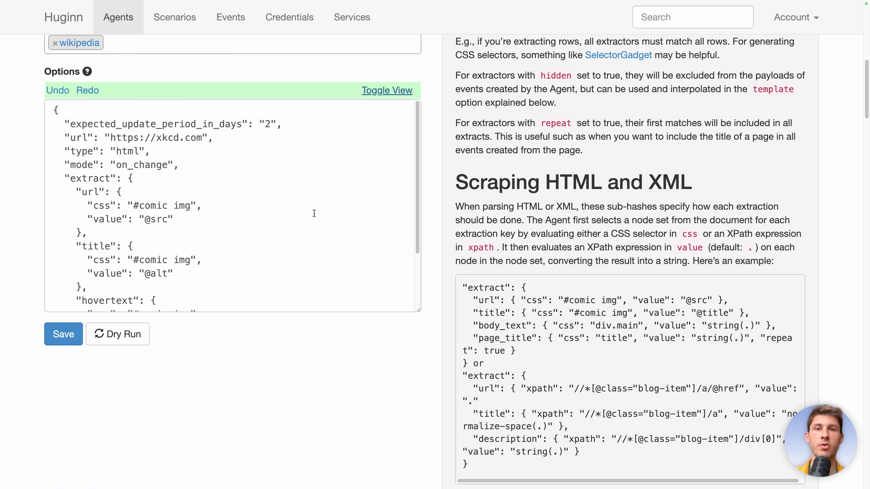
left_click(386, 90)
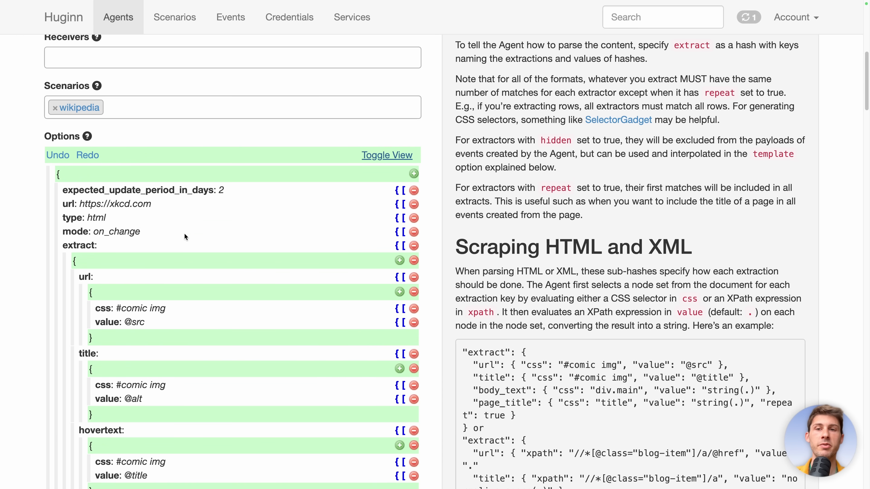
scroll("up", 3)
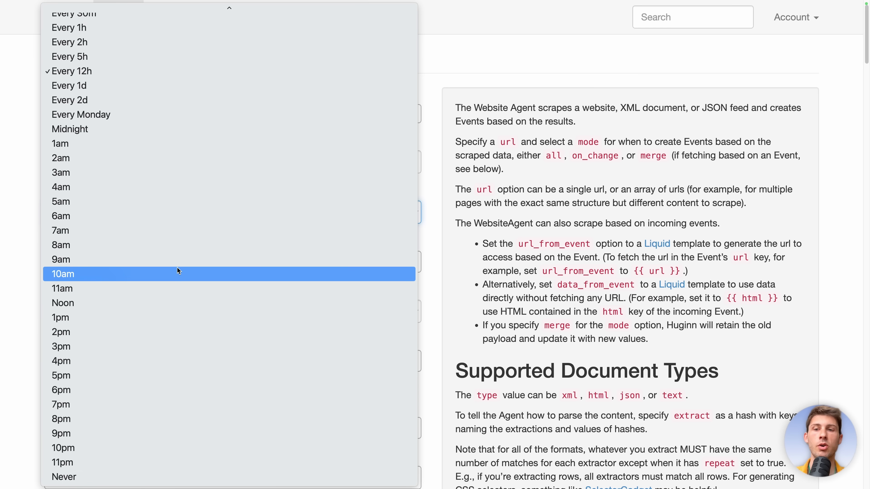
Set the Scrapper agent's schedule to Never instead of Every 12h
left_click(63, 477)
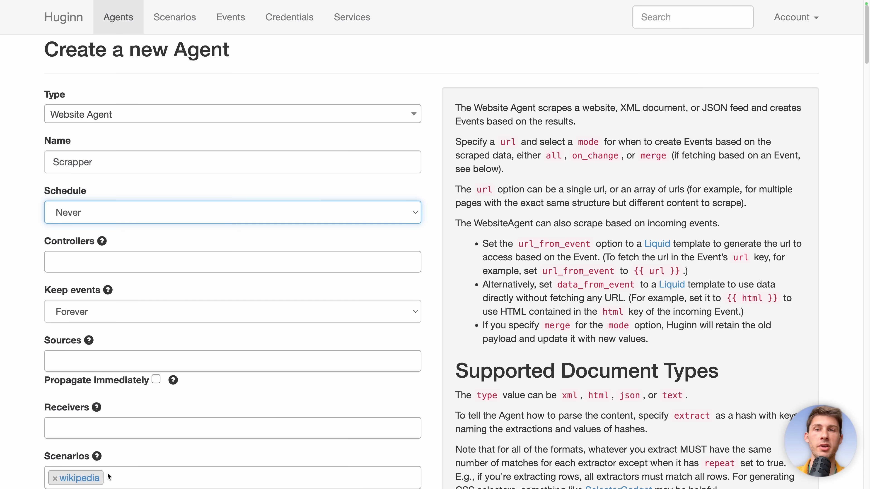
scroll("down", 3)
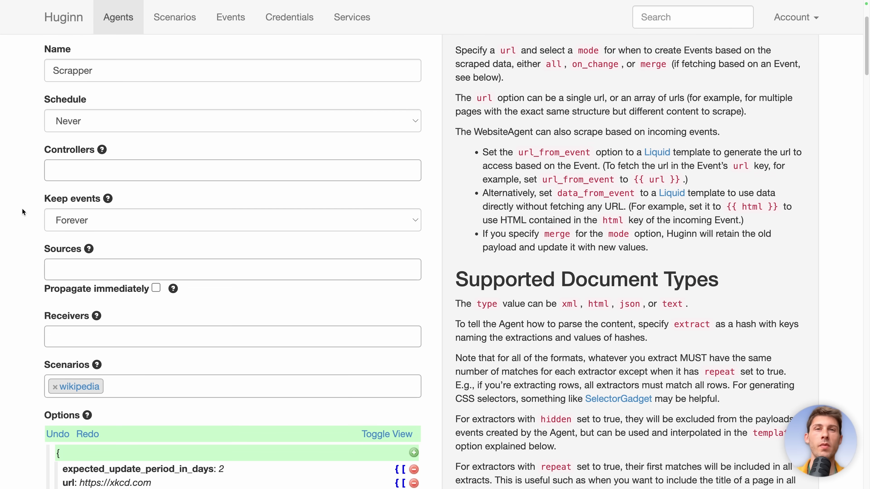
scroll("down", 3)
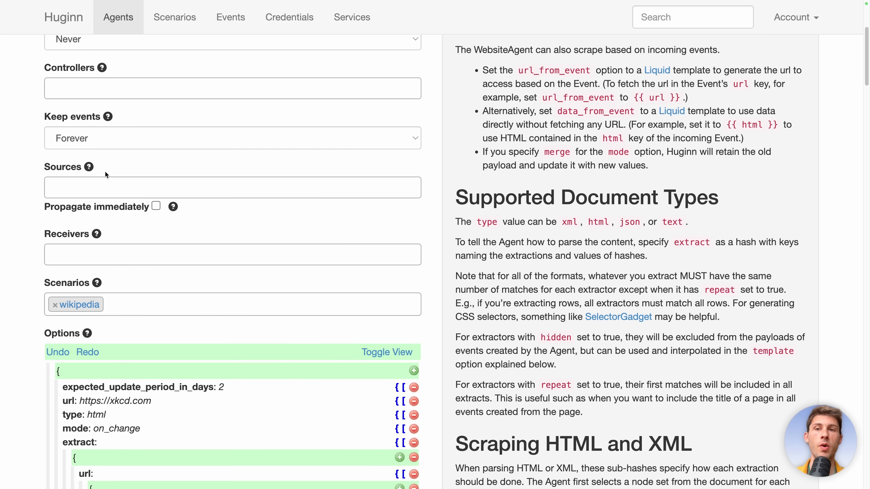
mouse_move(58, 235)
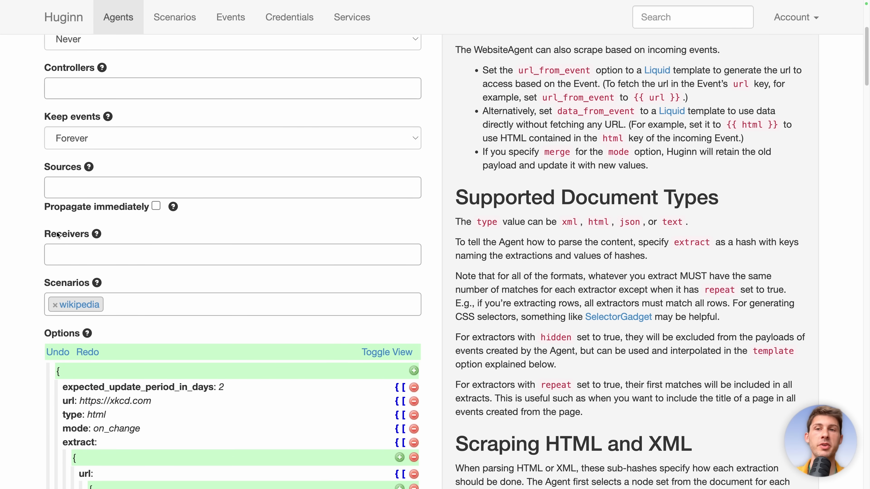
mouse_move(124, 236)
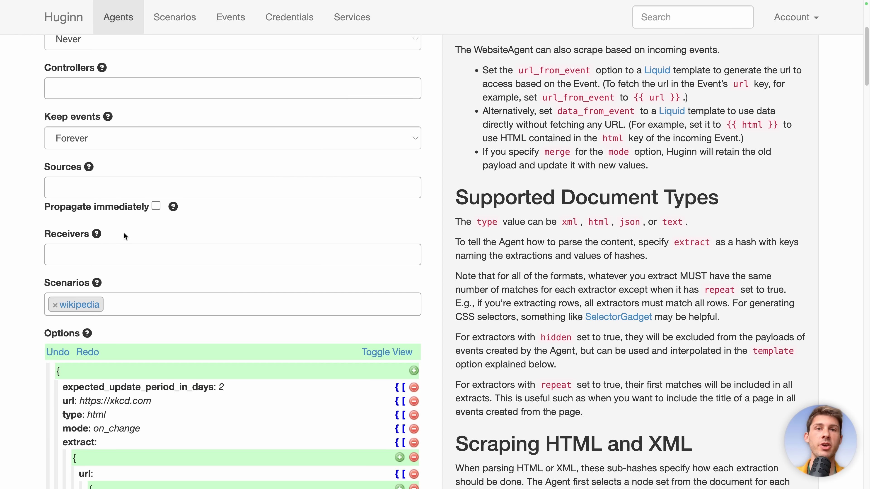
Select the full address of Wikipedia's Open-source software article for copying
left_click(164, 9)
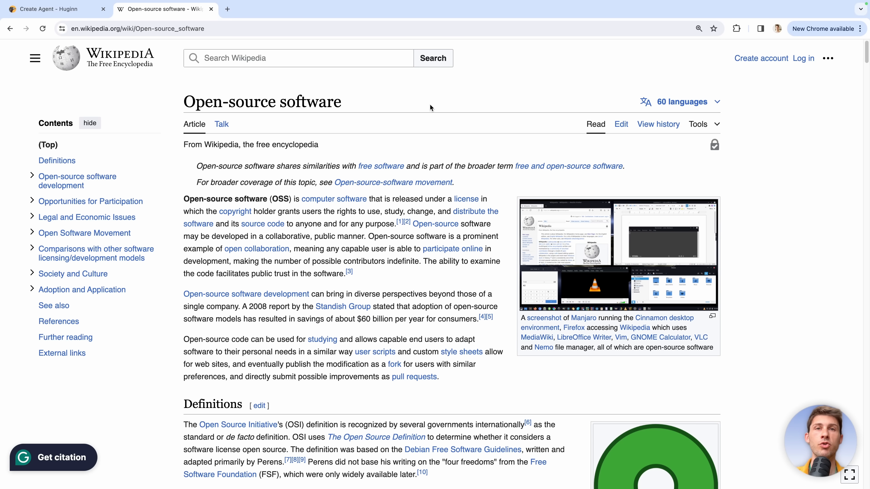
mouse_move(126, 37)
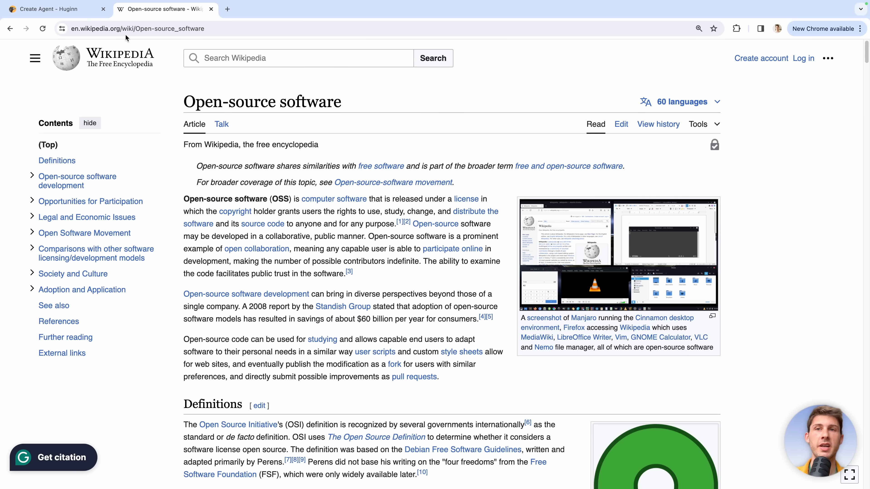
left_click(137, 28)
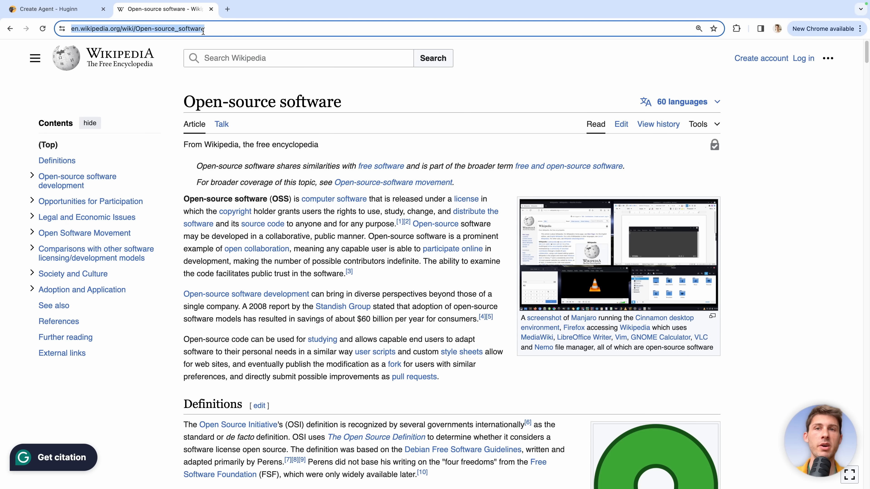
left_click(54, 9)
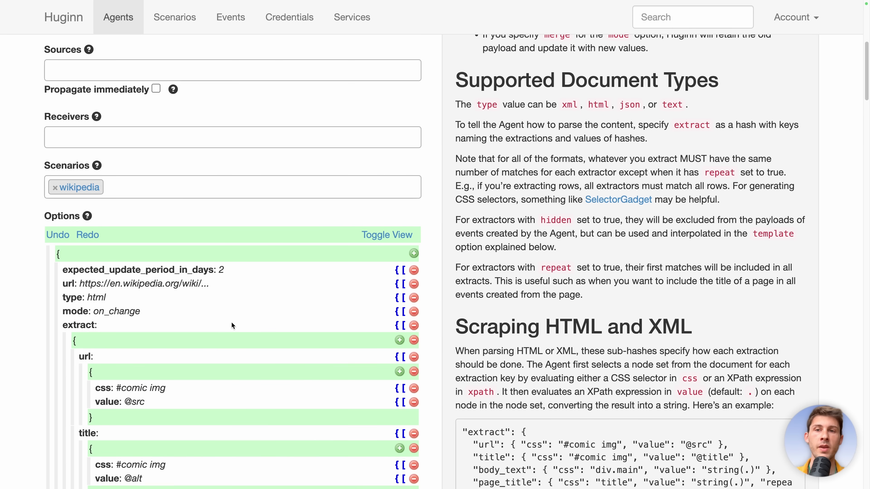
Scroll to the Scrapper agent's url option, which now holds the Wikipedia article address
scroll("down", 3)
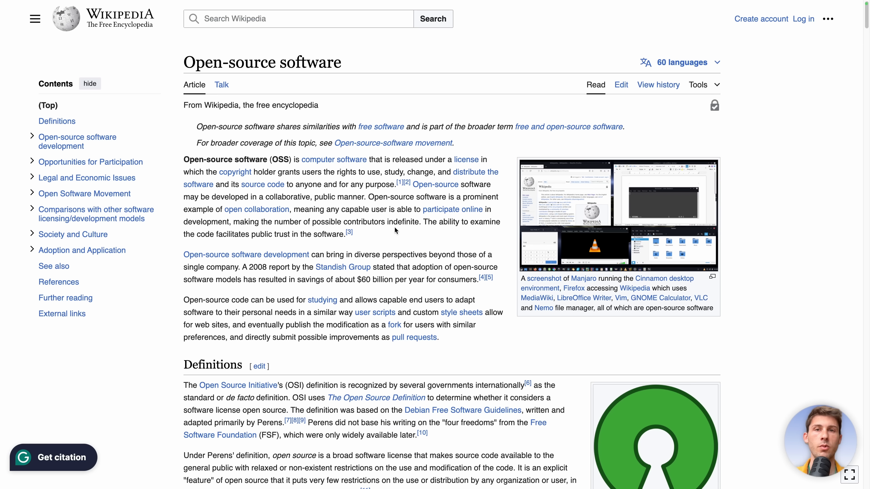
Open the browser developer tools beside the Open-source software article
key("F12")
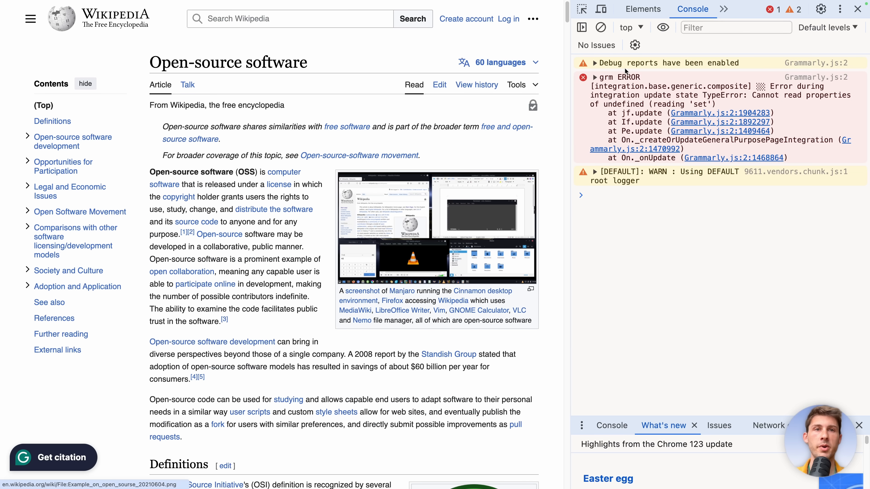
mouse_move(267, 84)
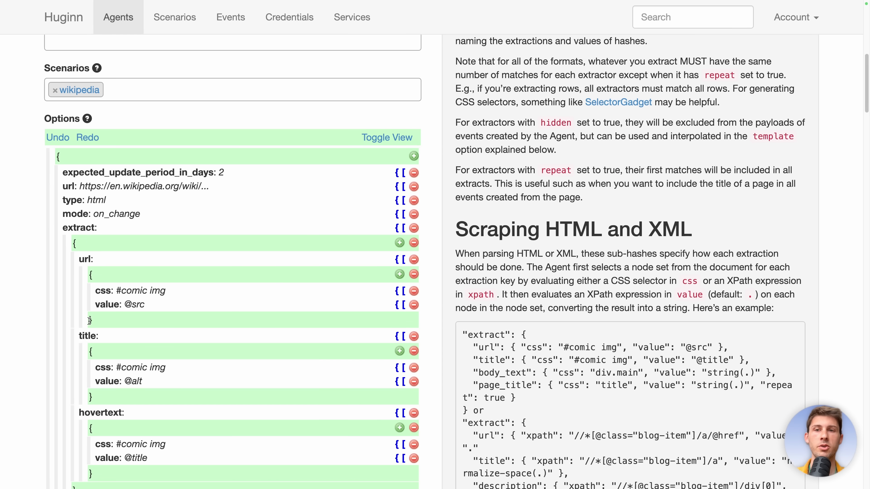
Set the title extractor to css .mw-page-title-main with value string(.) copied from the docs example
scroll("up", 3)
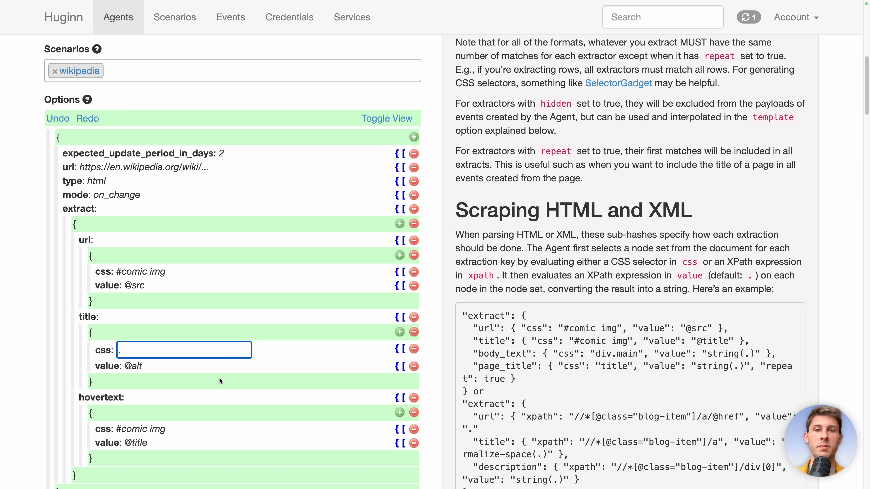
type(".mw-page-title-main")
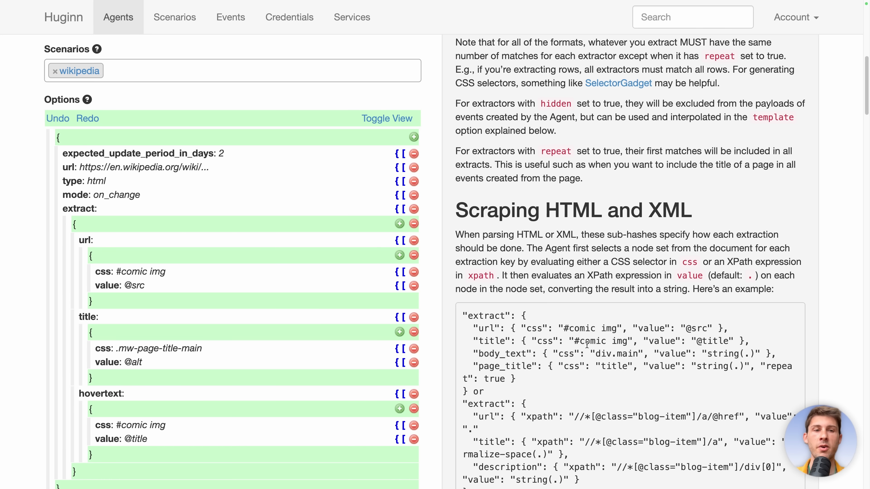
scroll("down", 3)
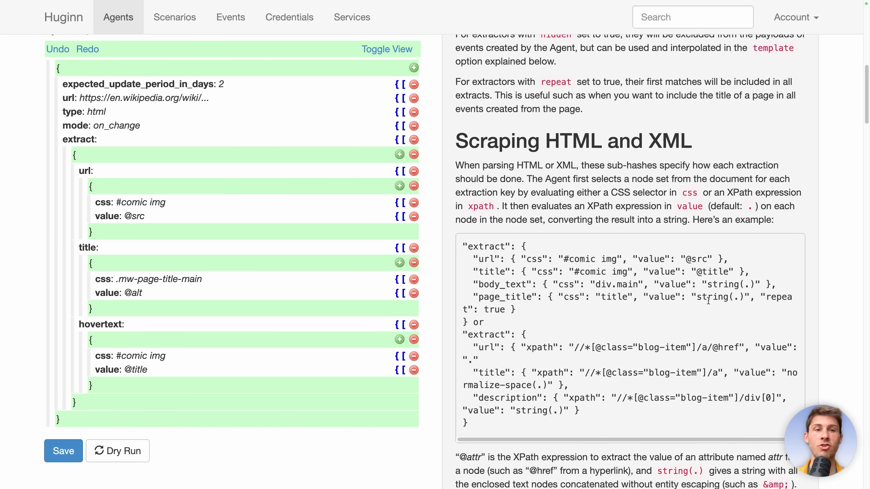
double_click(716, 284)
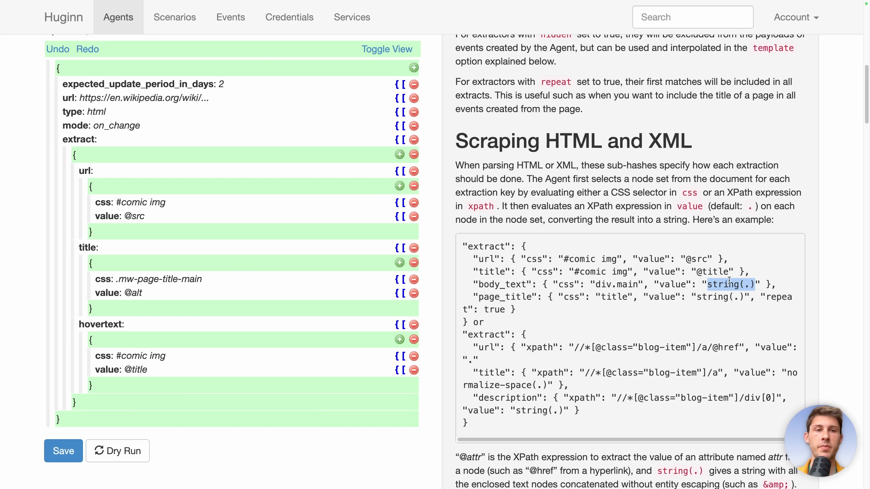
left_click(133, 293)
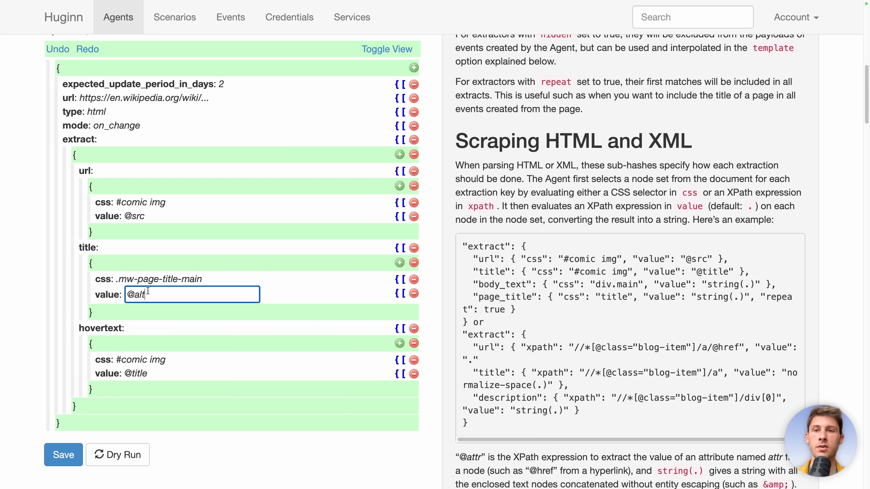
type("string(.)")
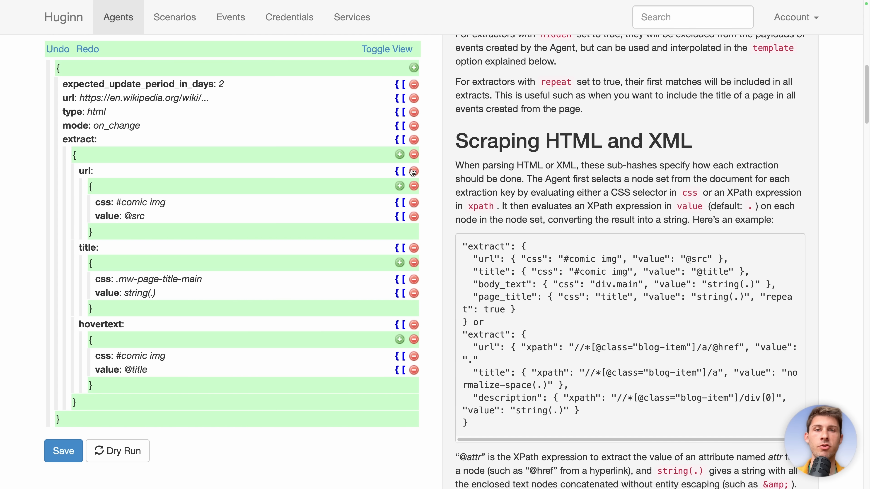
Remove the url extractor and rename hovertext to content with css .mw-parser-output, value string(.)
left_click(413, 170)
type("con")
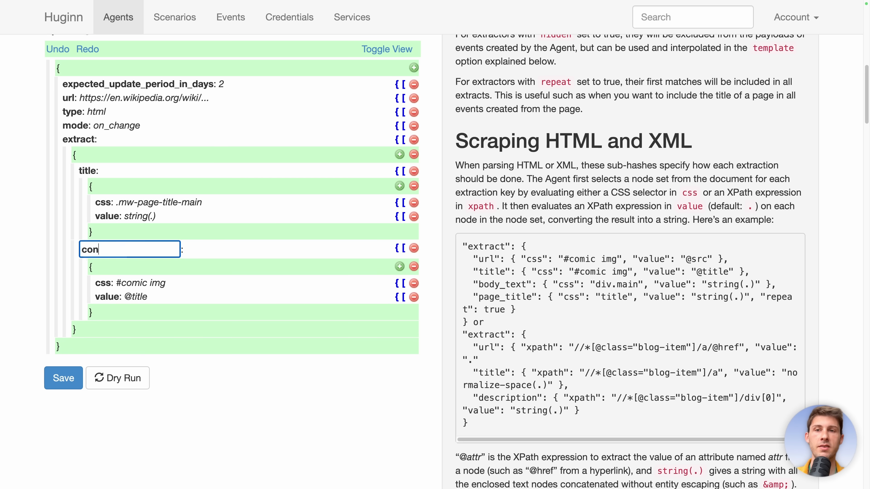
type("tent")
left_click(140, 283)
type(".")
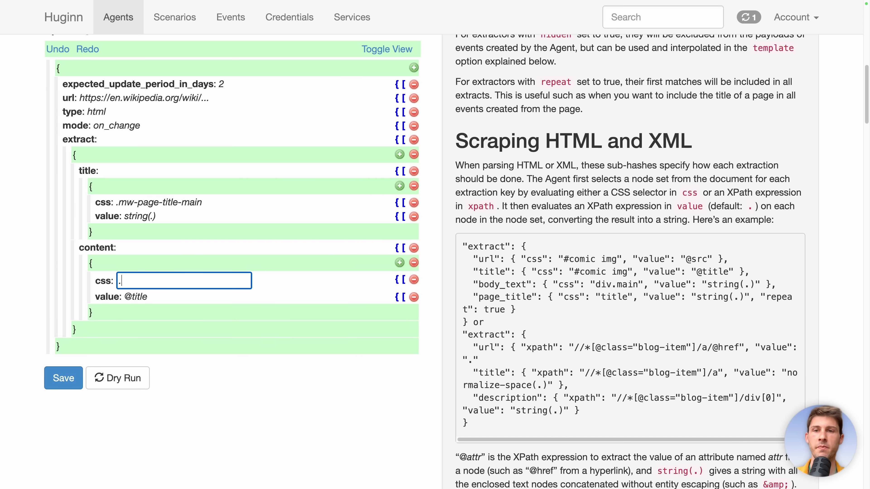
type("mw-parser-output")
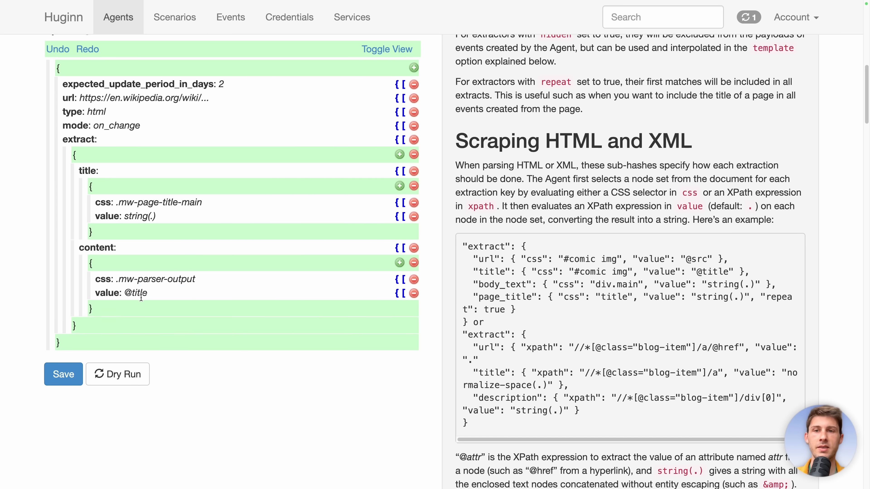
left_click(166, 217)
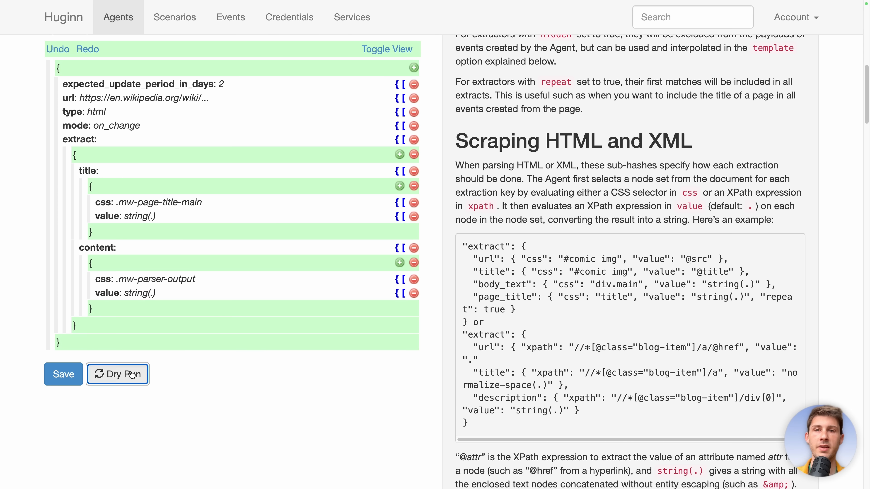
Dry-run the Scrapper agent without an input event and review the extracted title and text
left_click(116, 374)
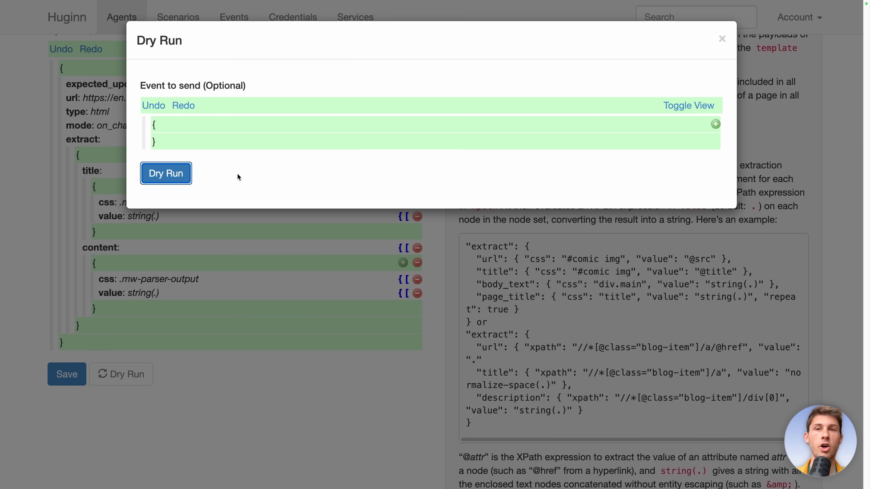
mouse_move(60, 104)
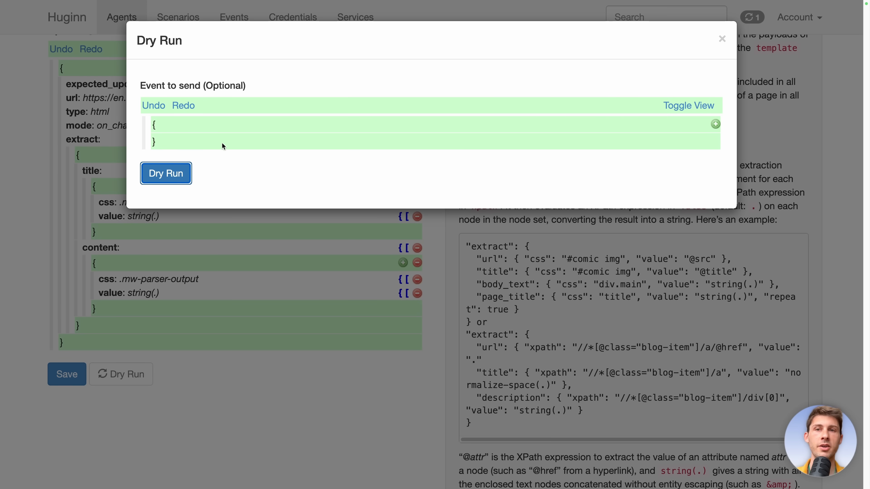
mouse_move(282, 148)
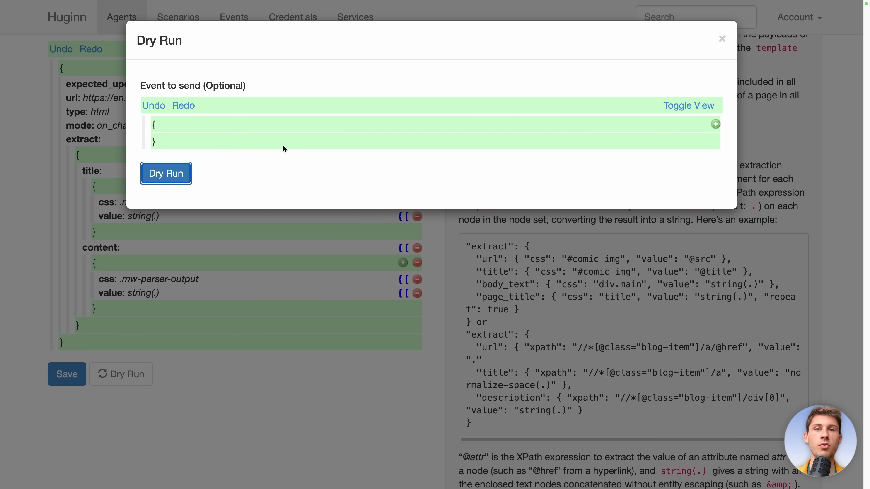
left_click(721, 38)
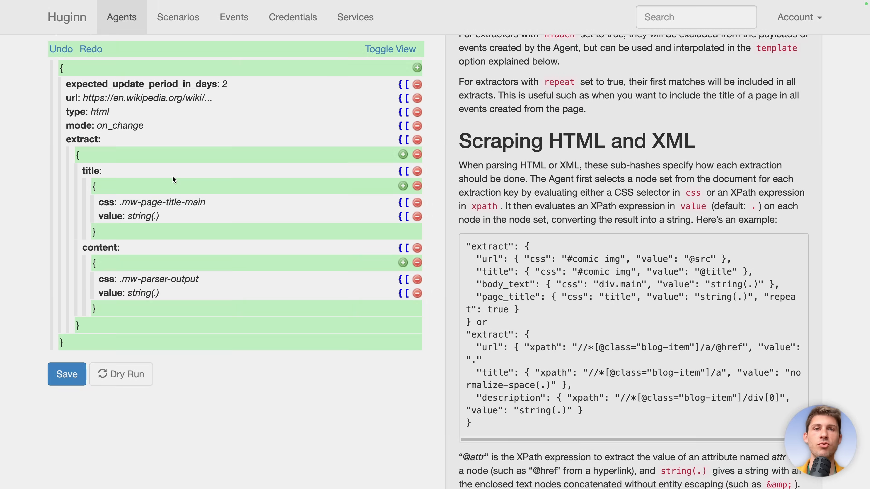
left_click(121, 374)
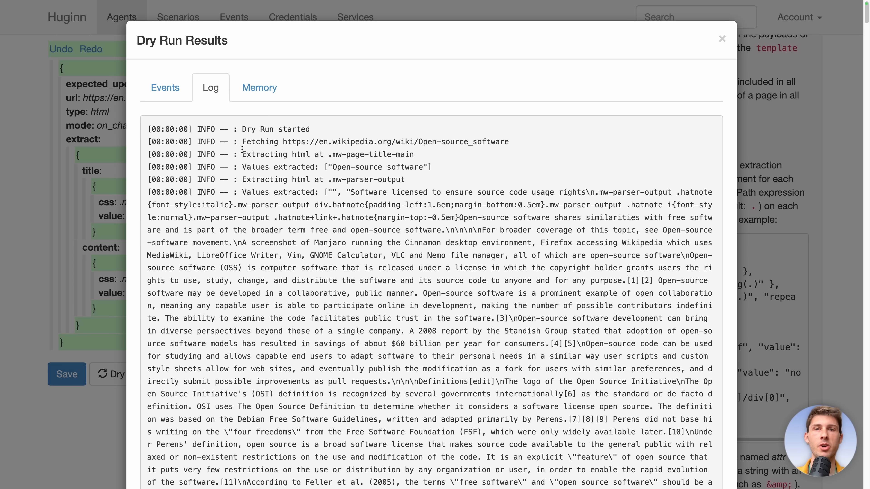
double_click(375, 141)
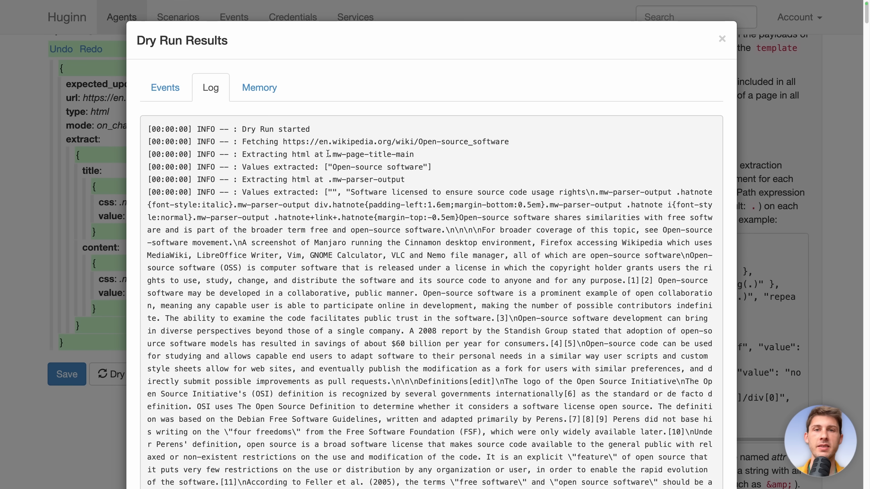
double_click(370, 154)
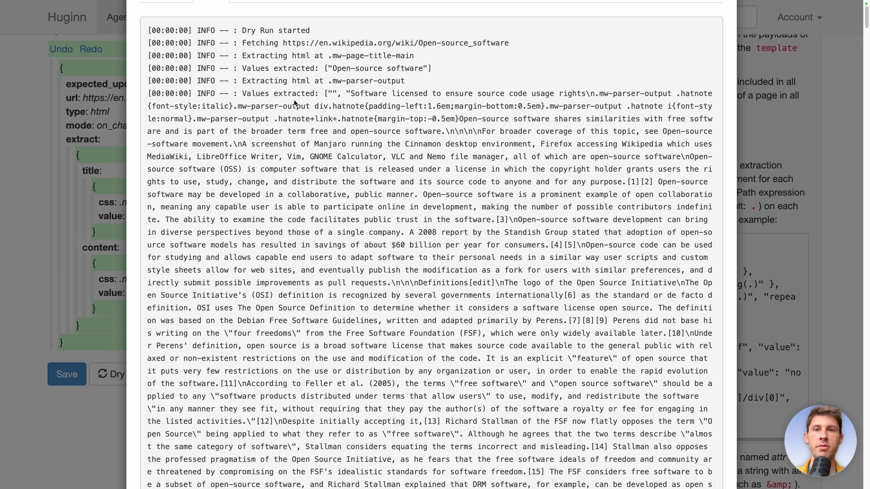
mouse_move(338, 92)
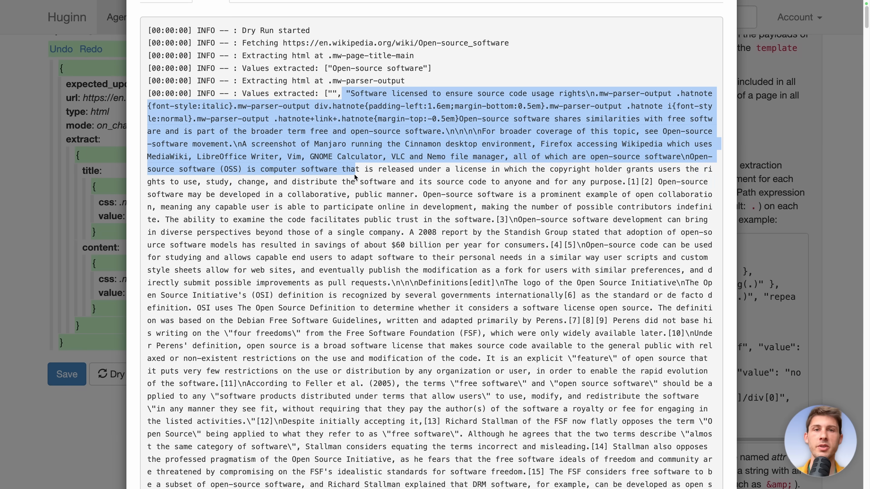
scroll("down", 3)
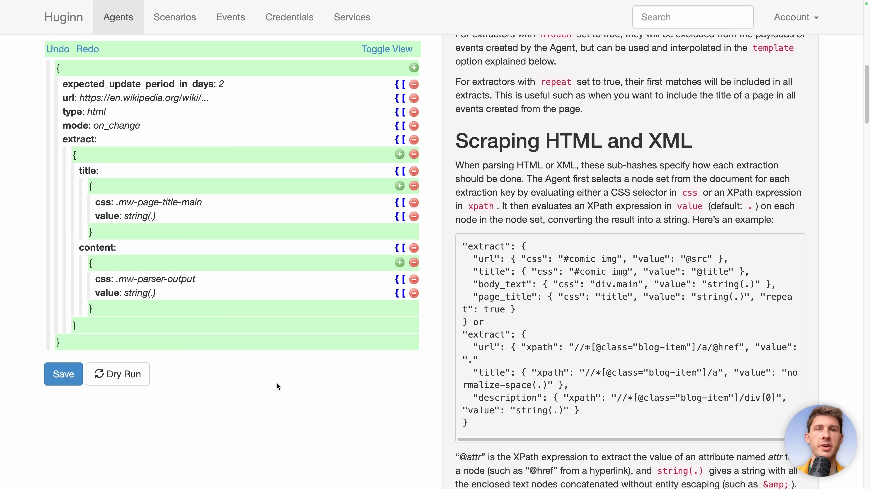
mouse_move(64, 374)
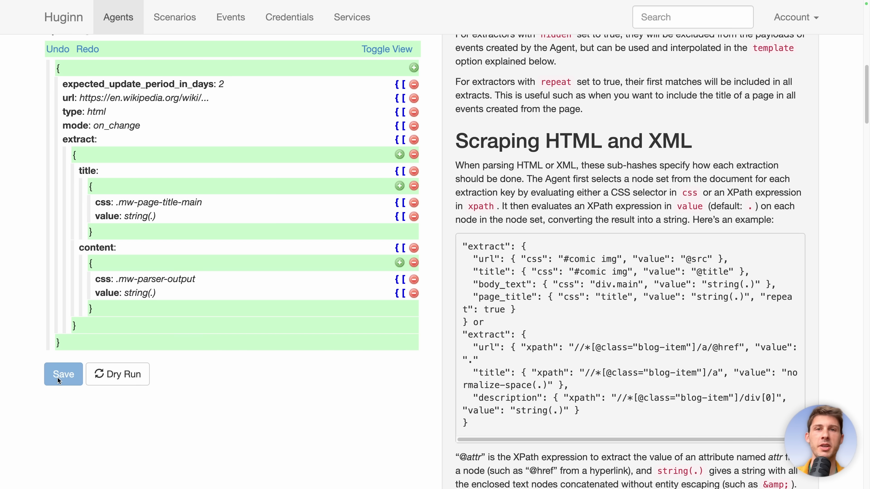
Save the Scrapper agent and start a new agent in the wikipedia scenario
left_click(63, 373)
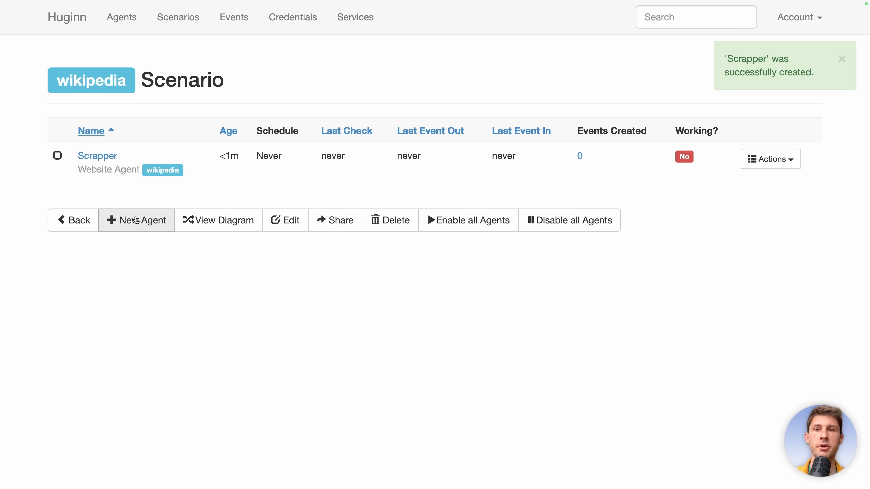
left_click(137, 221)
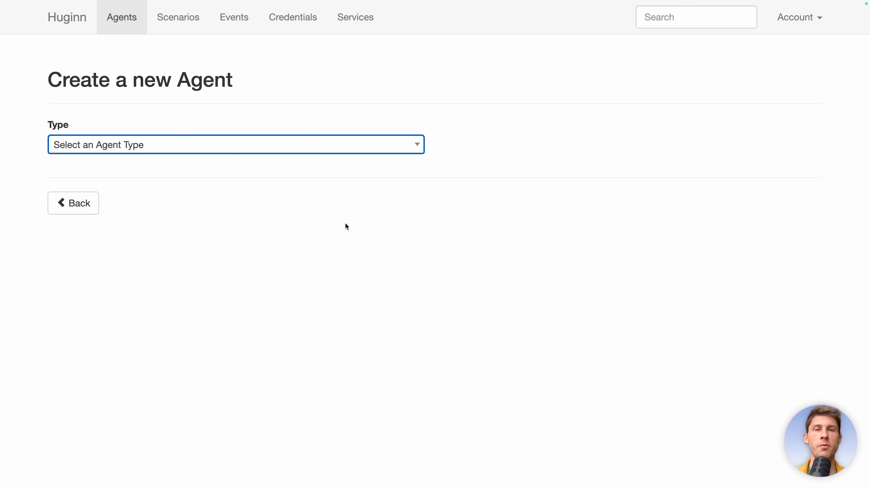
Browse the agent type list and pick Email Agent by searching 'email'
left_click(235, 145)
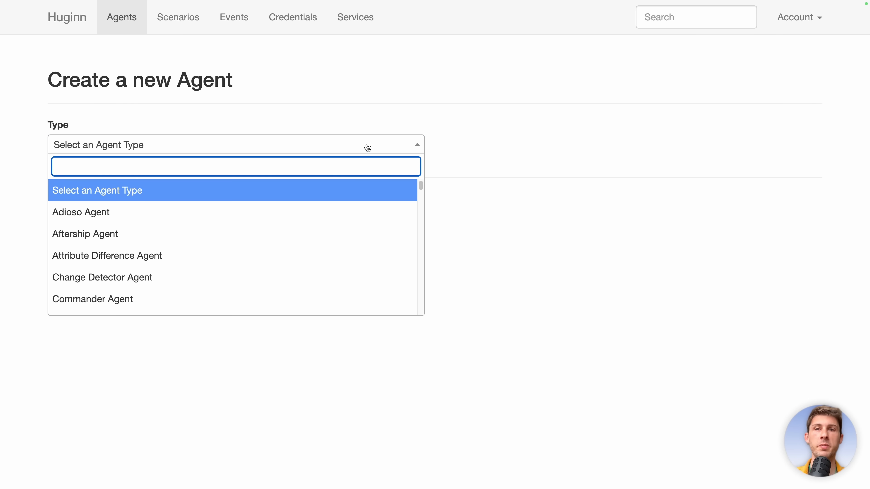
scroll("down", 3)
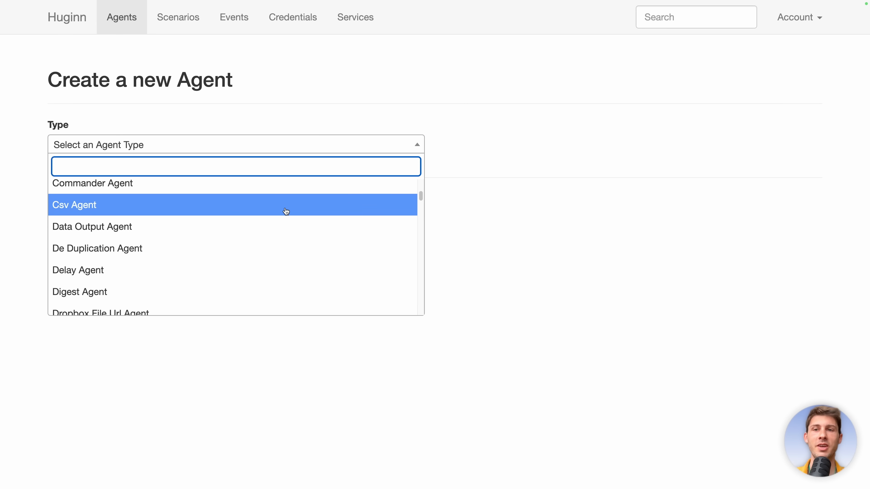
scroll("down", 3)
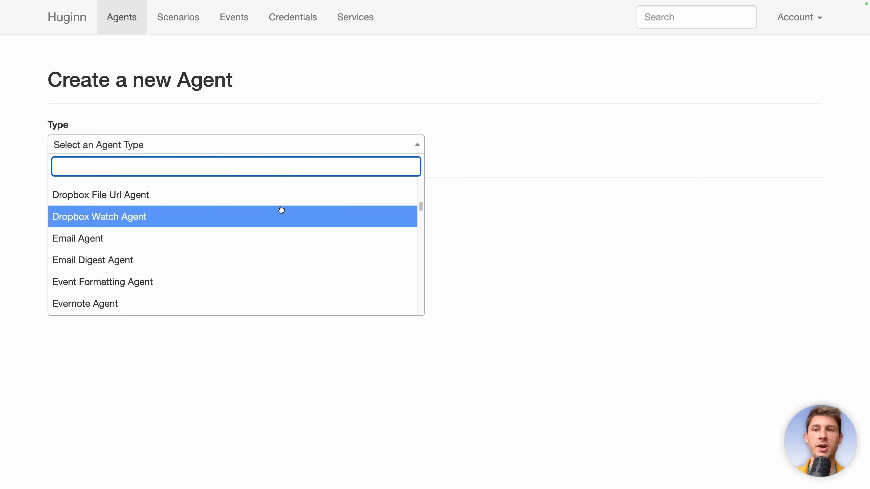
scroll("down", 3)
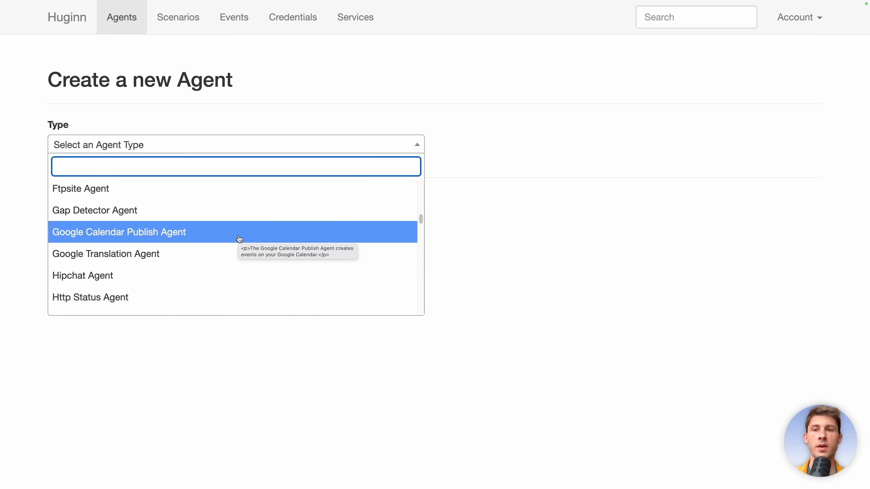
scroll("down", 3)
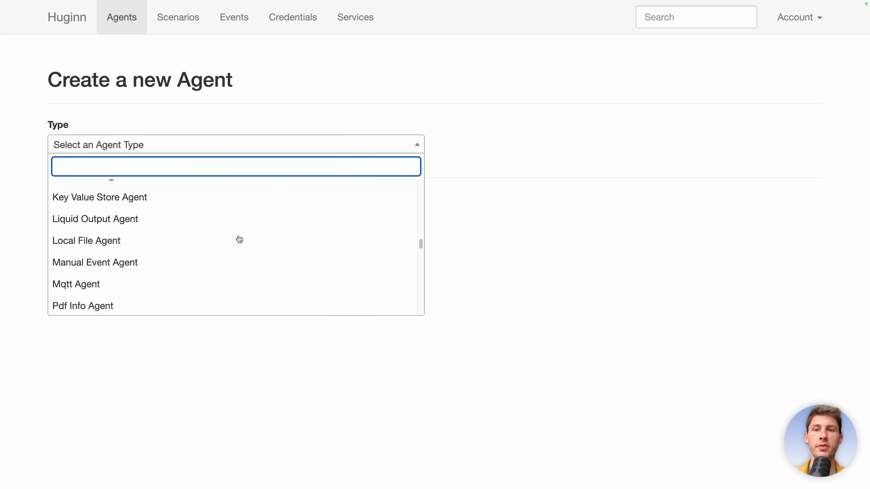
scroll("down", 3)
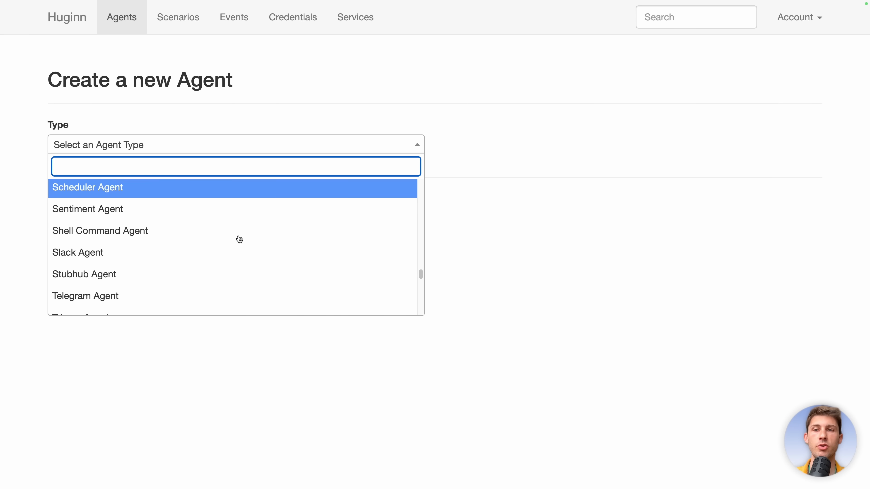
scroll("down", 3)
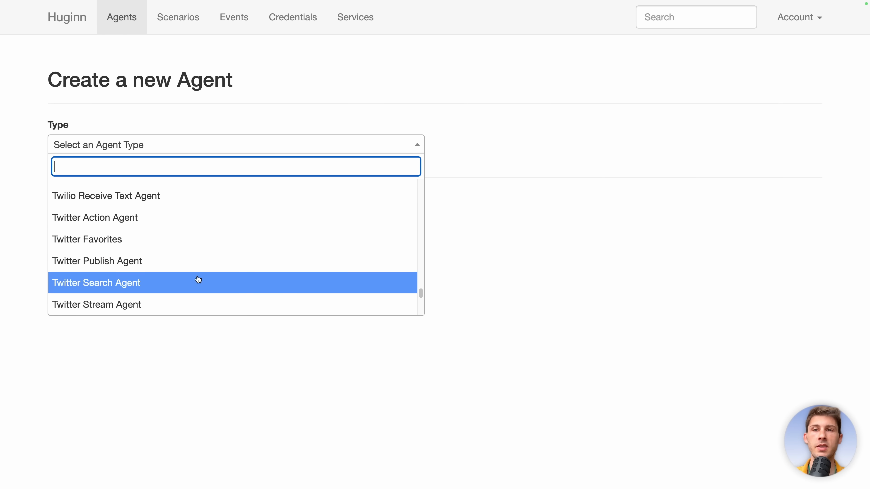
scroll("up", 3)
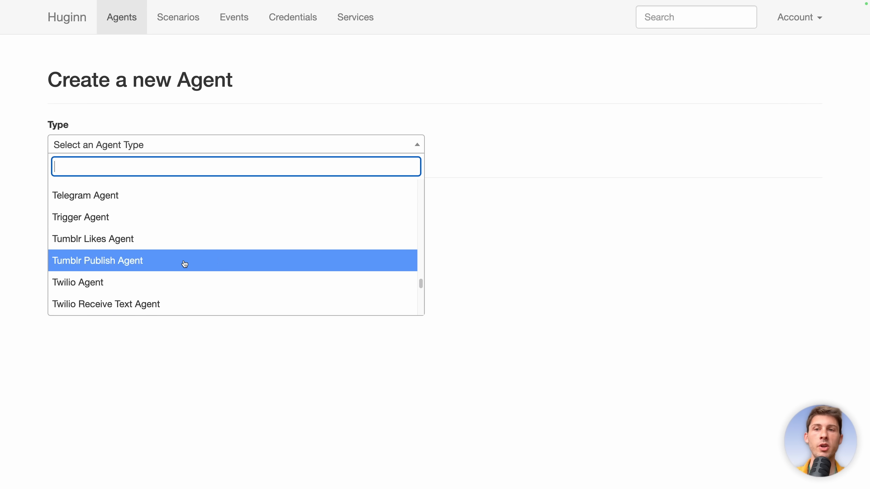
scroll("up", 3)
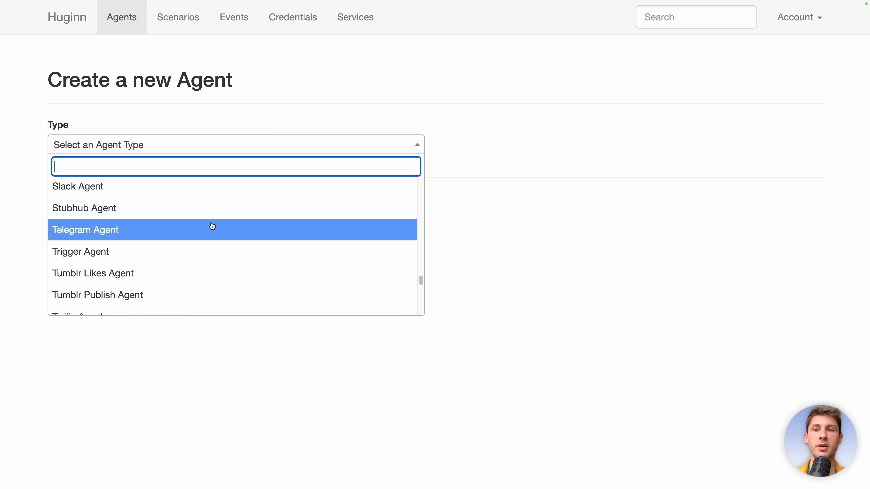
mouse_move(206, 233)
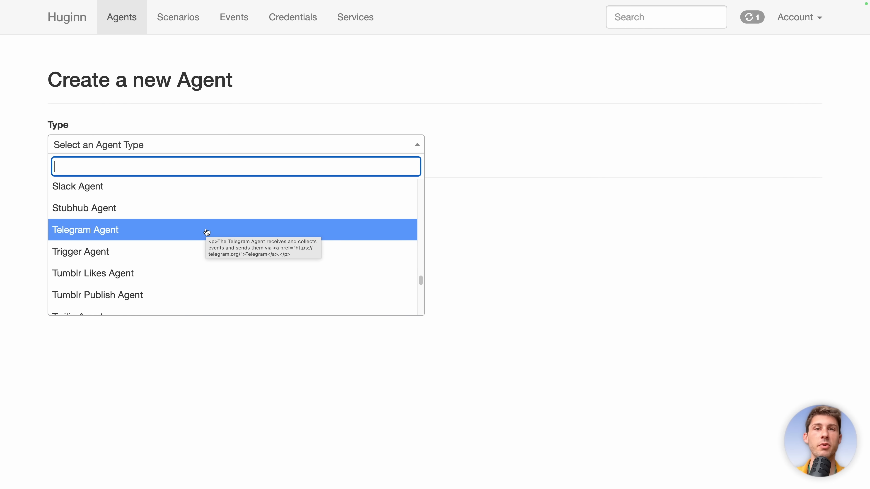
type("email Agent")
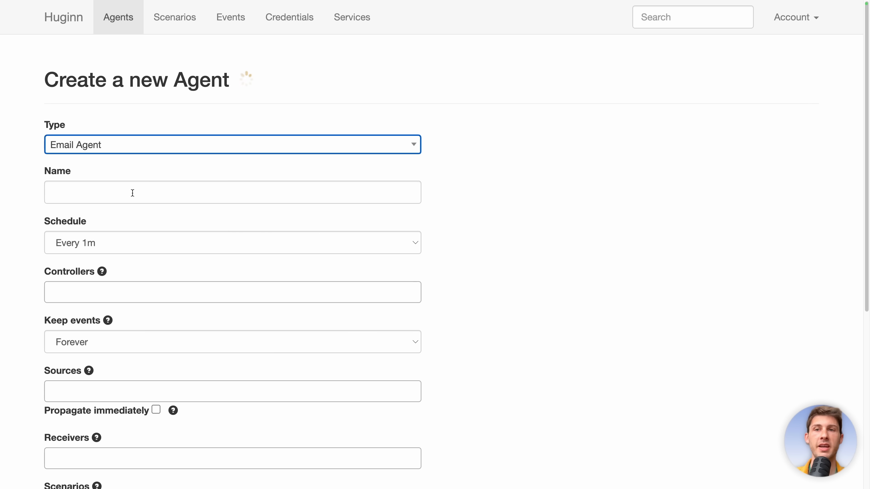
Name the agent Wikipedia Email and set Scrapper as its event source
left_click(233, 192)
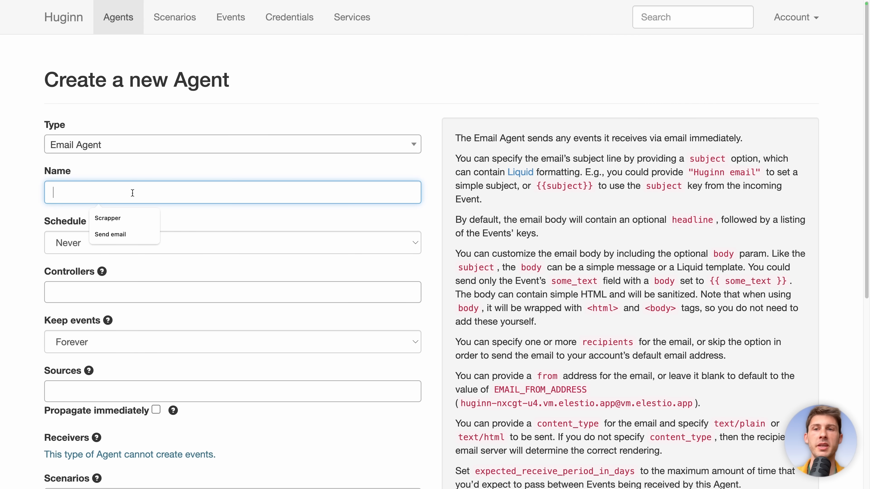
type("Wikipedia Email")
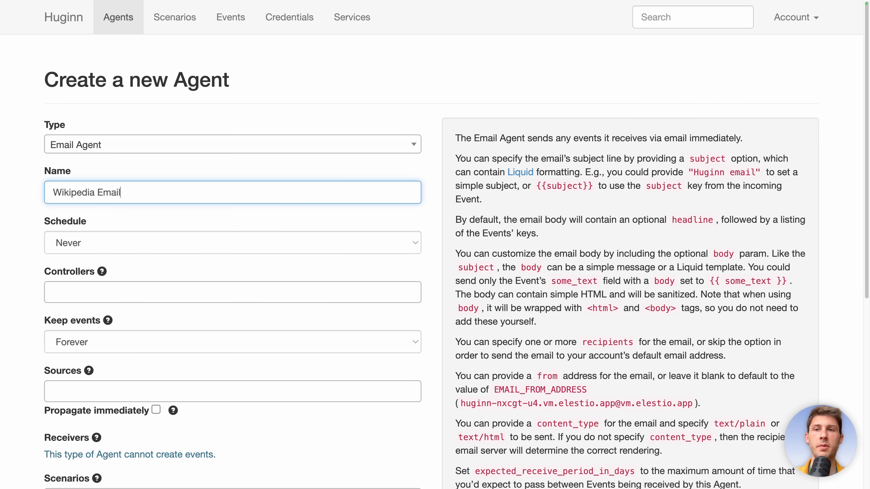
scroll("down", 3)
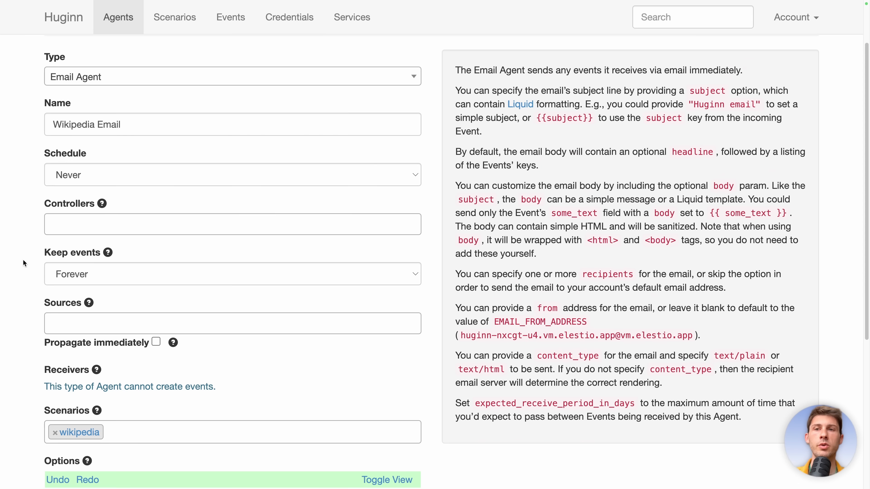
left_click(233, 175)
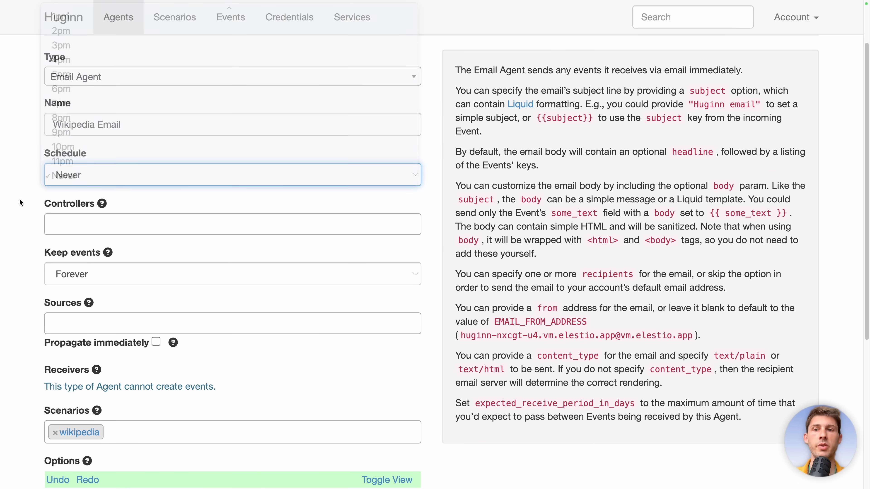
scroll("down", 3)
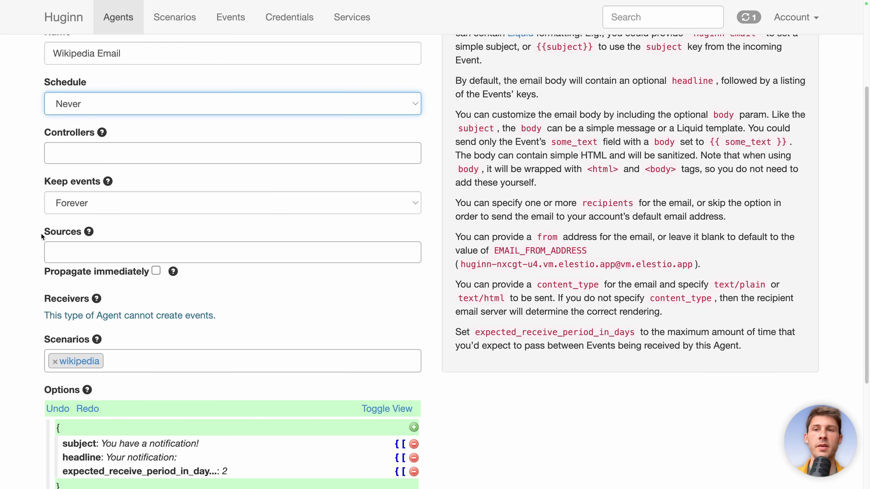
left_click(232, 252)
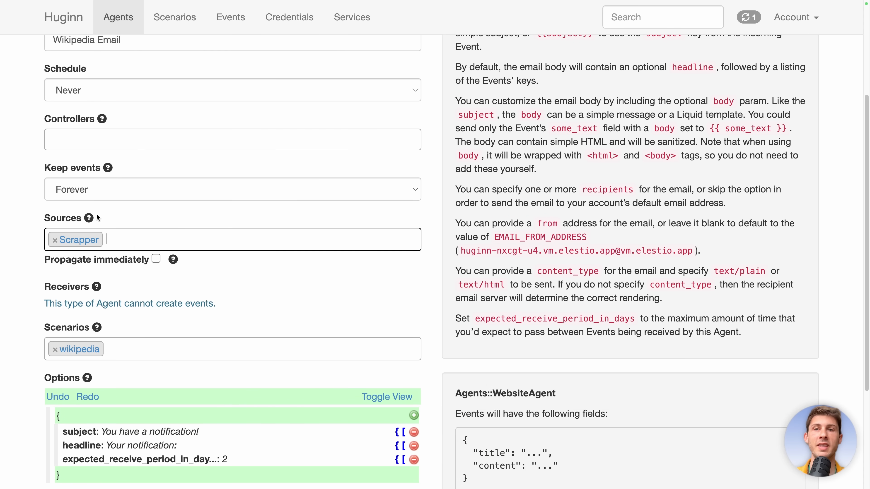
Edit the options as raw JSON so the headline reads 'Your notification: {{title}}'
scroll("down", 3)
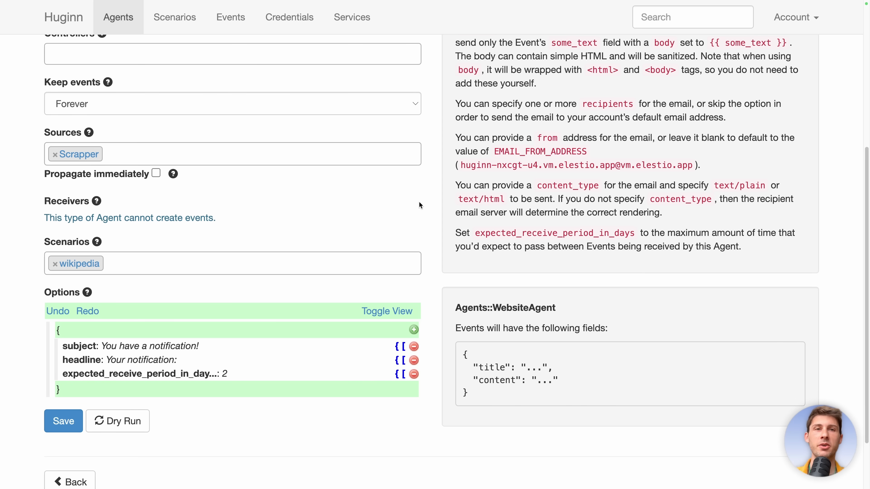
scroll("up", 3)
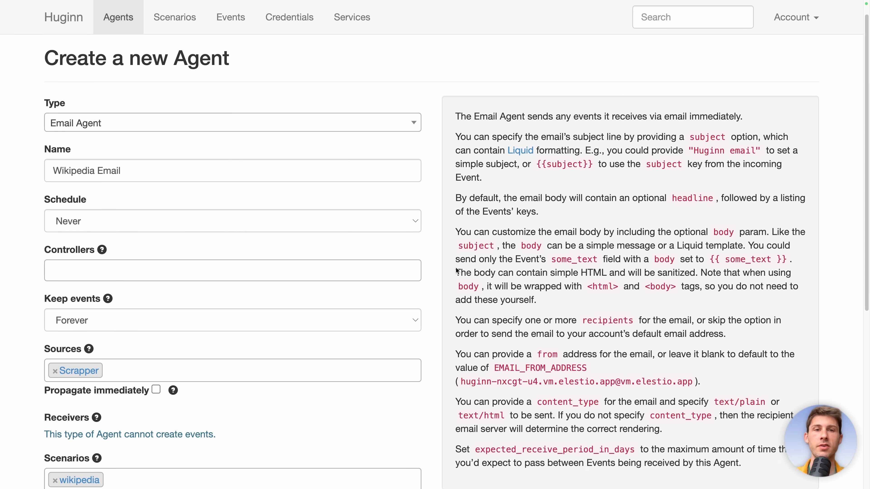
scroll("down", 3)
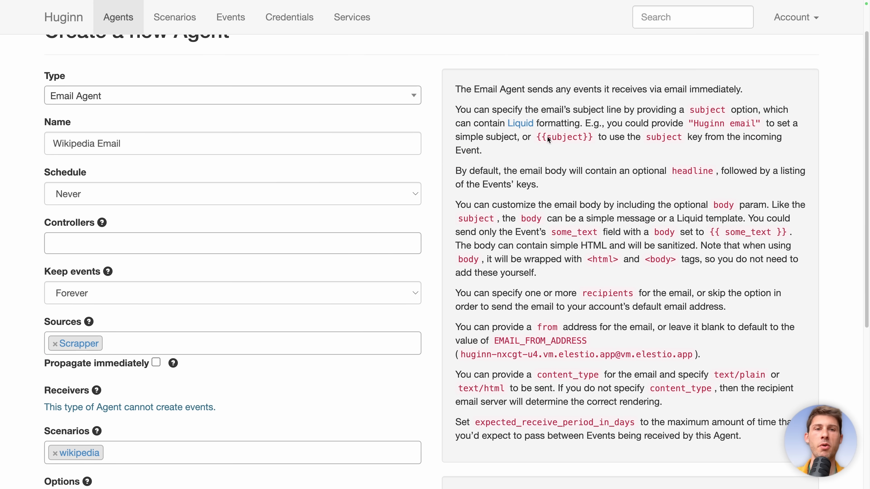
scroll("down", 3)
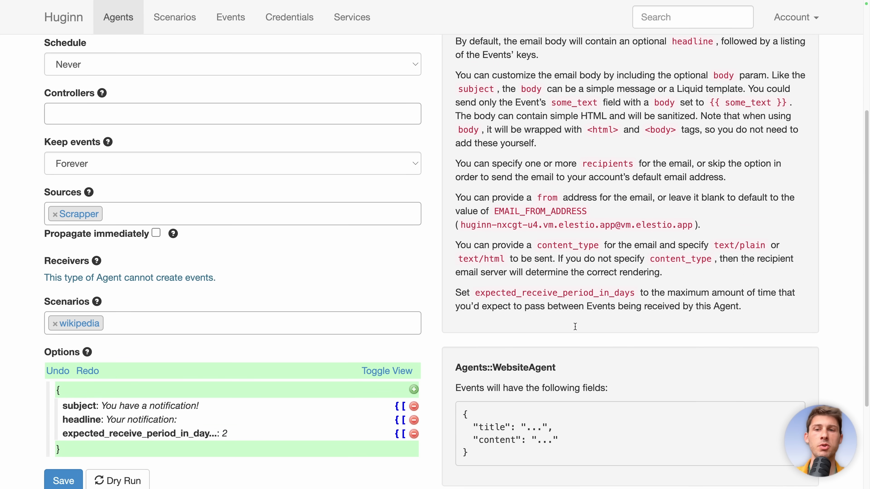
scroll("down", 3)
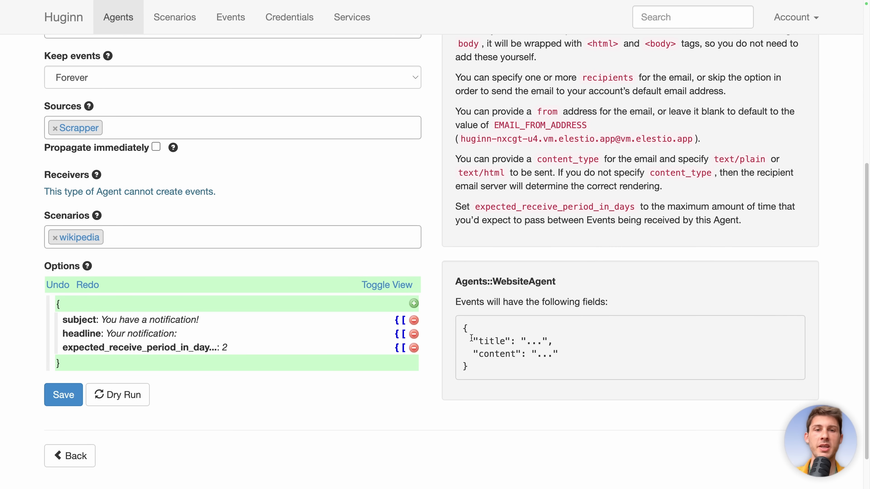
mouse_move(487, 370)
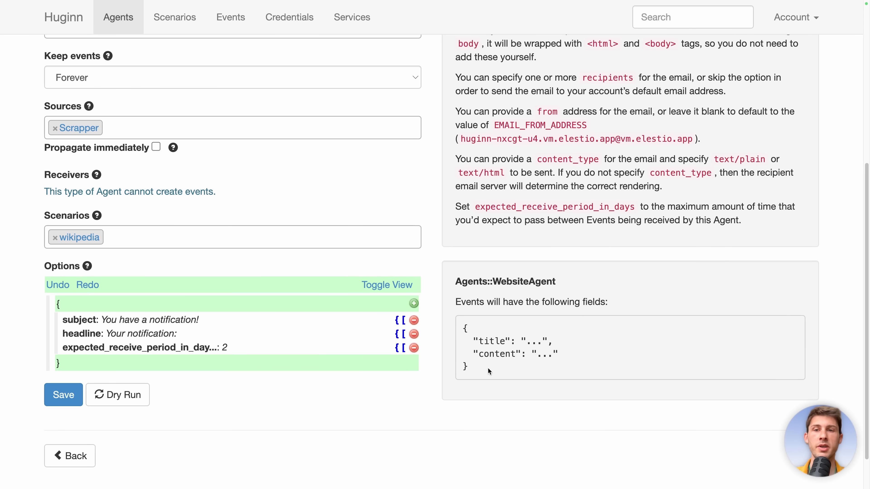
left_click(386, 285)
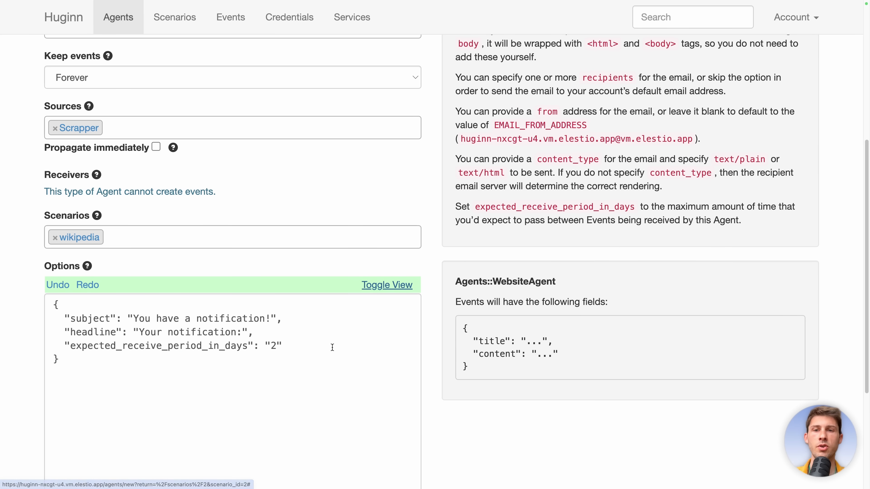
type(" {{")
key("enter")
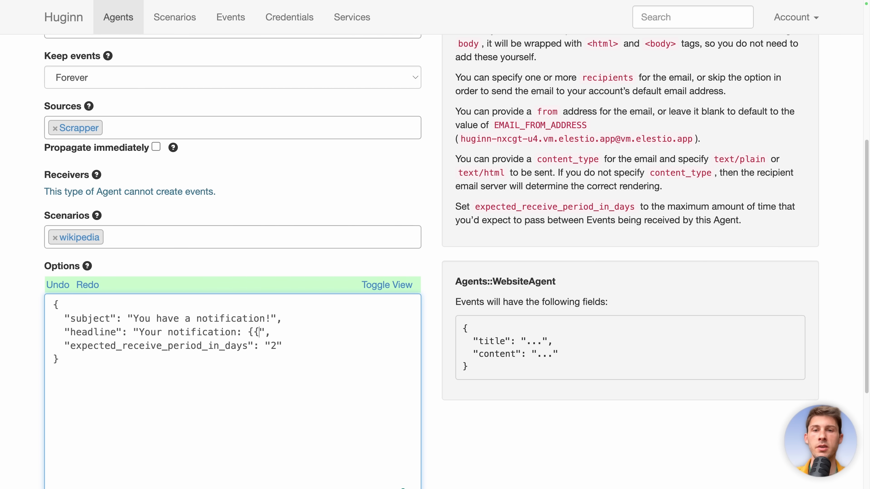
type("title}}")
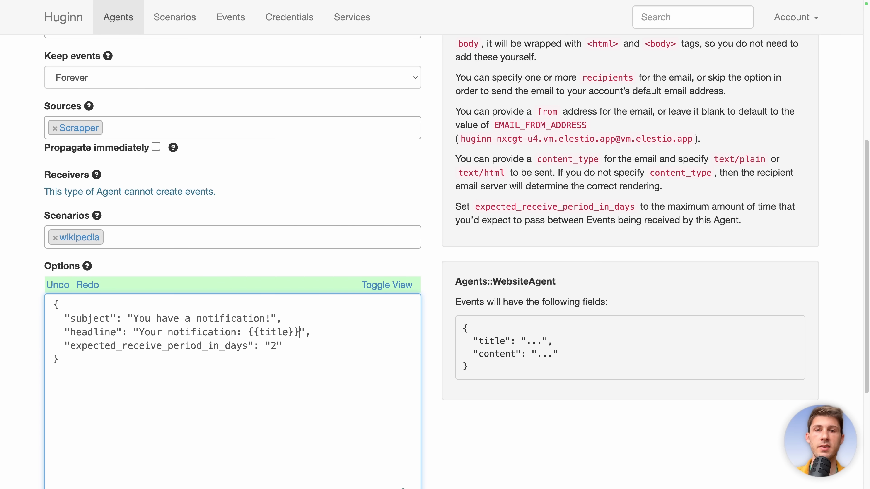
scroll("down", 3)
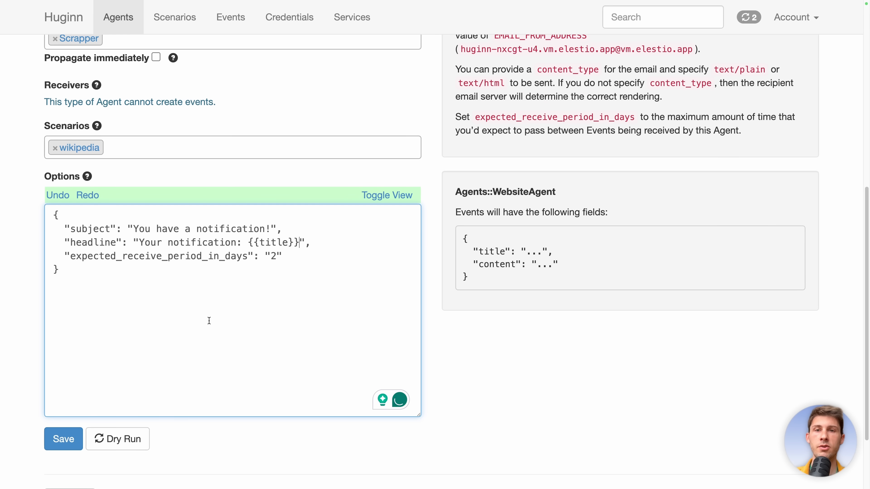
mouse_move(122, 439)
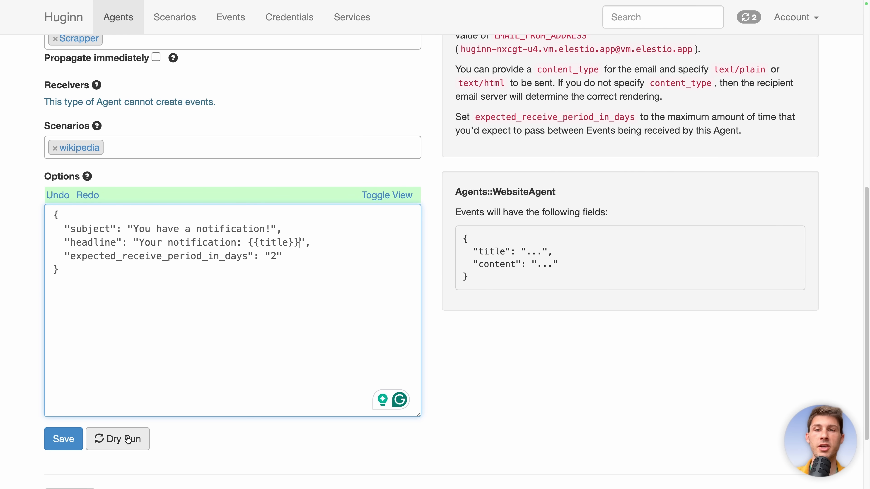
Dry-run the email agent with a test event whose title is 'Open Source Software'
left_click(117, 439)
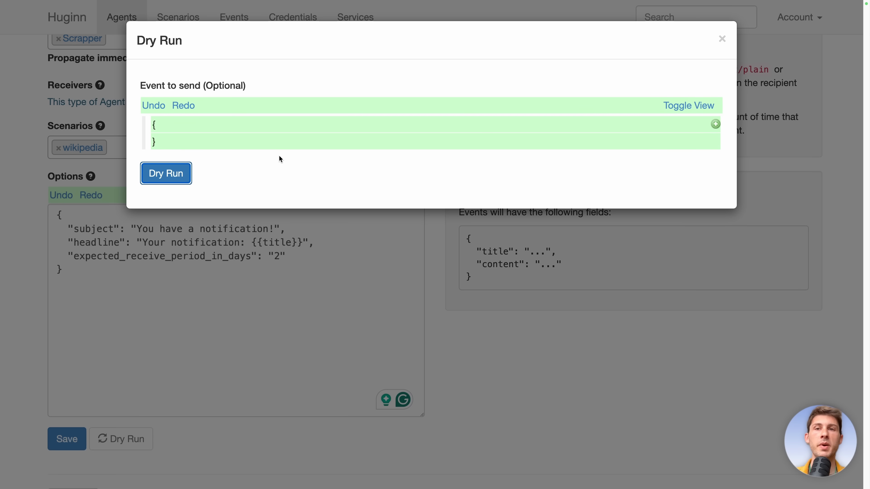
mouse_move(643, 127)
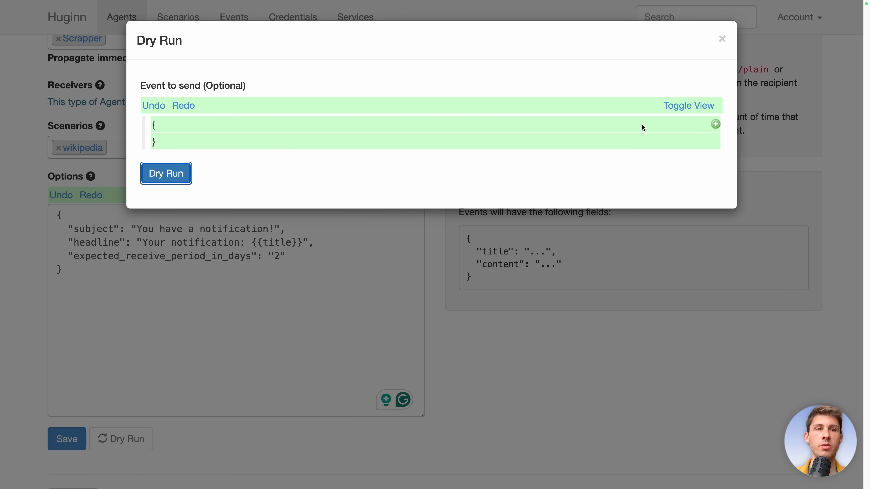
left_click(715, 123)
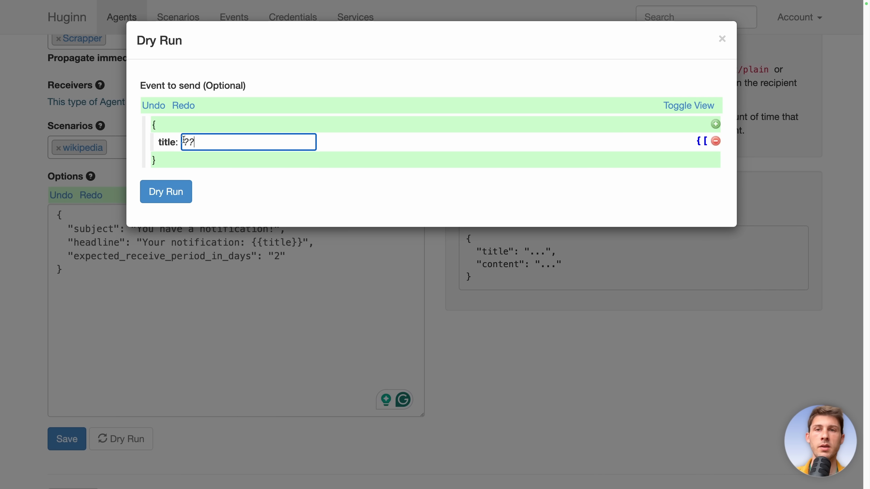
type("Open Source")
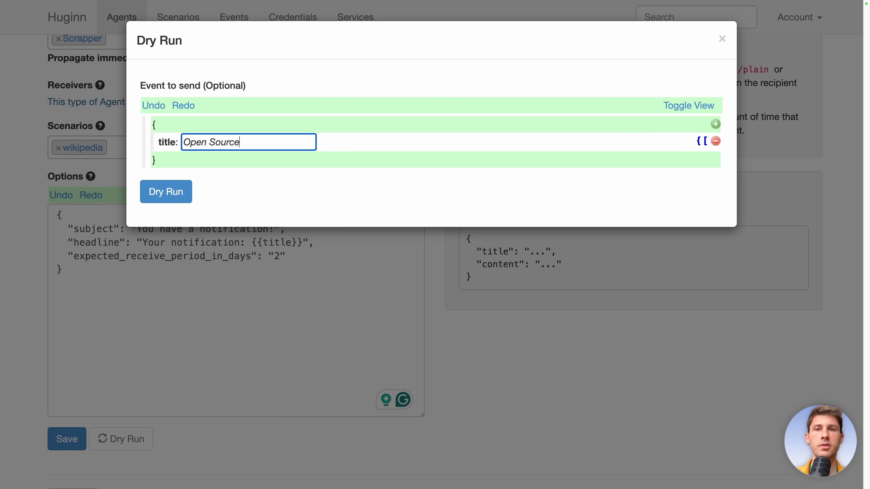
left_click(722, 38)
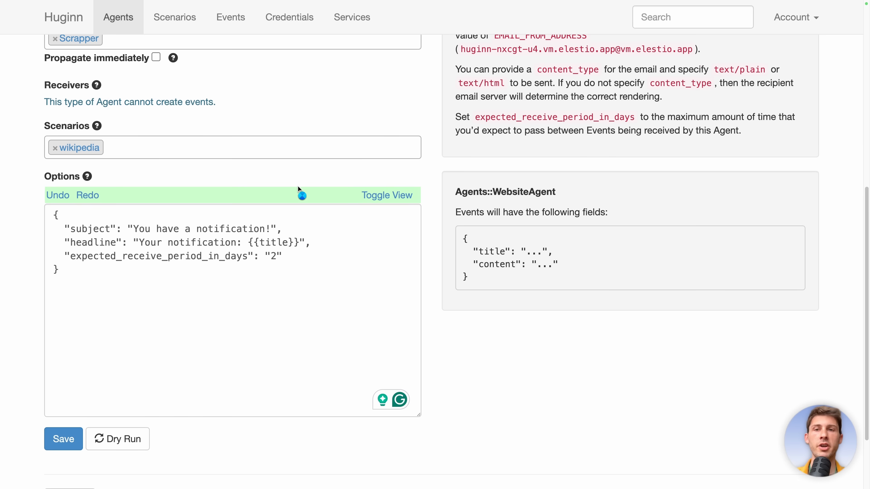
left_click(117, 439)
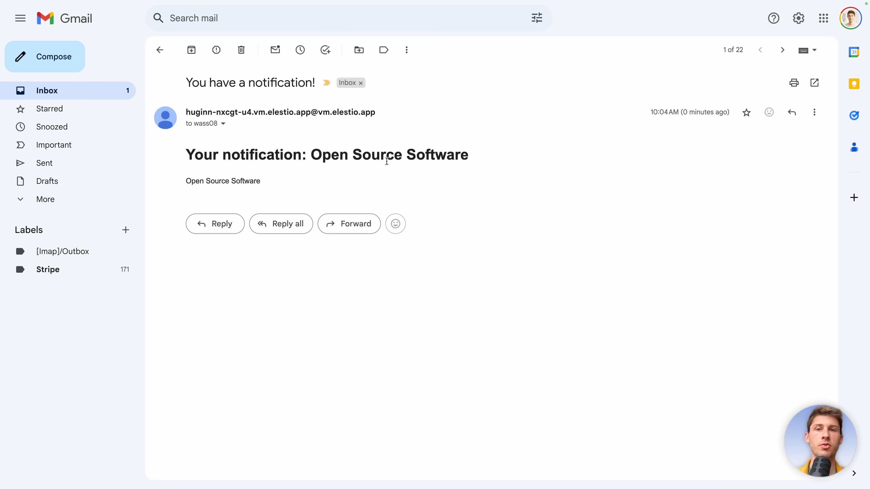
mouse_move(337, 177)
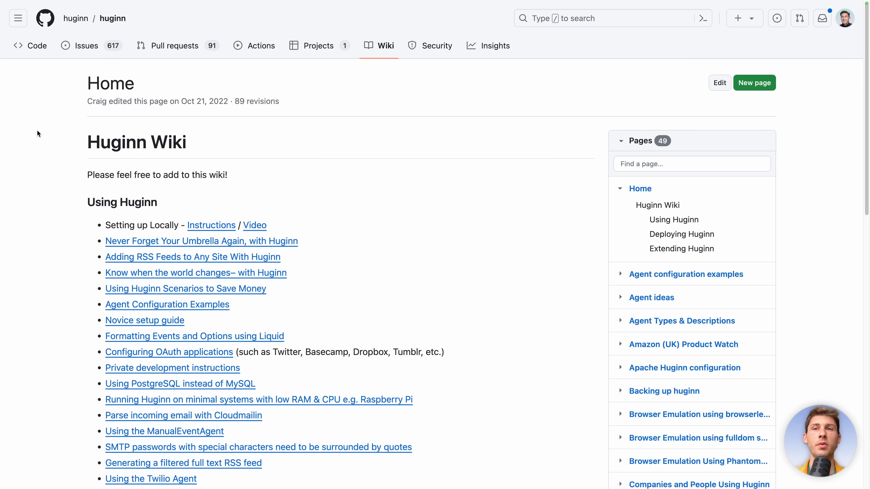
Scroll through the Using Huginn guide links on the GitHub Huginn Wiki
scroll("down", 3)
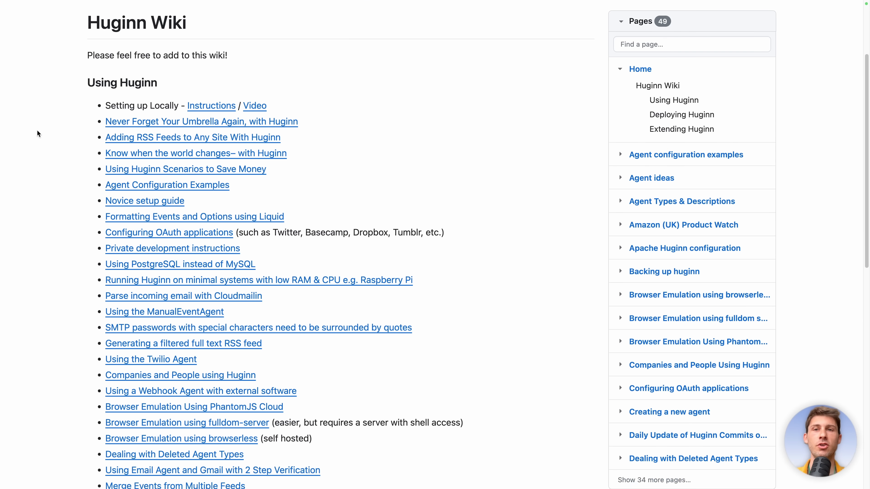
scroll("down", 3)
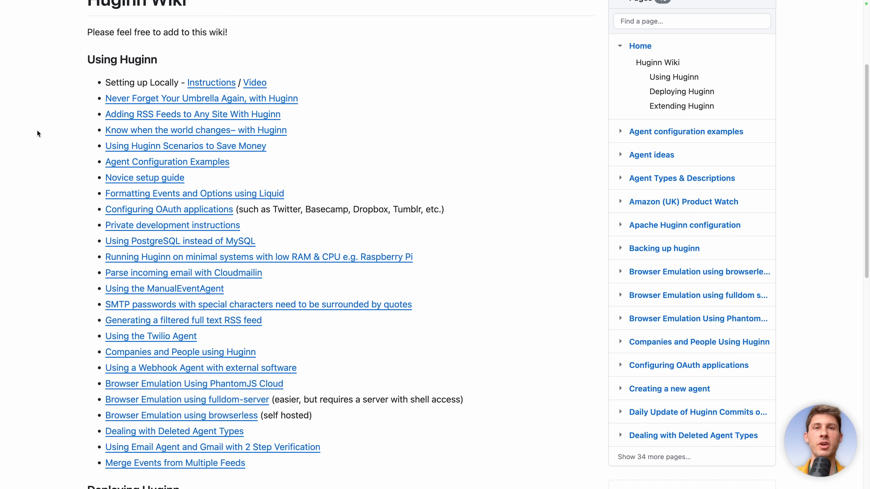
scroll("down", 3)
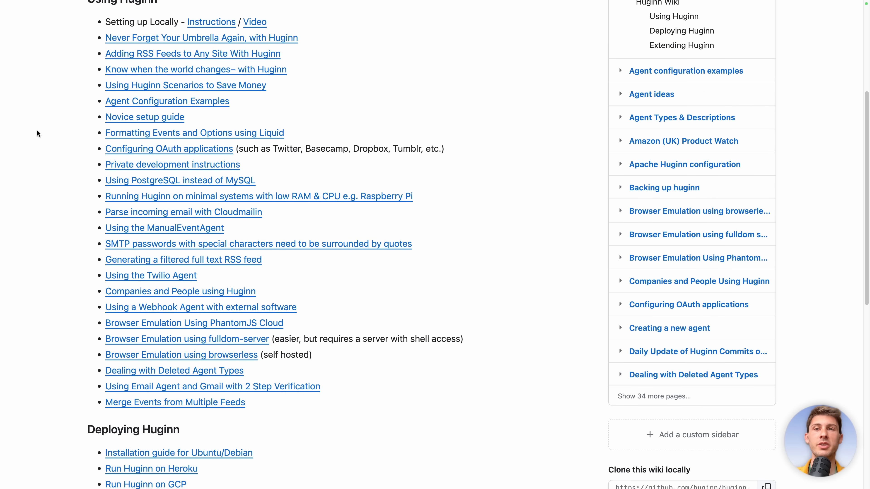
scroll("up", 3)
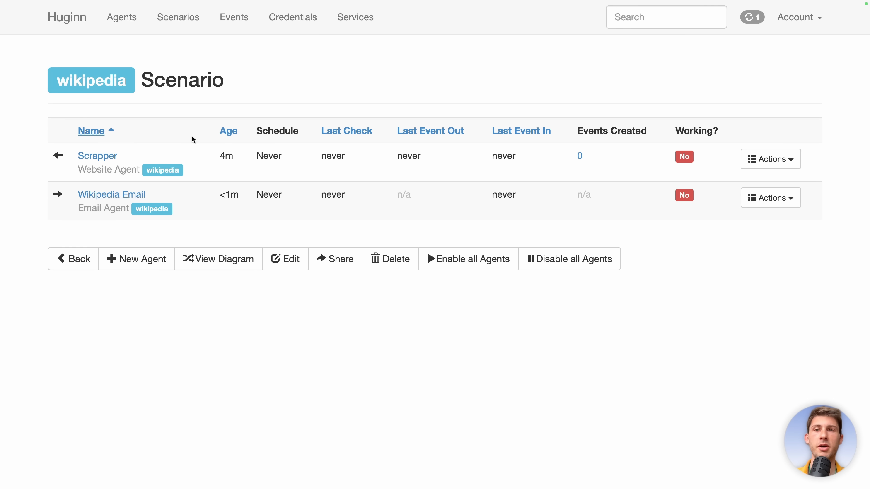
mouse_move(285, 208)
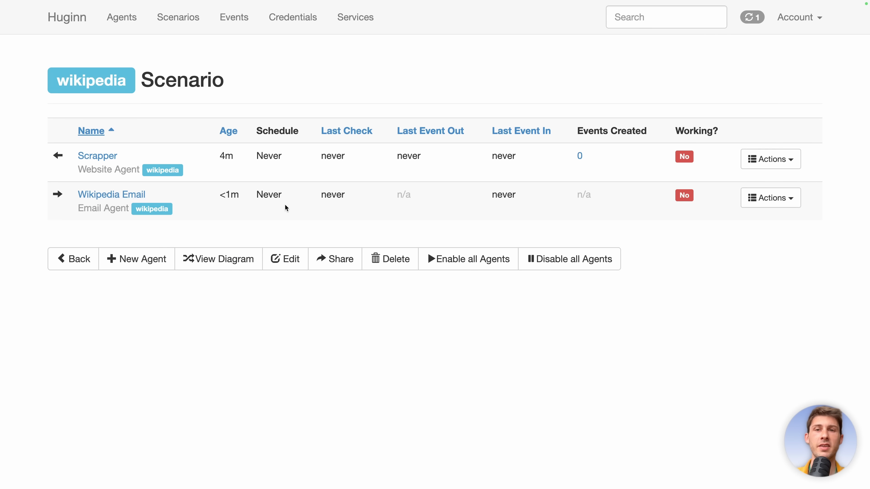
View the scenario flow diagram showing Scrapper feeding Wikipedia Email, then go to the agents list
left_click(218, 259)
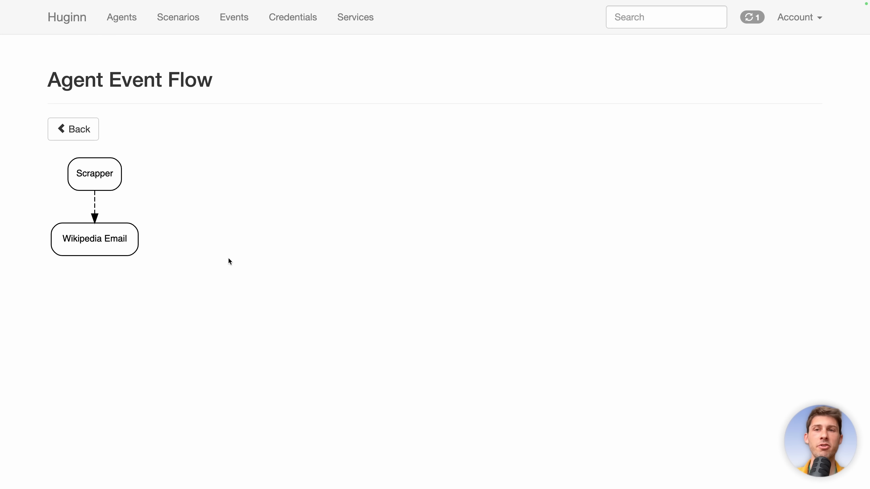
mouse_move(195, 217)
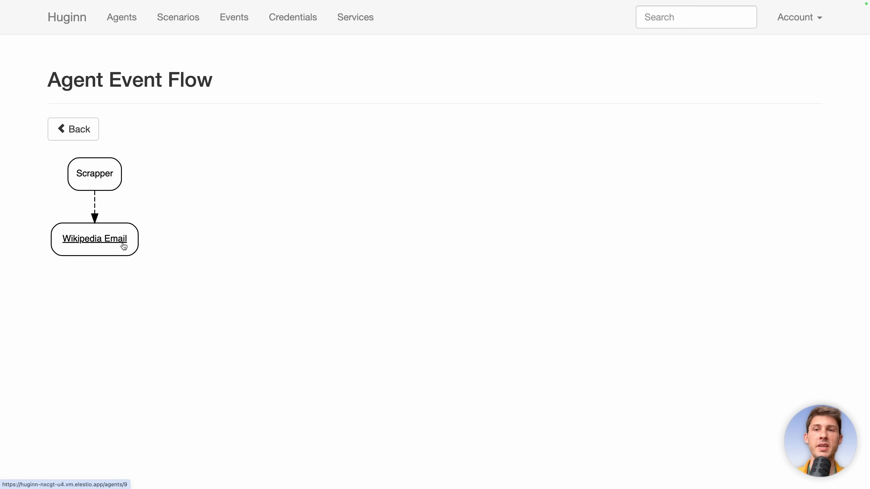
mouse_move(77, 274)
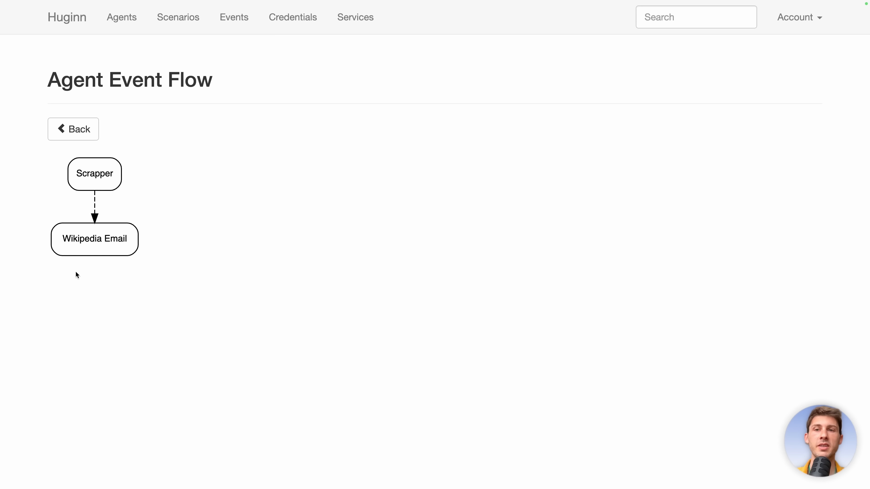
mouse_move(172, 292)
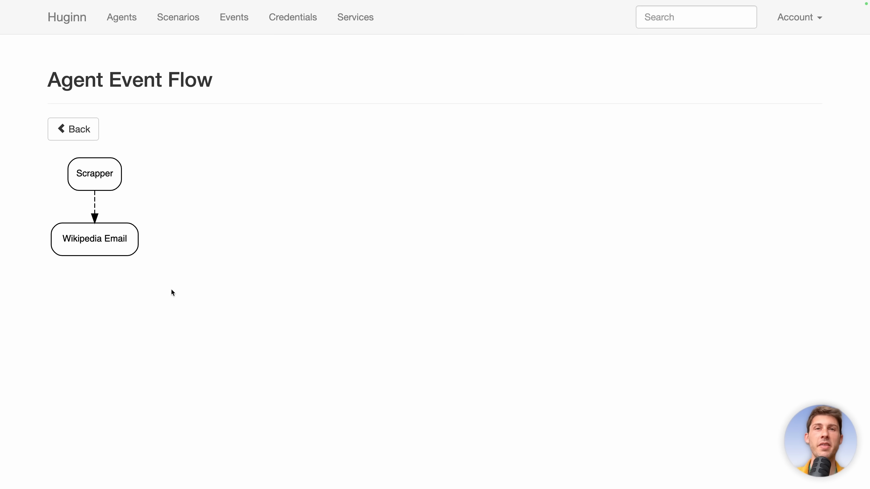
left_click(121, 17)
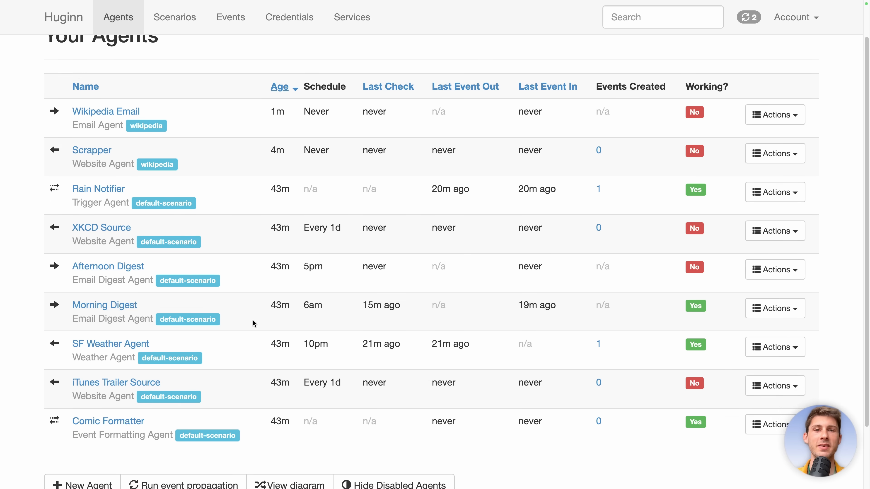
mouse_move(217, 393)
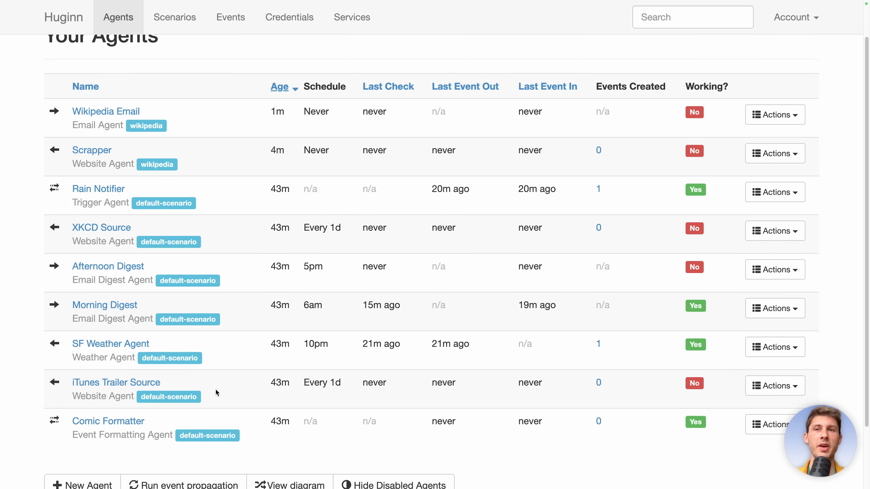
scroll("up", 3)
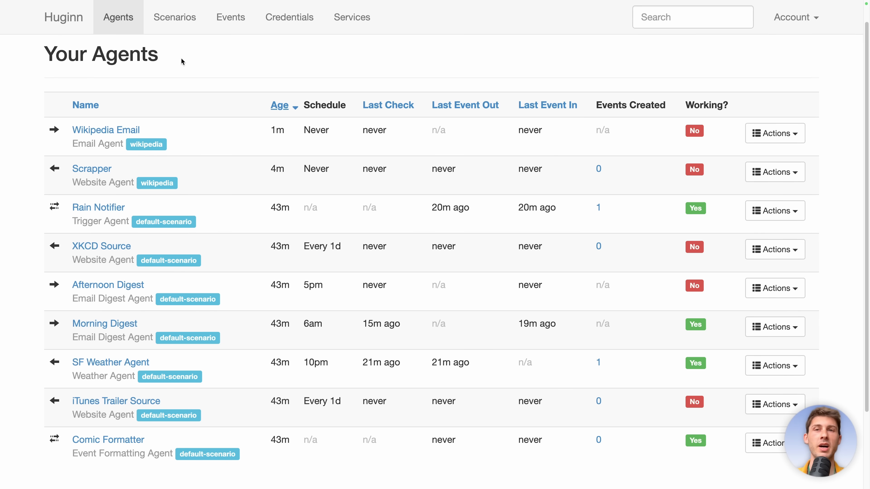
mouse_move(207, 150)
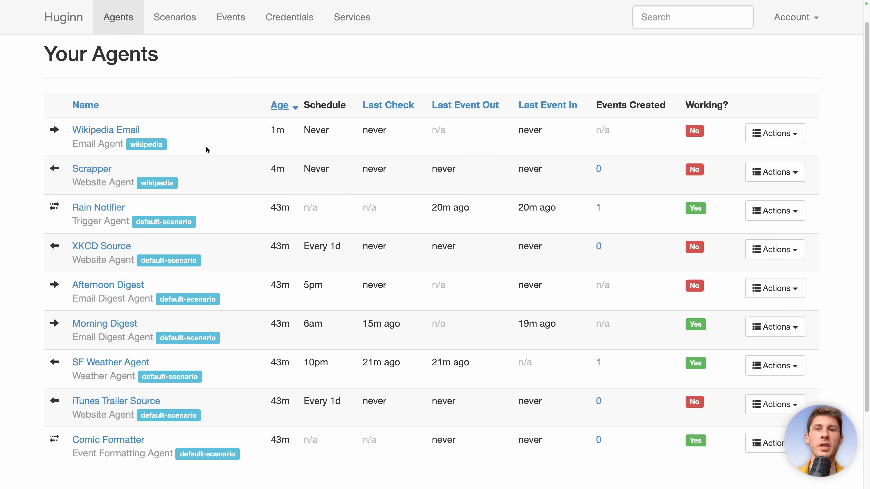
scroll("down", 3)
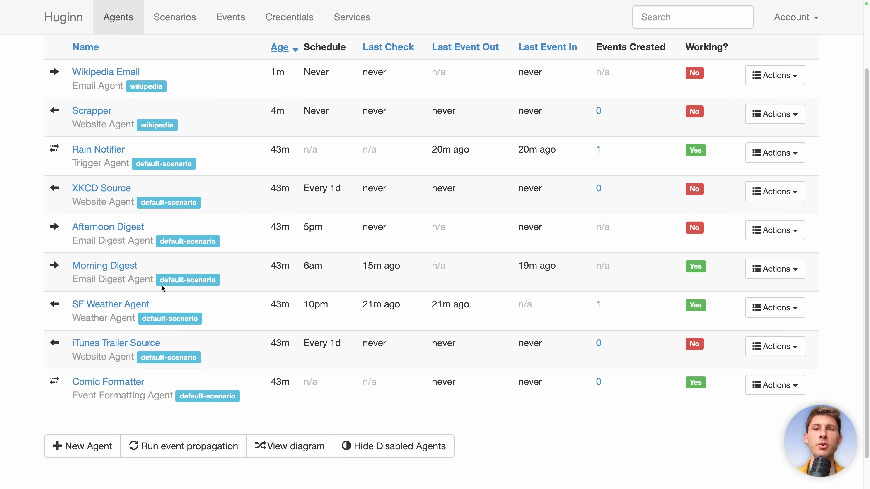
mouse_move(106, 166)
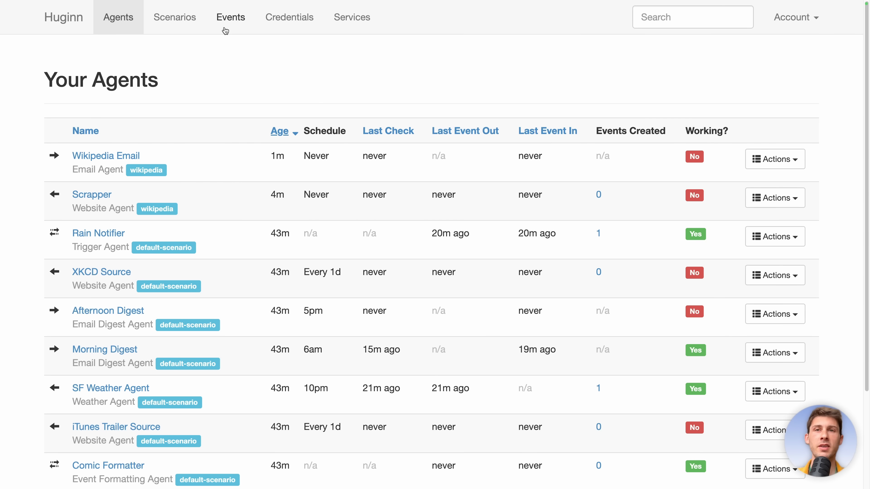
Look over the Events and Credentials pages, then start creating a new credential
left_click(230, 17)
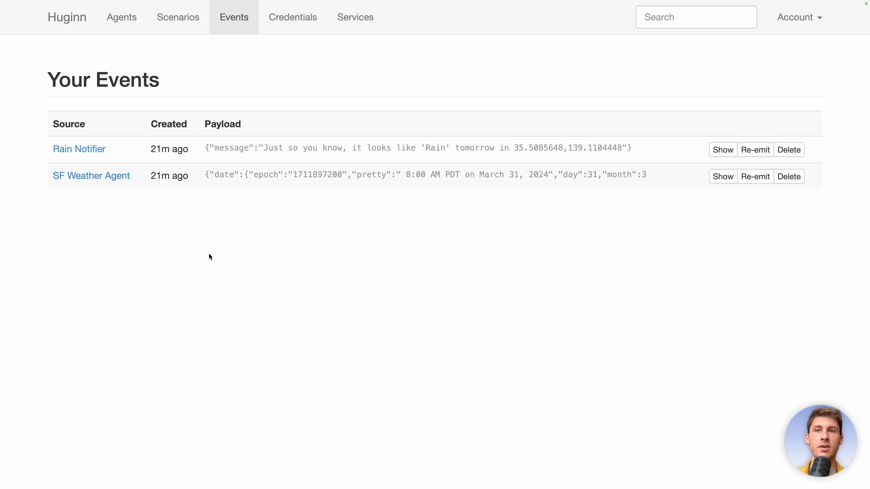
mouse_move(234, 77)
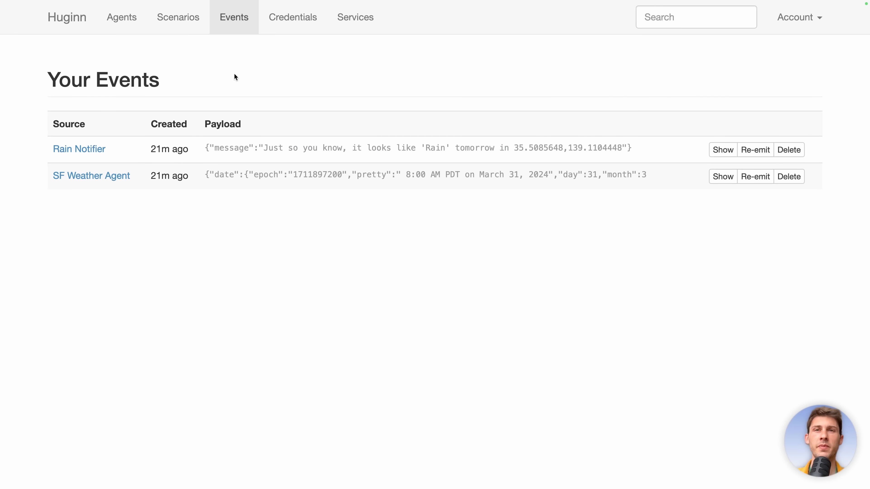
left_click(292, 18)
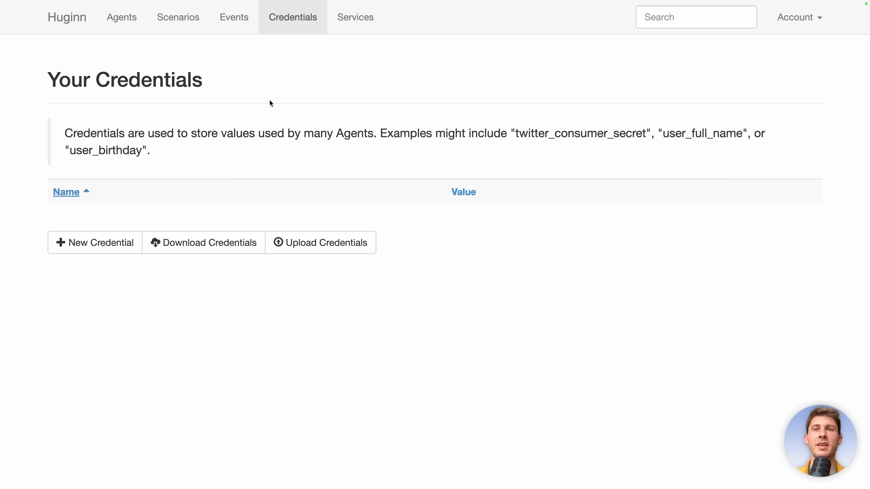
left_click(121, 17)
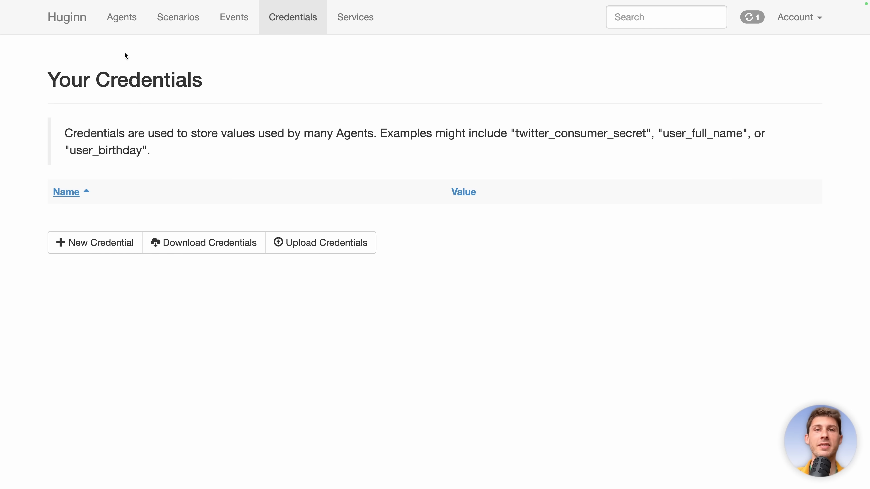
mouse_move(111, 59)
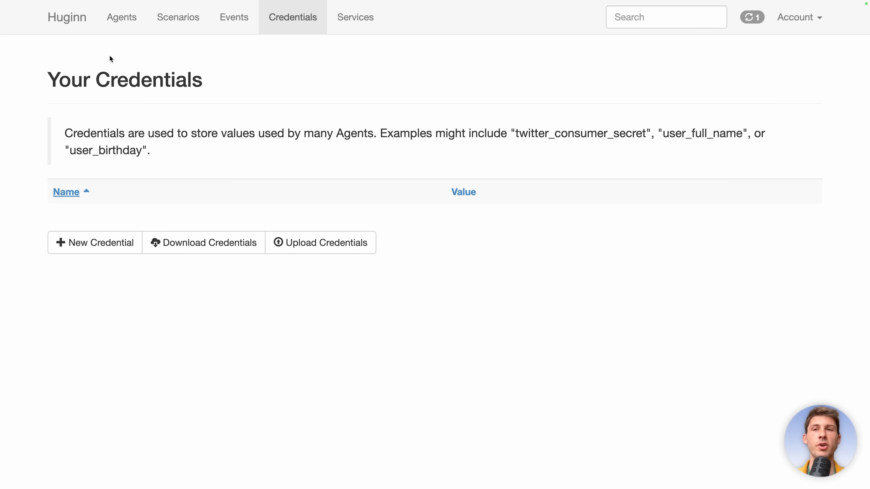
left_click(94, 242)
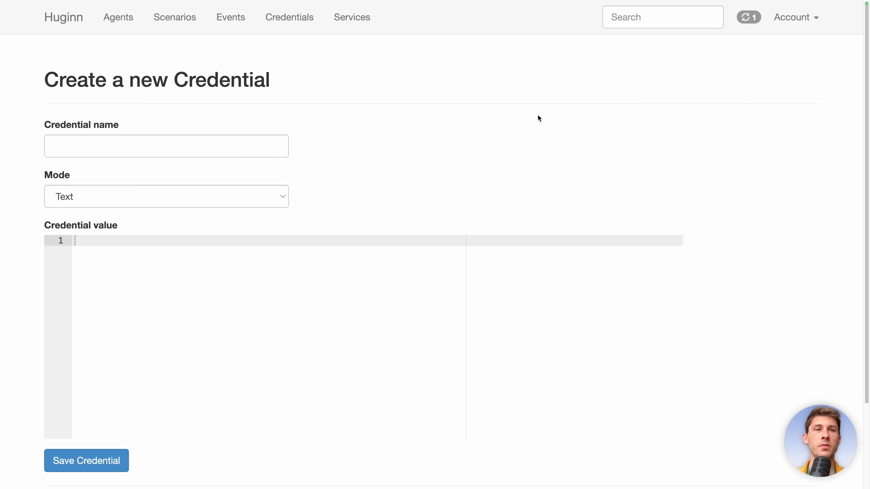
Reach User Management from the Account menu and start a new user
left_click(795, 16)
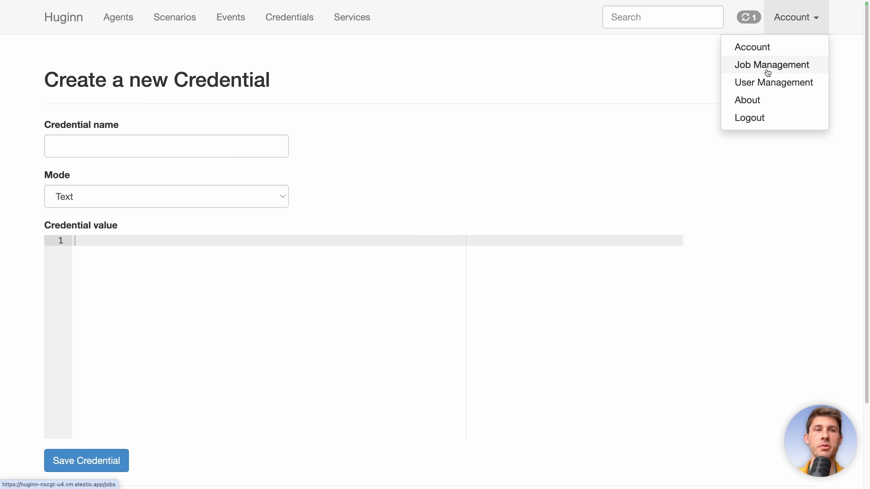
left_click(772, 82)
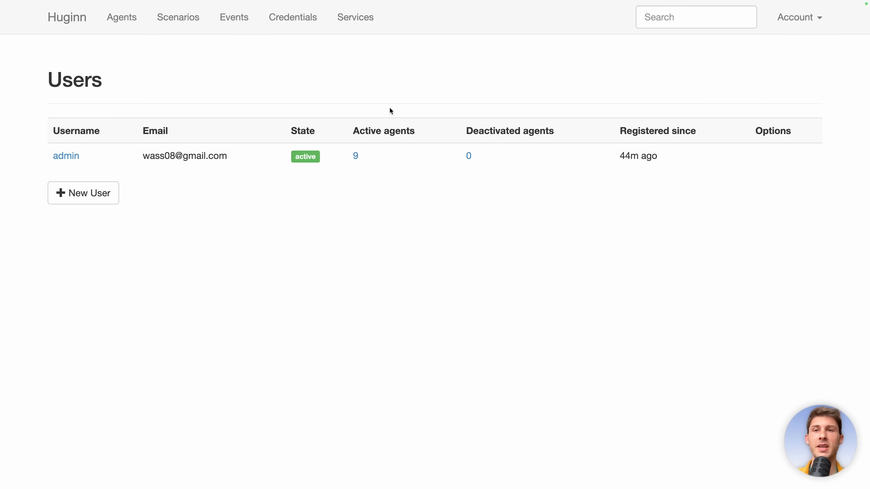
left_click(83, 193)
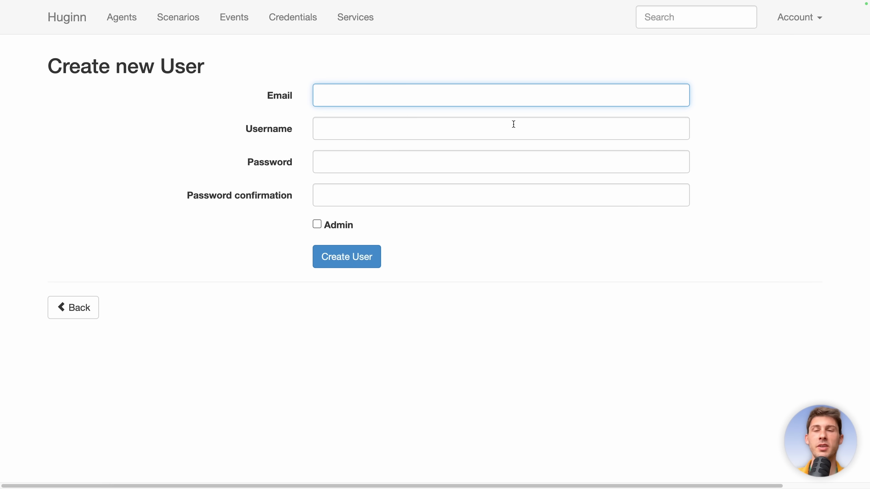